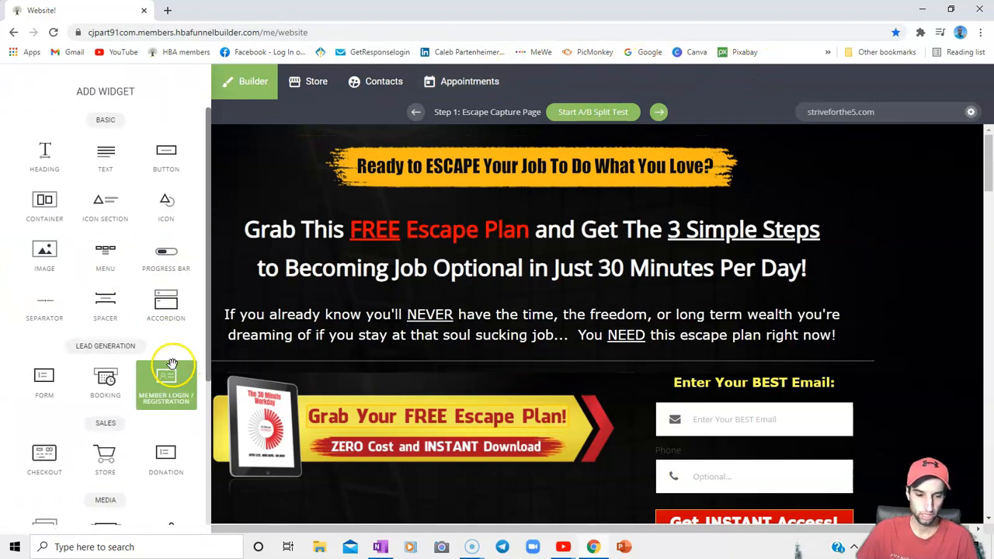
mouse_move(673, 84)
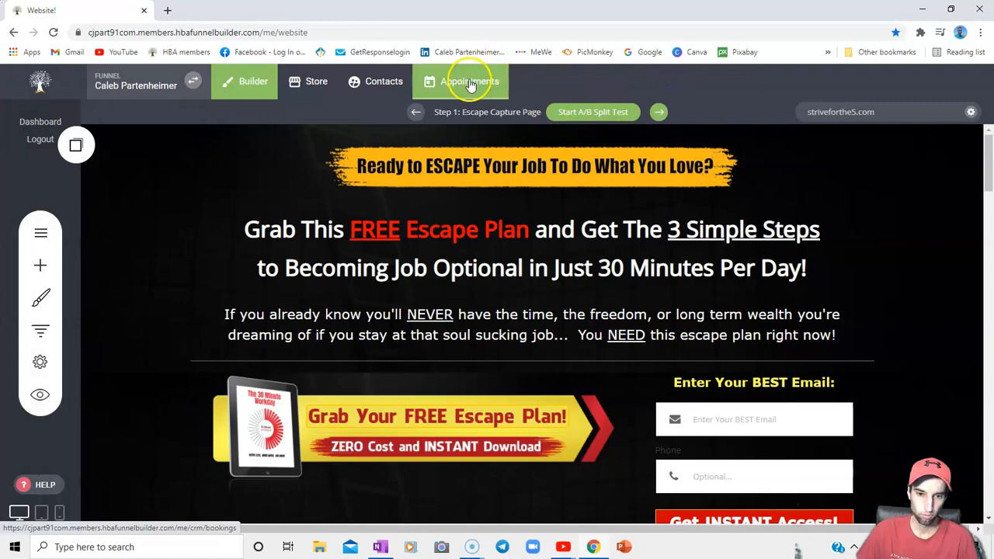
mouse_move(504, 85)
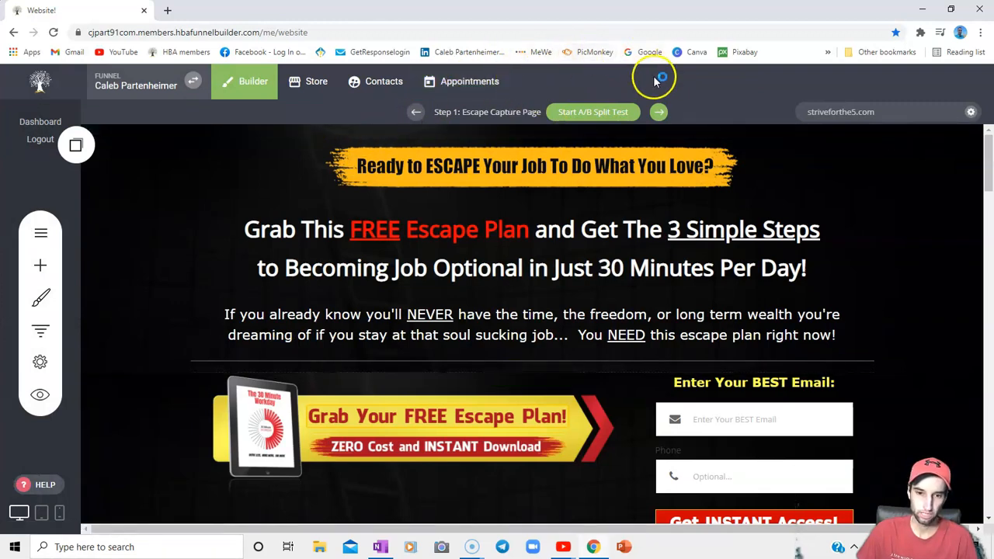
mouse_move(469, 80)
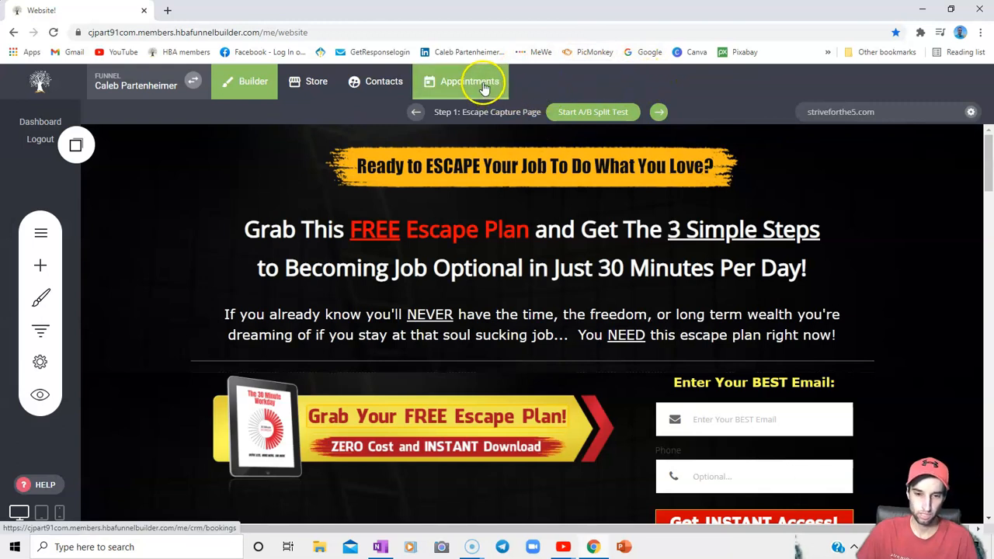
- Go to the Appointments area listing the two existing 30-minute booking events
left_click(462, 80)
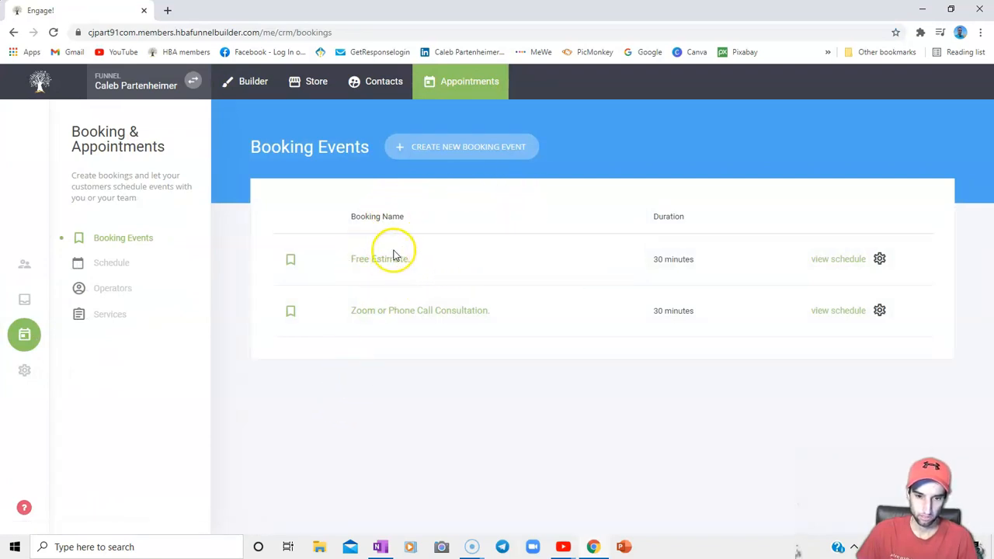
mouse_move(516, 146)
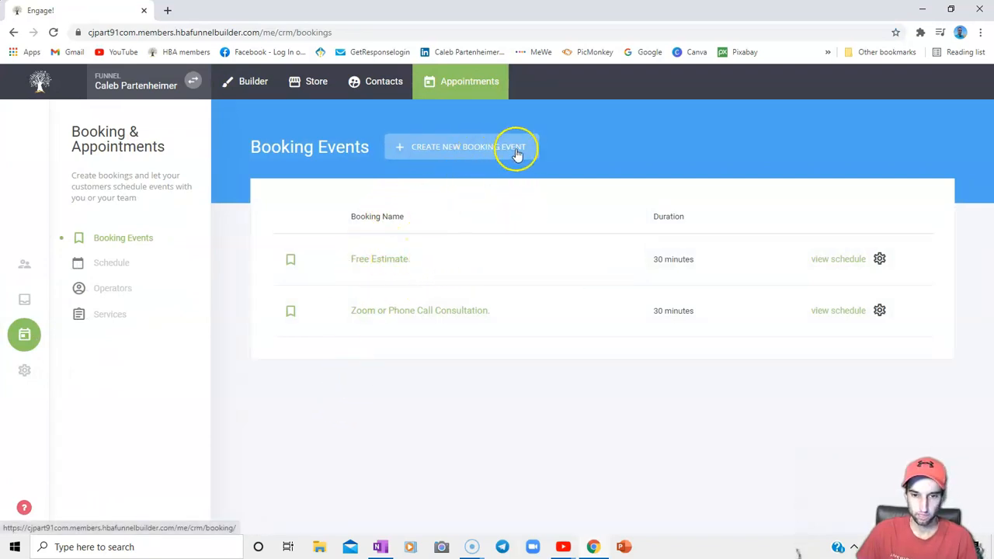
mouse_move(434, 301)
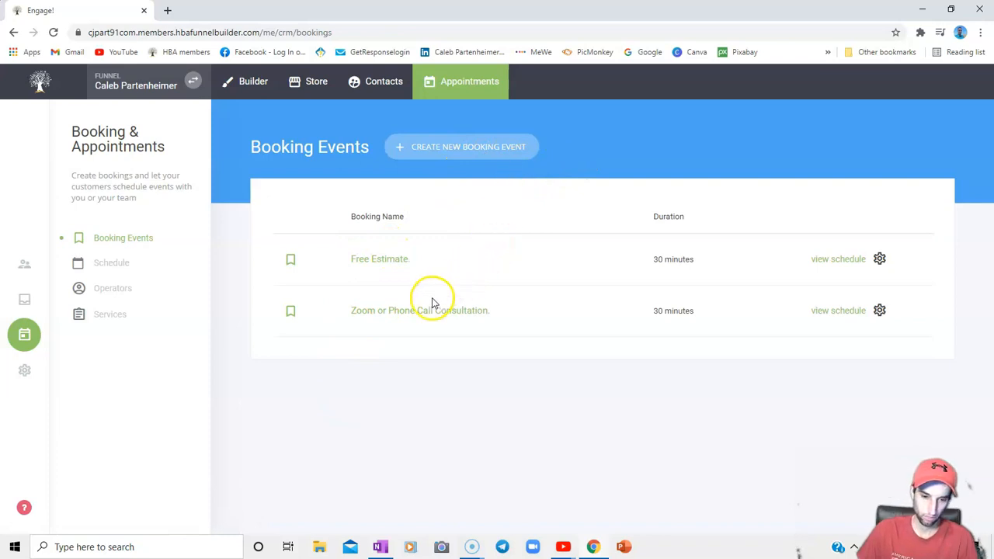
mouse_move(426, 324)
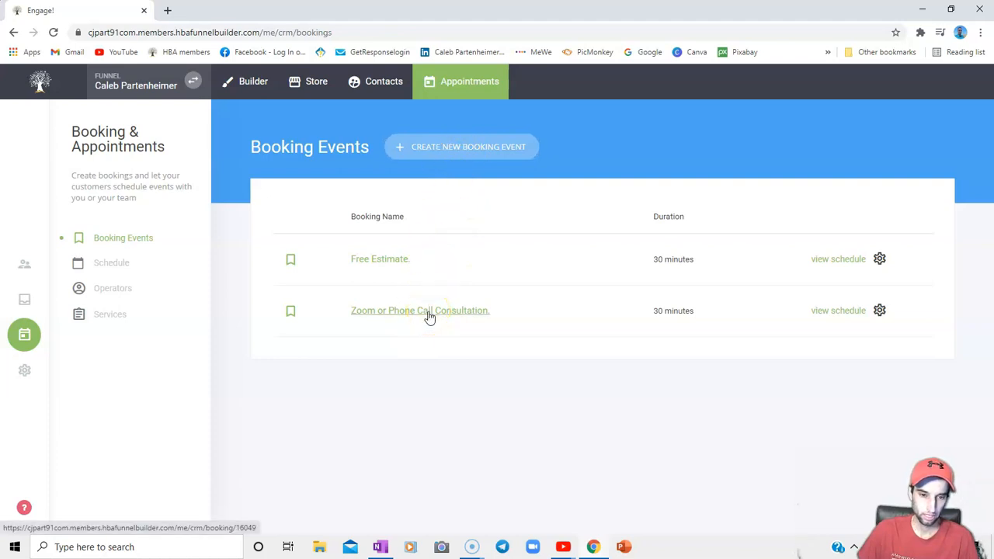
- Open the Zoom or Phone Call Consultation event and review its name and meeting location
left_click(420, 310)
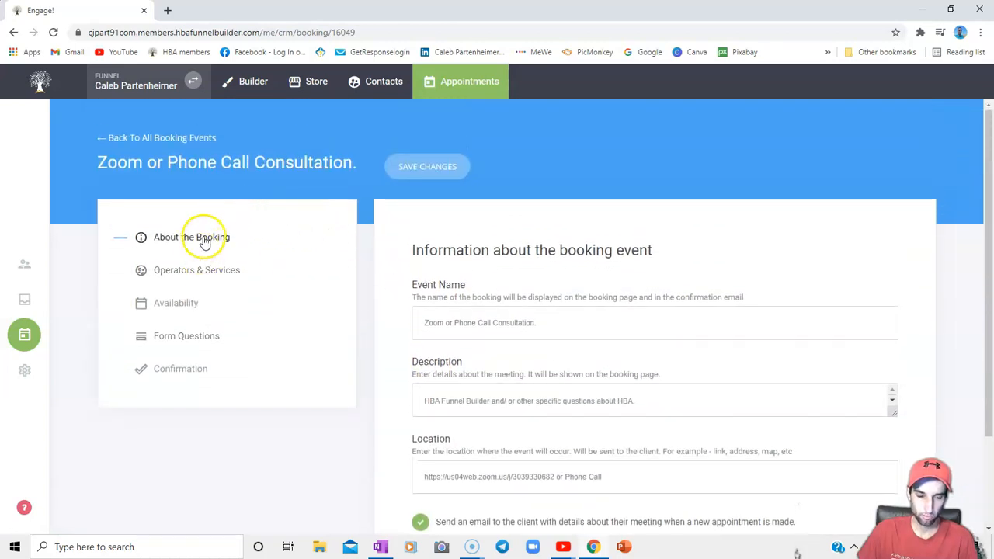
mouse_move(186, 319)
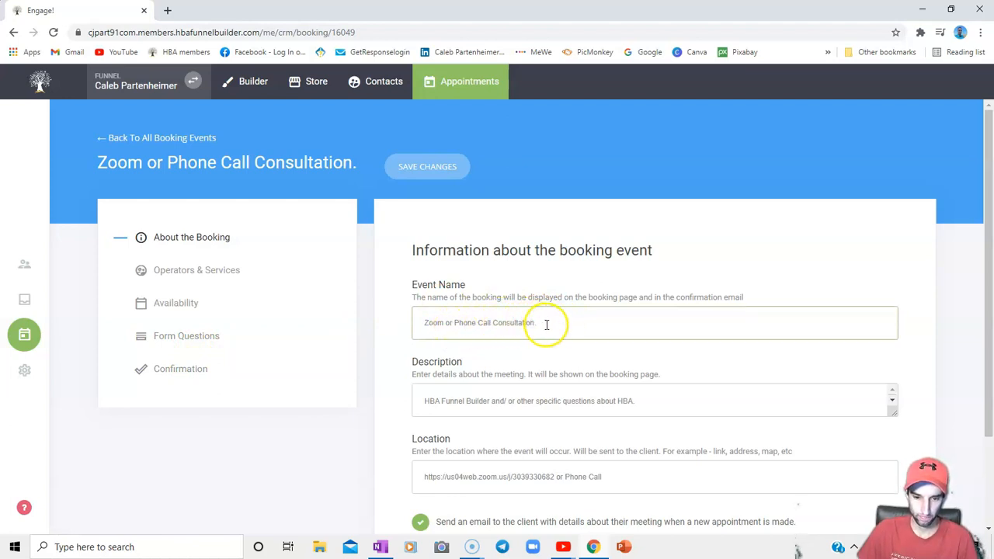
left_click(547, 321)
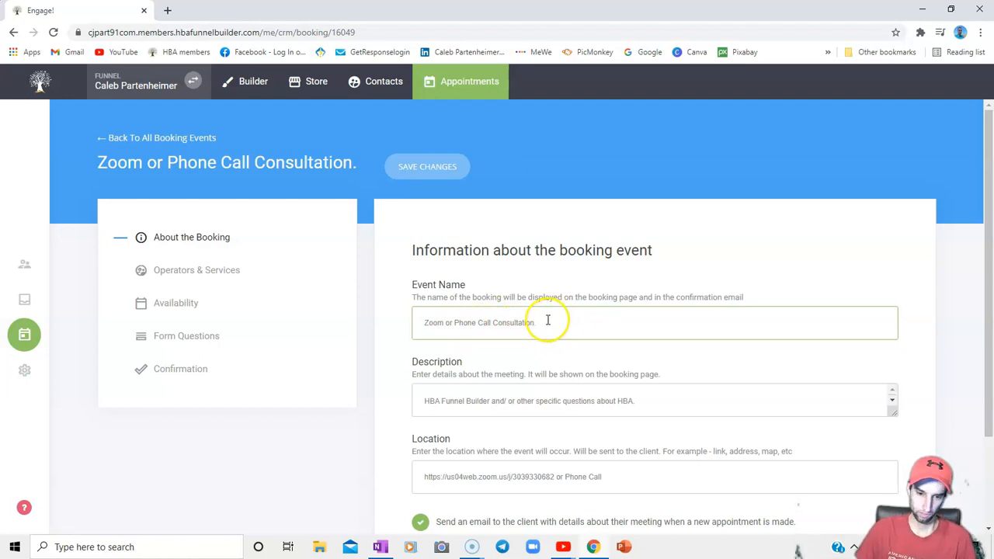
mouse_move(547, 321)
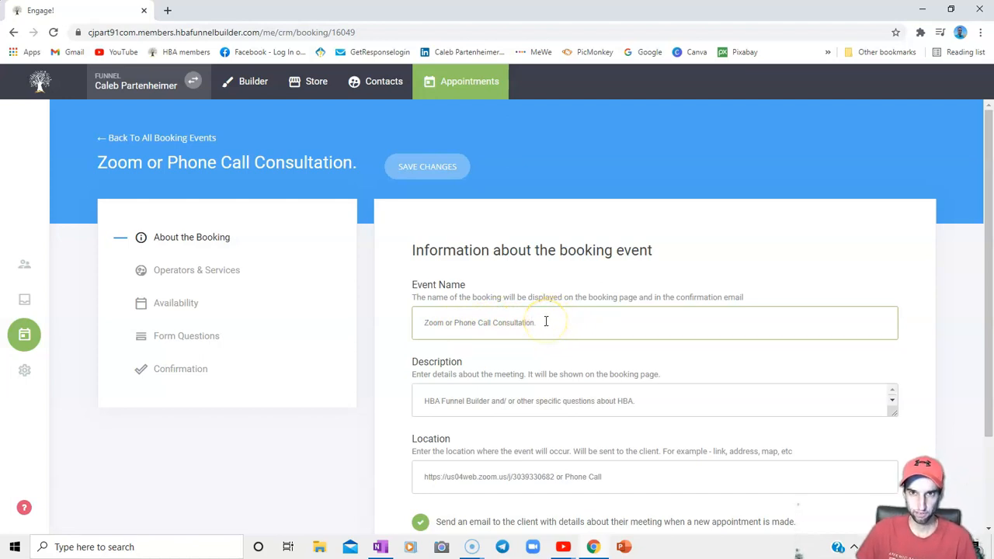
mouse_move(527, 333)
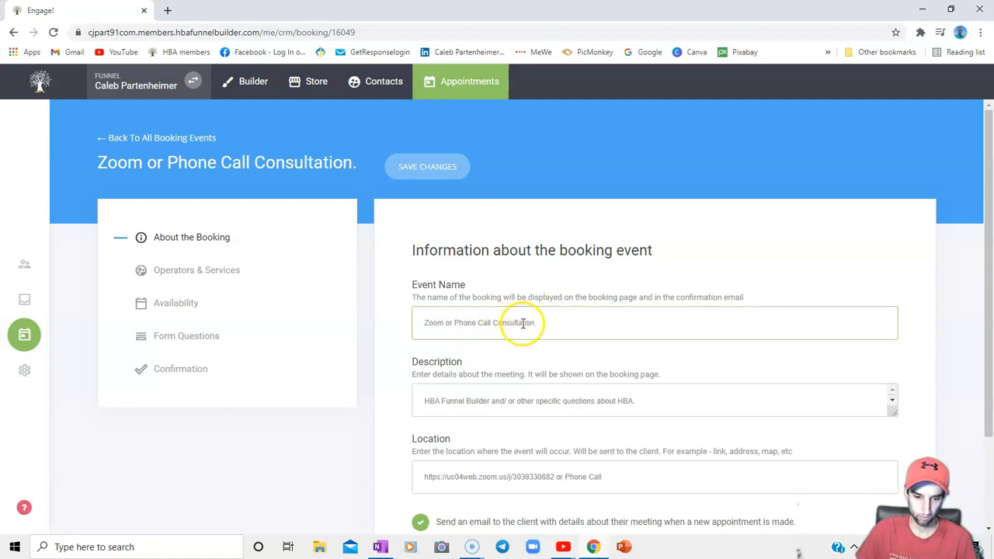
scroll("down", 3)
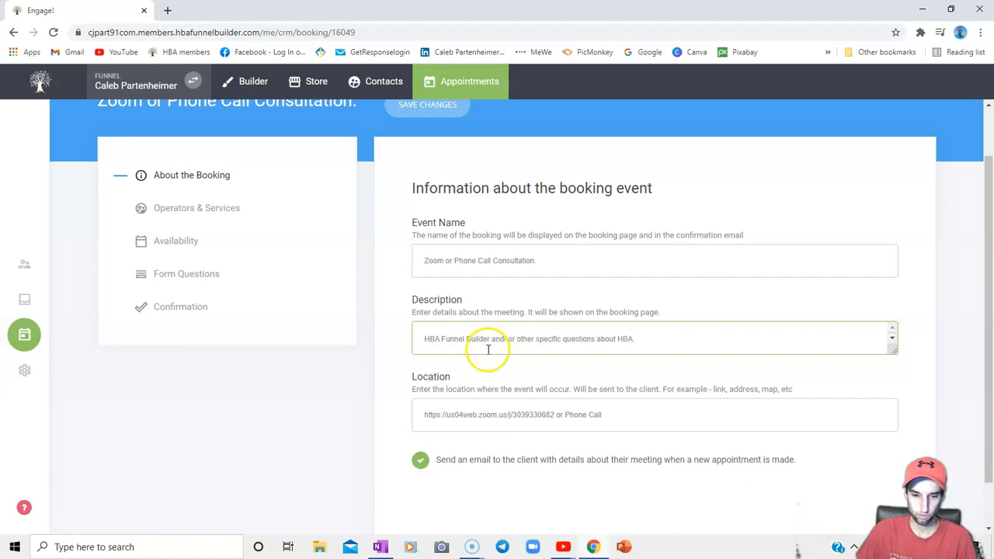
mouse_move(494, 343)
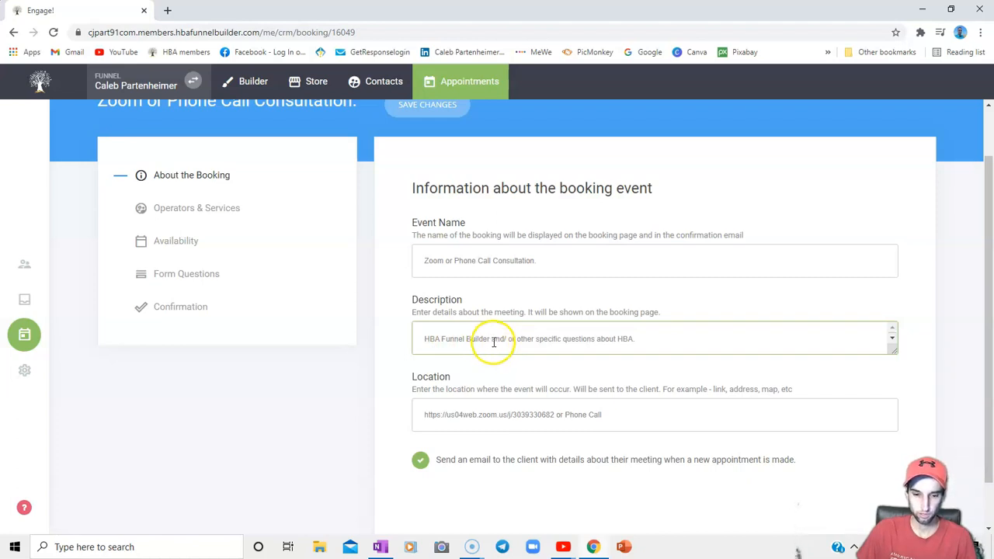
mouse_move(584, 338)
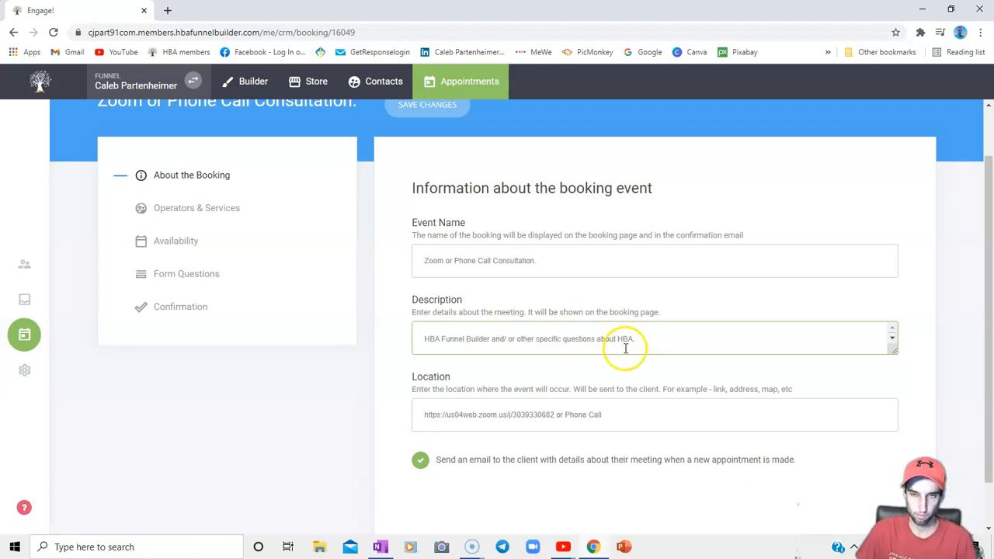
mouse_move(592, 382)
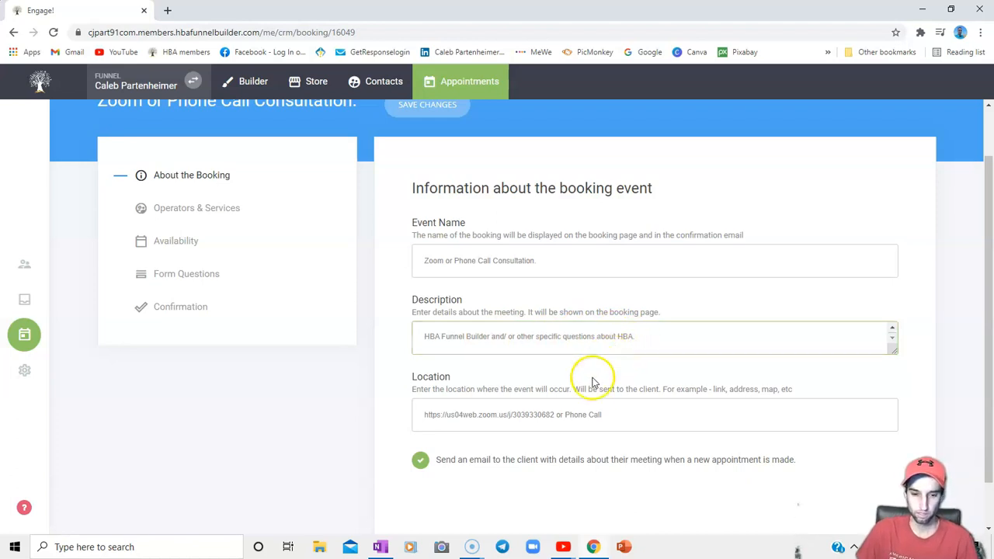
left_click(570, 413)
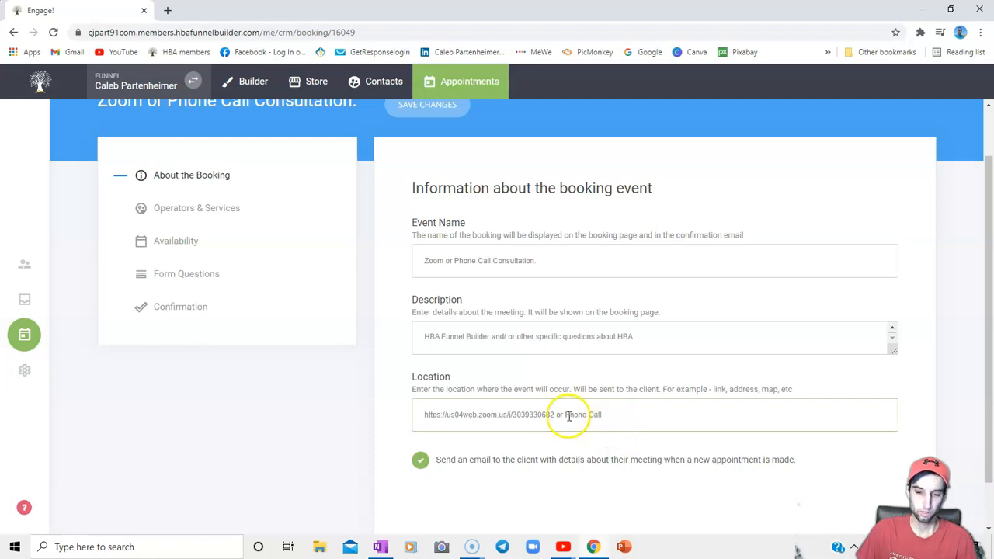
mouse_move(590, 415)
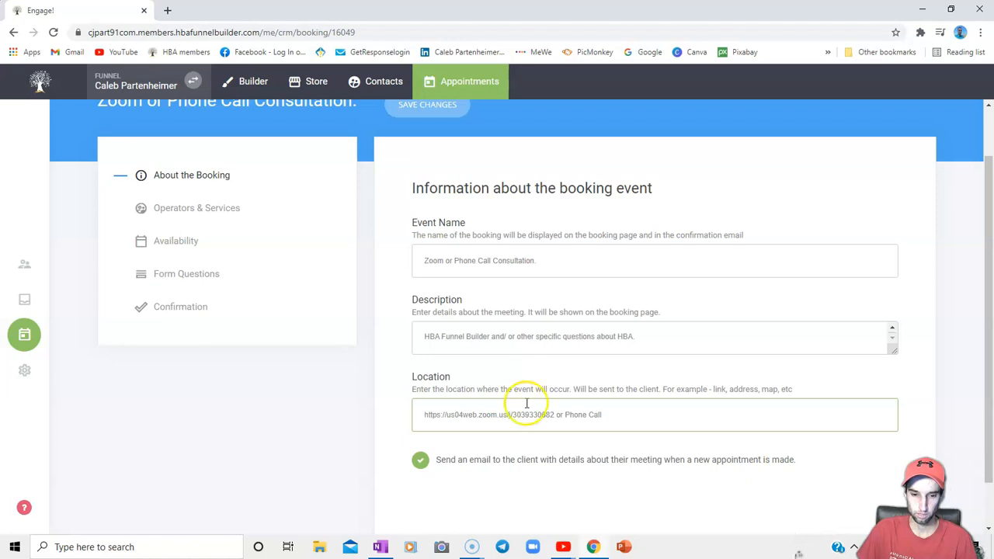
- Move to the Operators & Services step showing Caleb as assigned operator
left_click(195, 208)
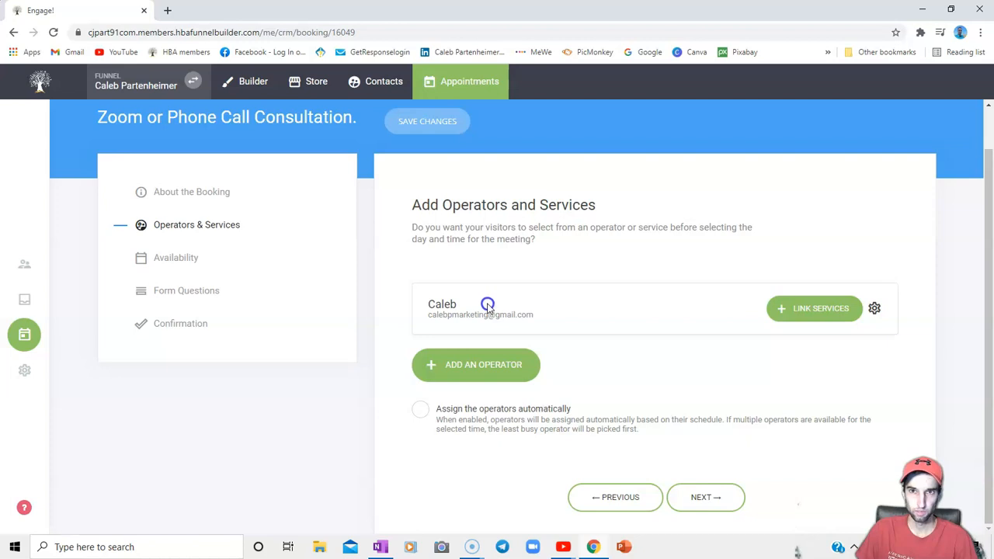
mouse_move(507, 303)
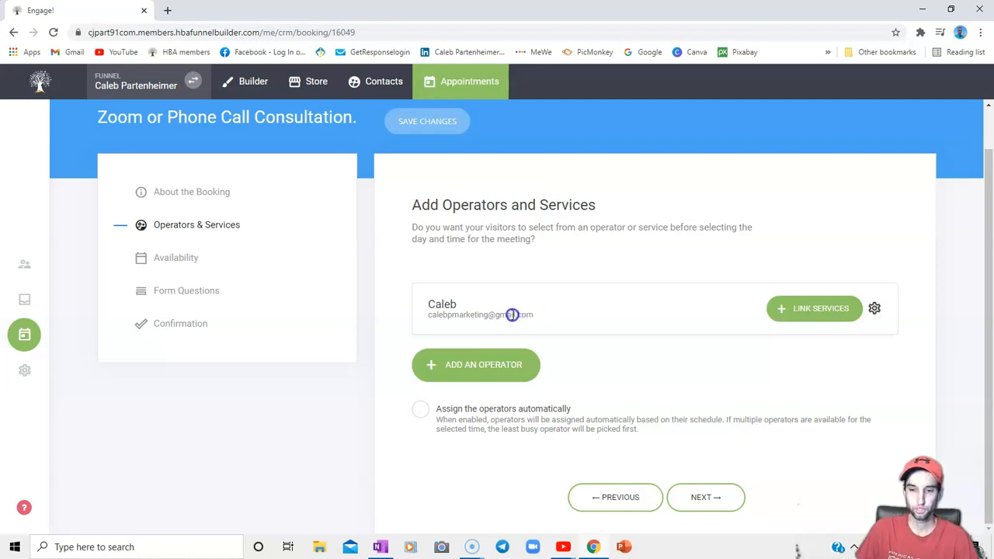
mouse_move(556, 281)
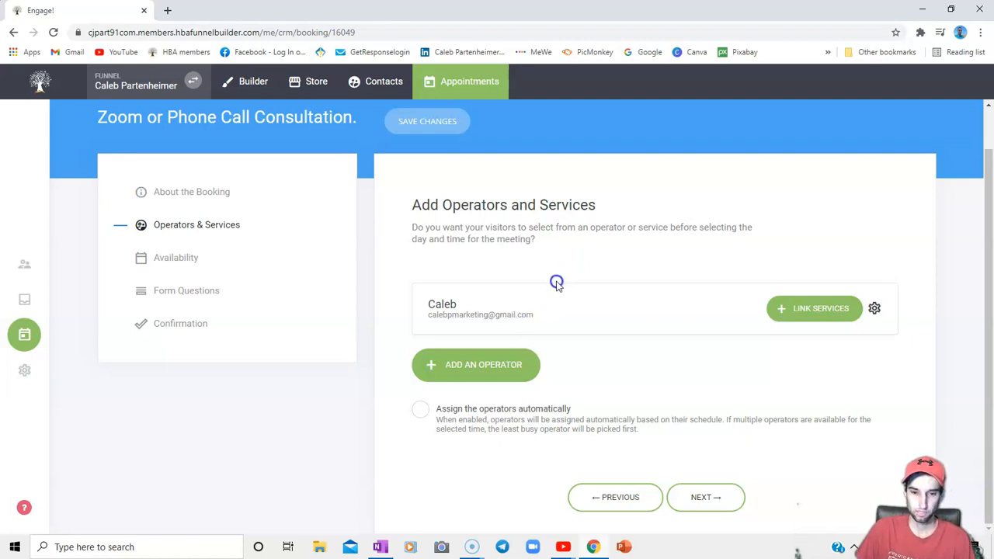
mouse_move(538, 317)
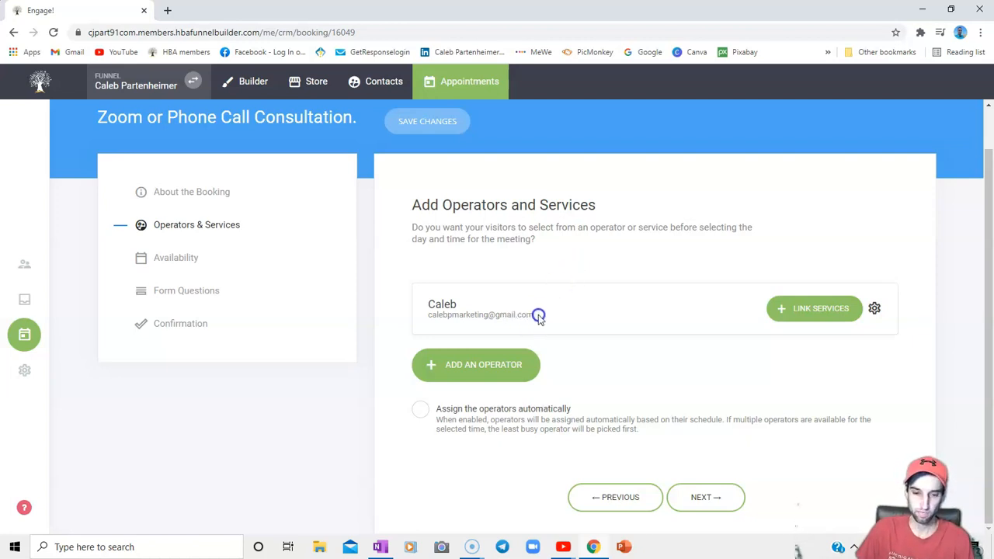
mouse_move(535, 317)
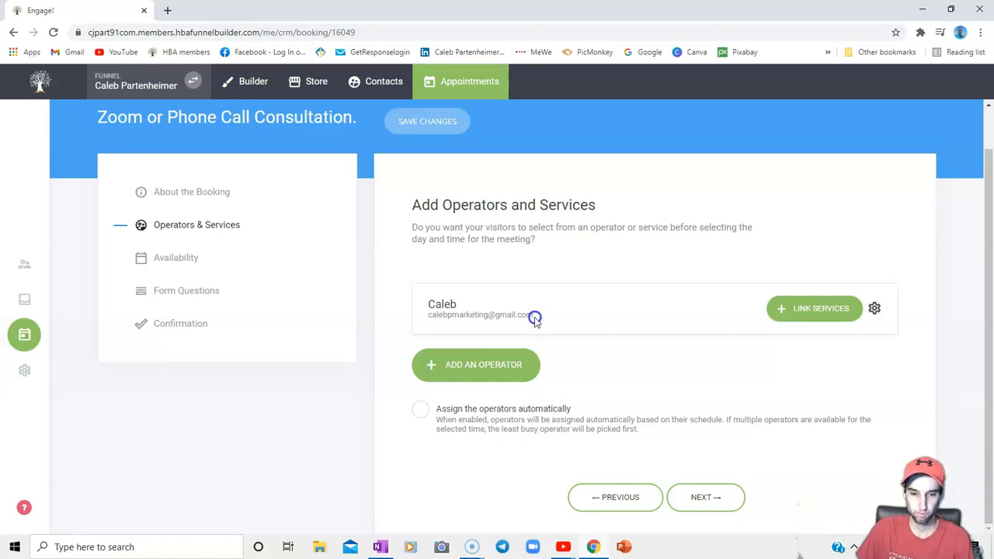
mouse_move(573, 370)
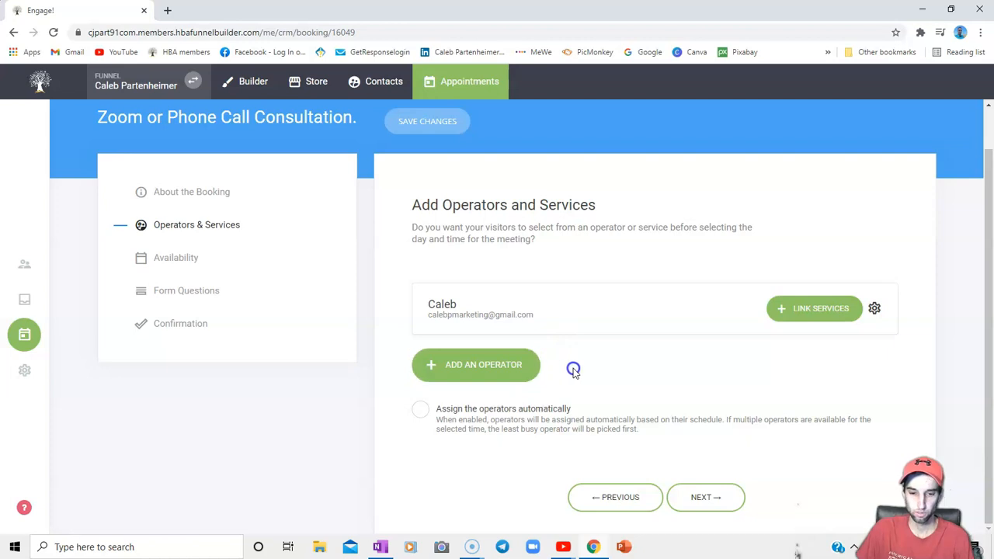
mouse_move(566, 405)
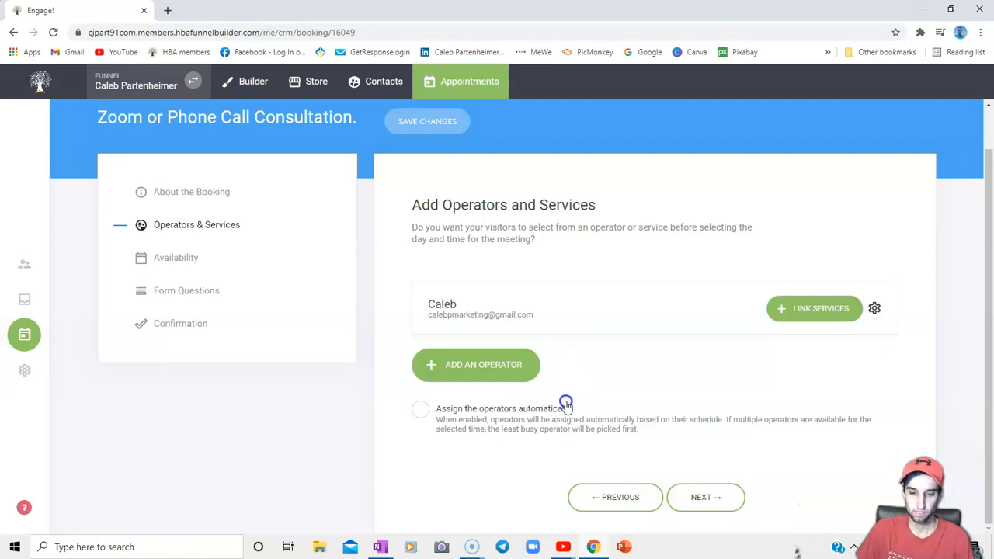
mouse_move(504, 423)
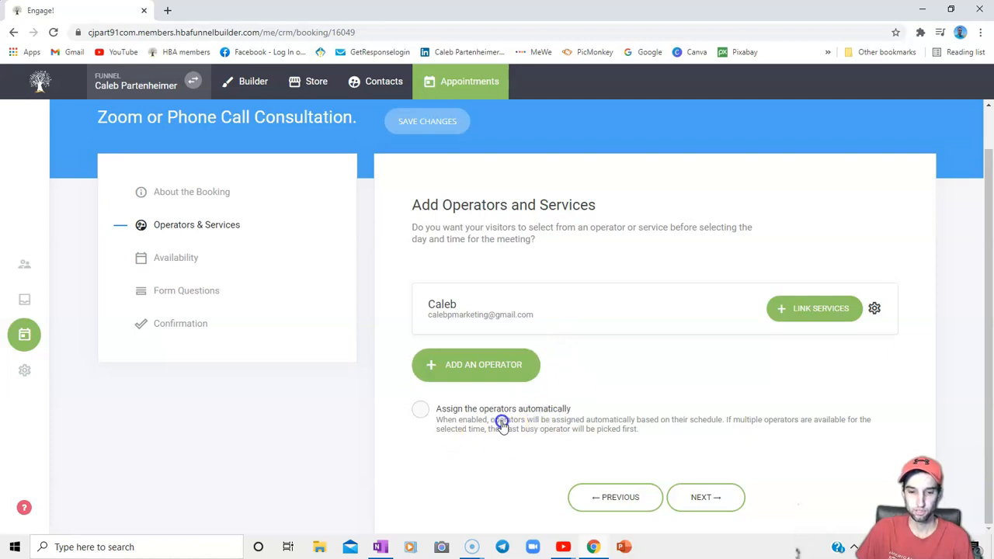
mouse_move(186, 258)
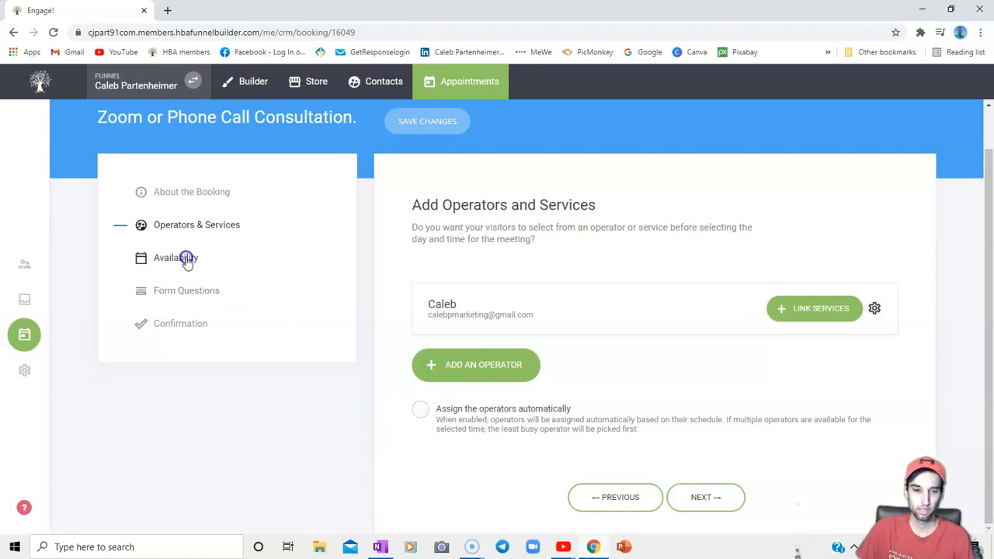
- On Availability, choose Group booking with 3 max attendees, 30-minute duration, bookable next week
left_click(177, 258)
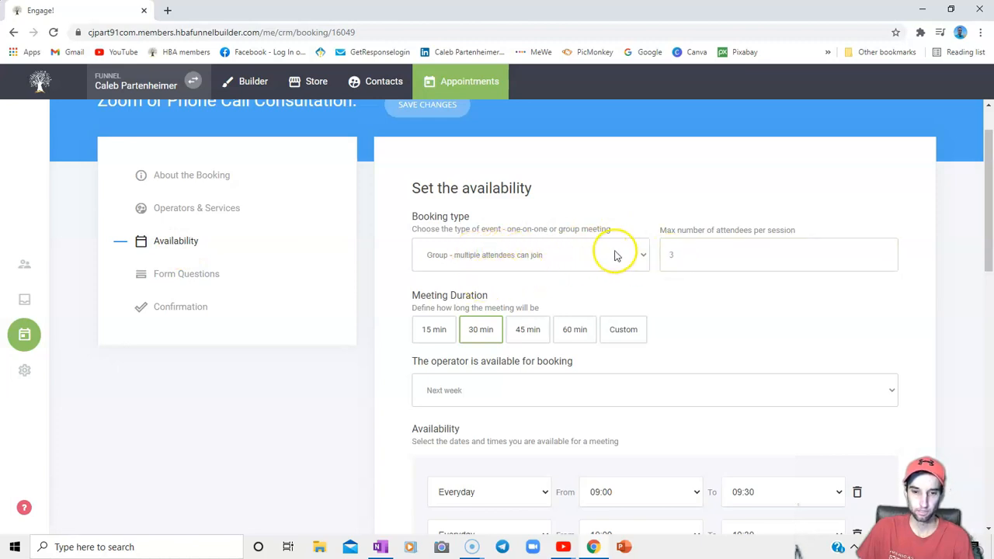
left_click(531, 255)
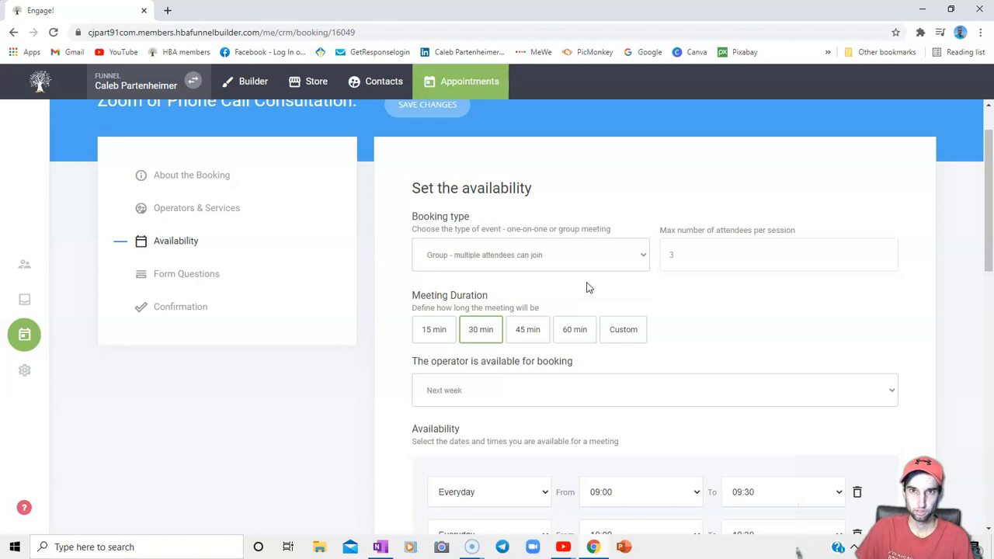
left_click(777, 255)
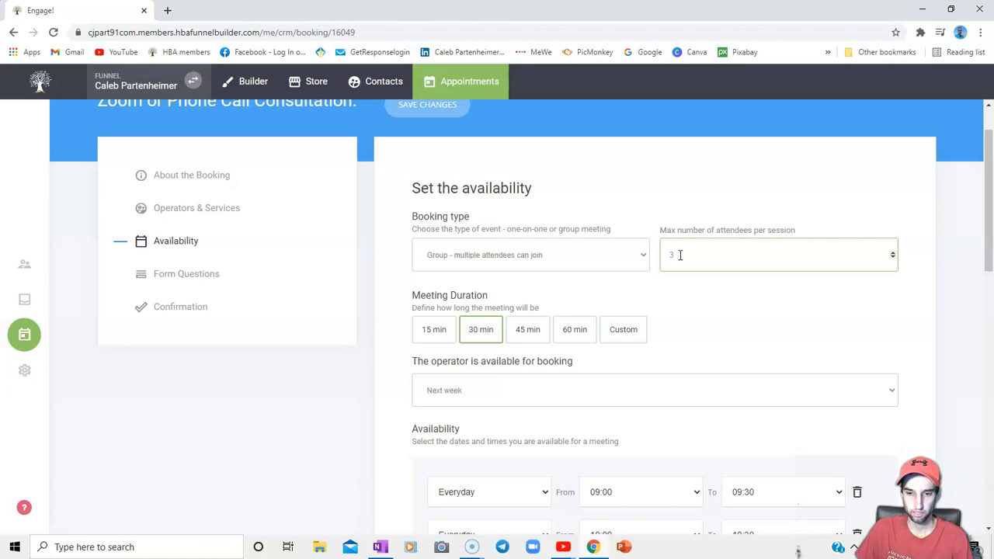
mouse_move(858, 263)
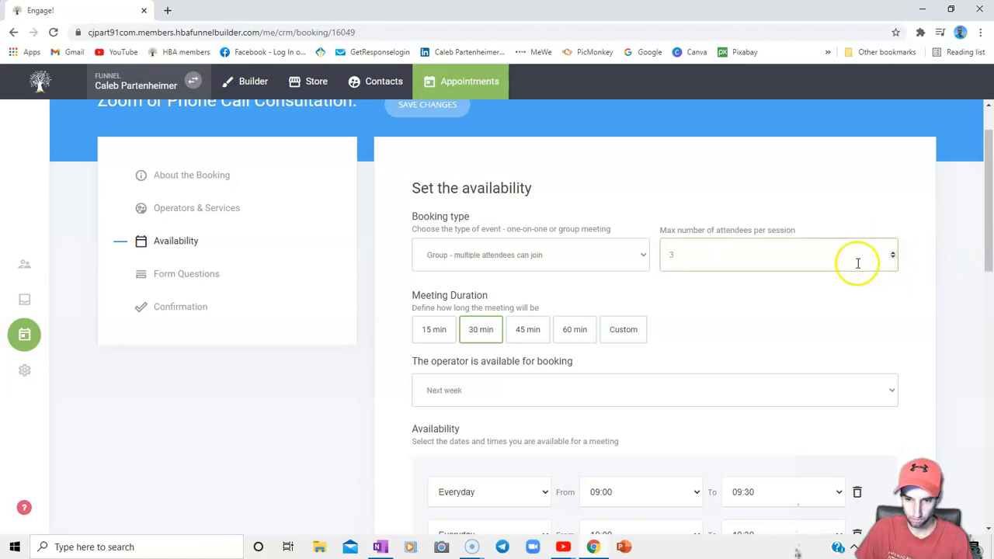
mouse_move(666, 298)
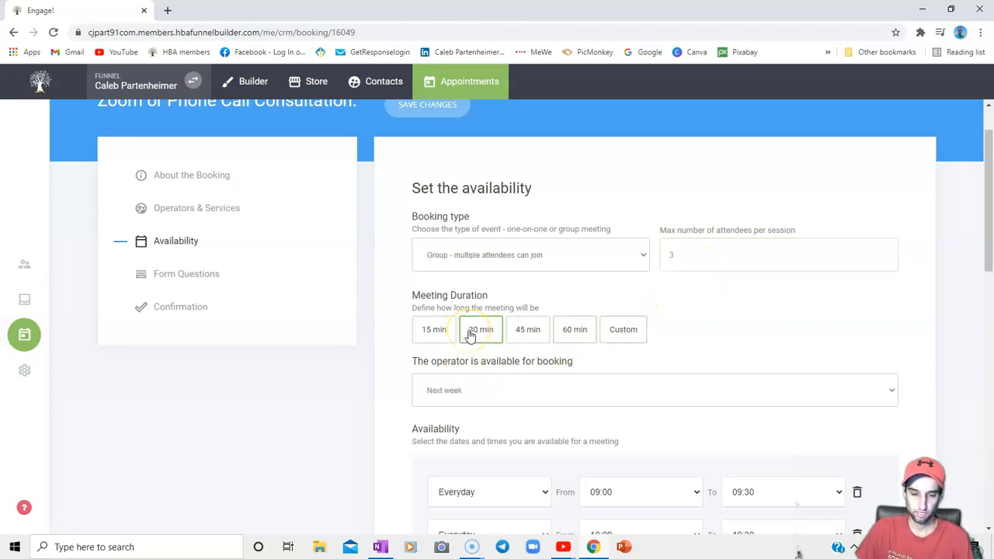
left_click(480, 330)
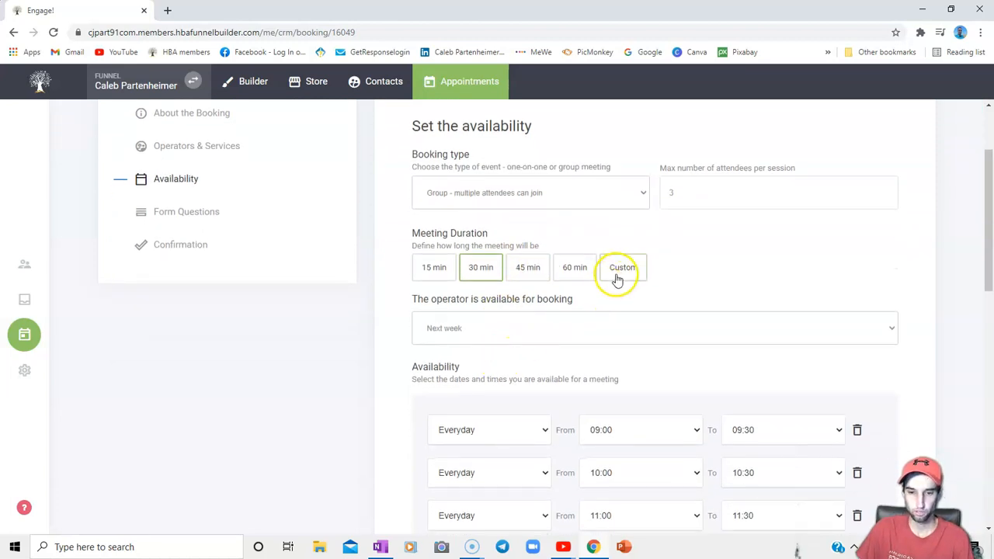
left_click(433, 267)
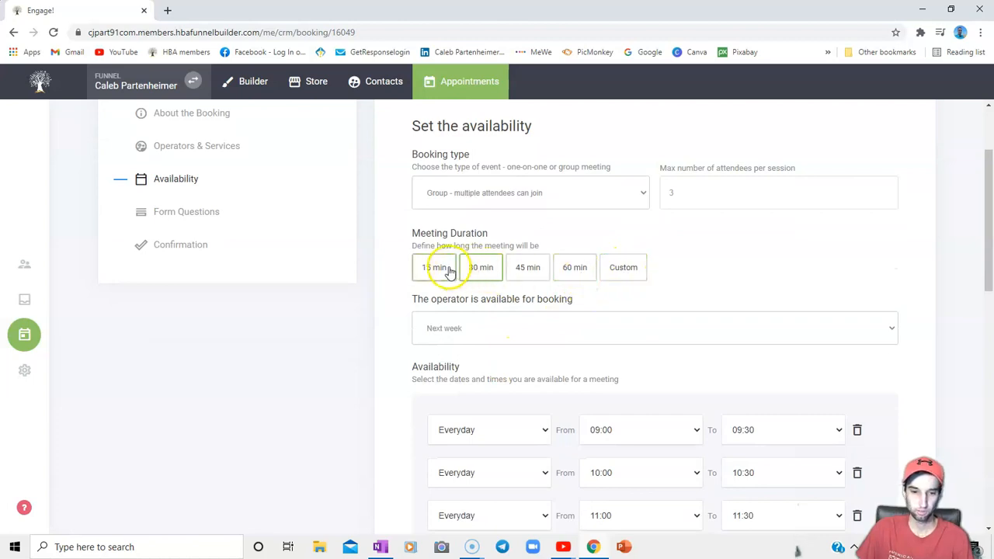
left_click(482, 267)
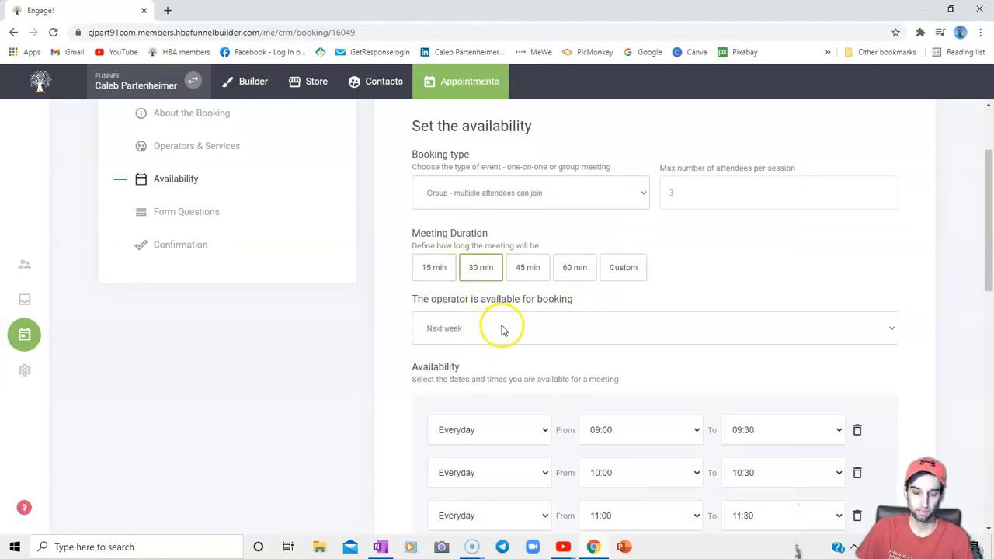
mouse_move(553, 342)
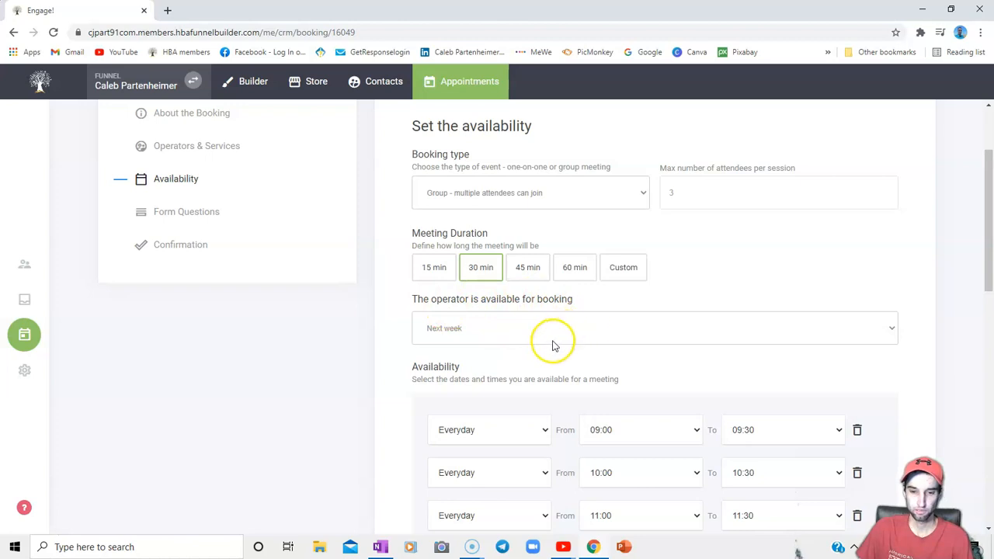
mouse_move(575, 336)
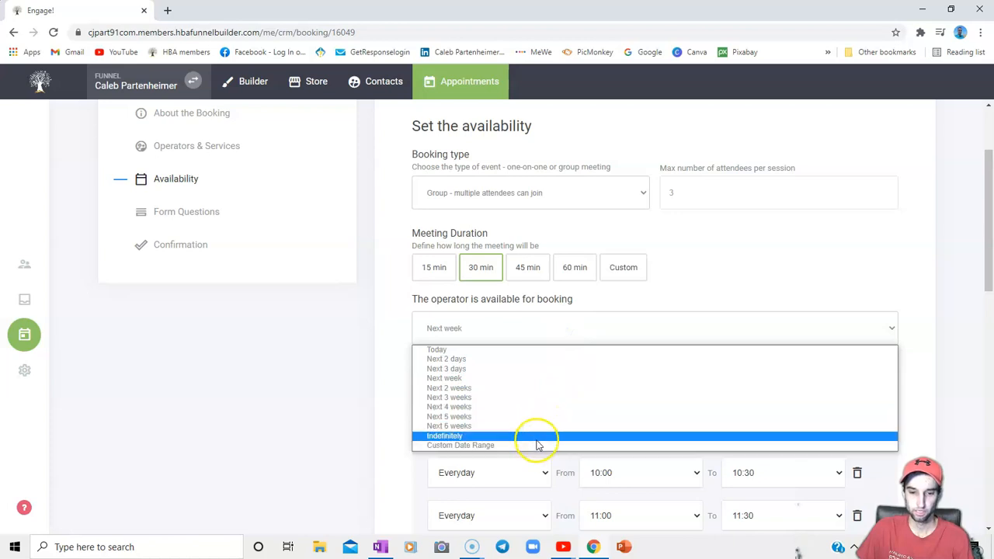
mouse_move(525, 397)
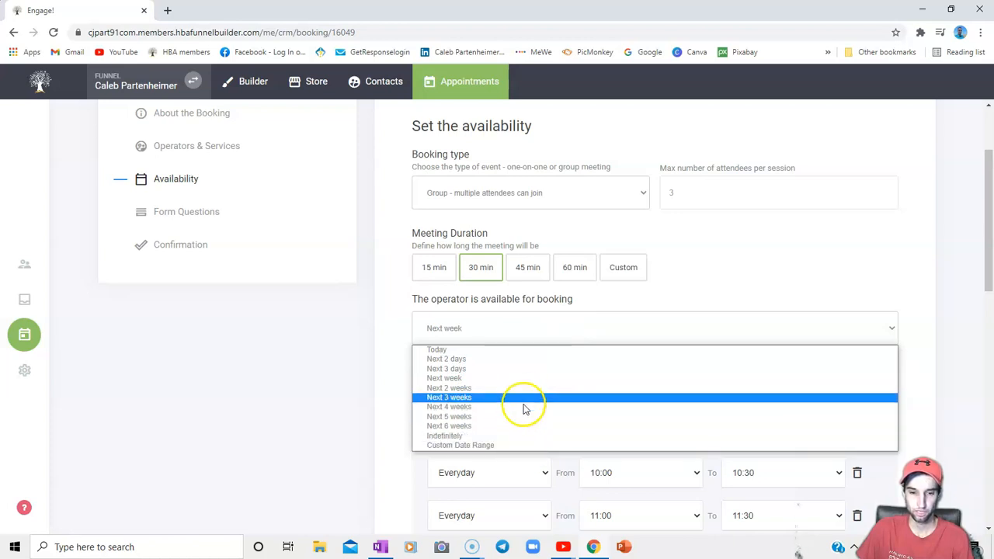
mouse_move(526, 379)
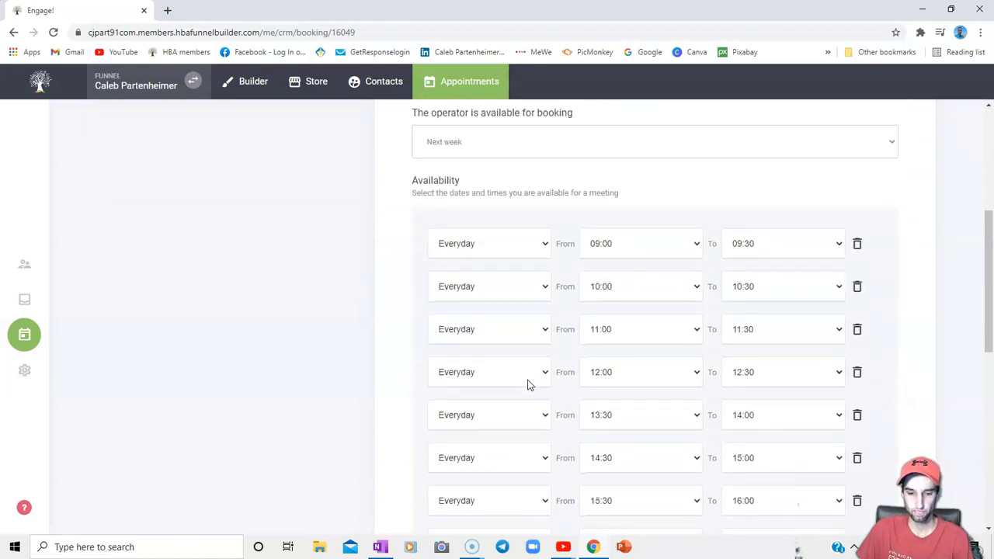
mouse_move(506, 243)
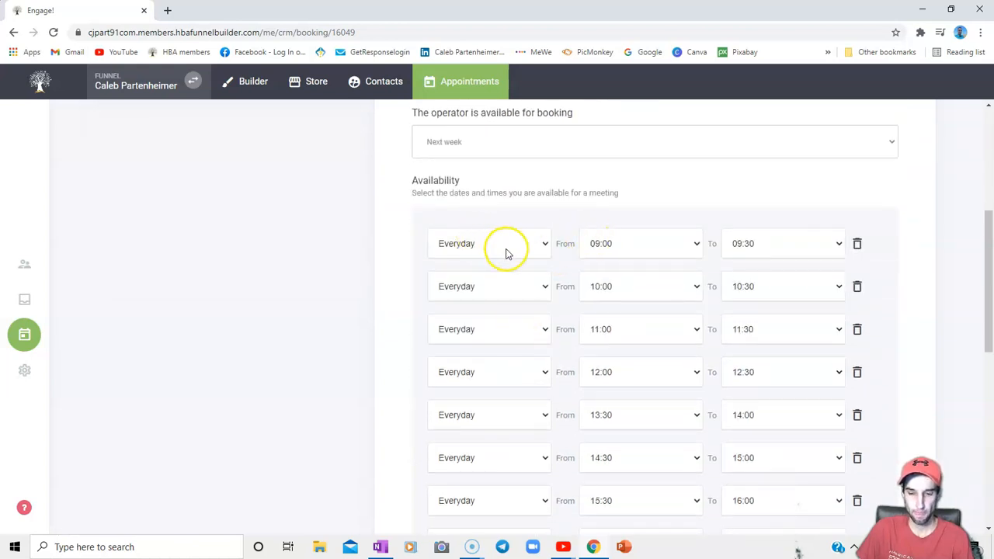
mouse_move(543, 261)
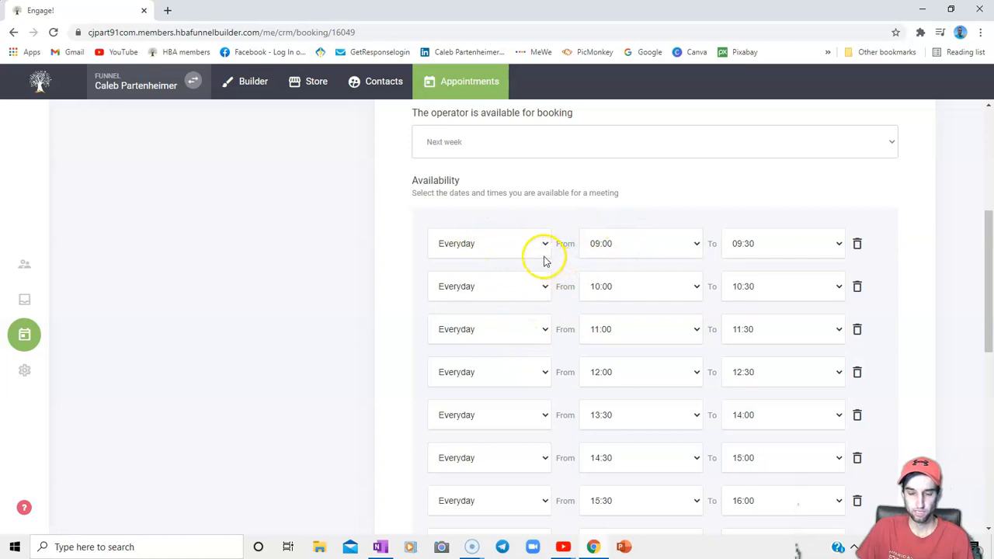
left_click(640, 242)
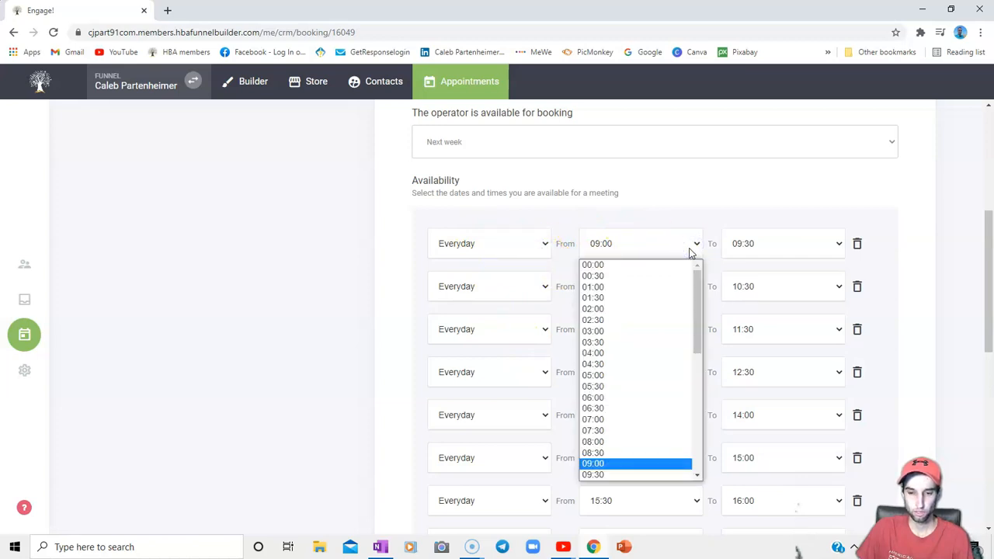
scroll("down", 3)
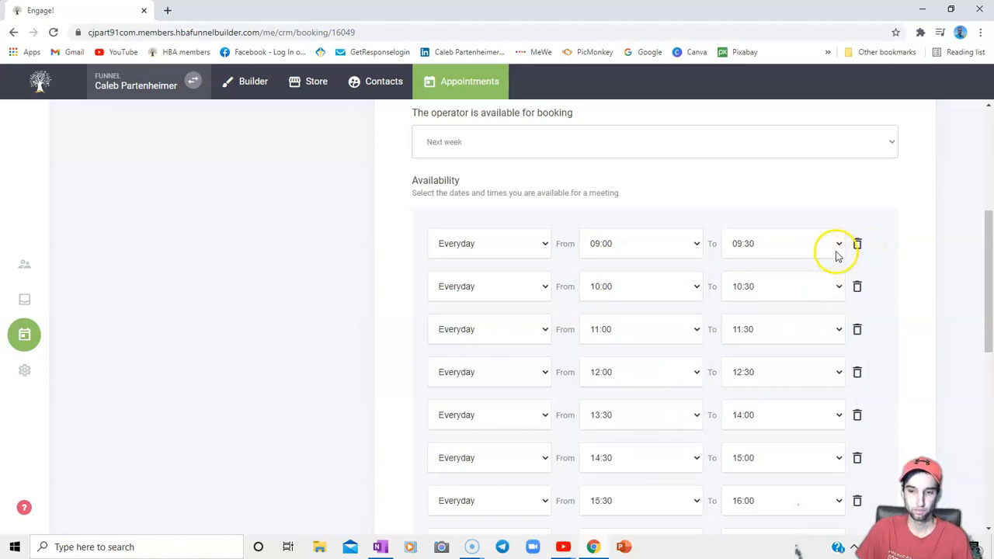
mouse_move(689, 287)
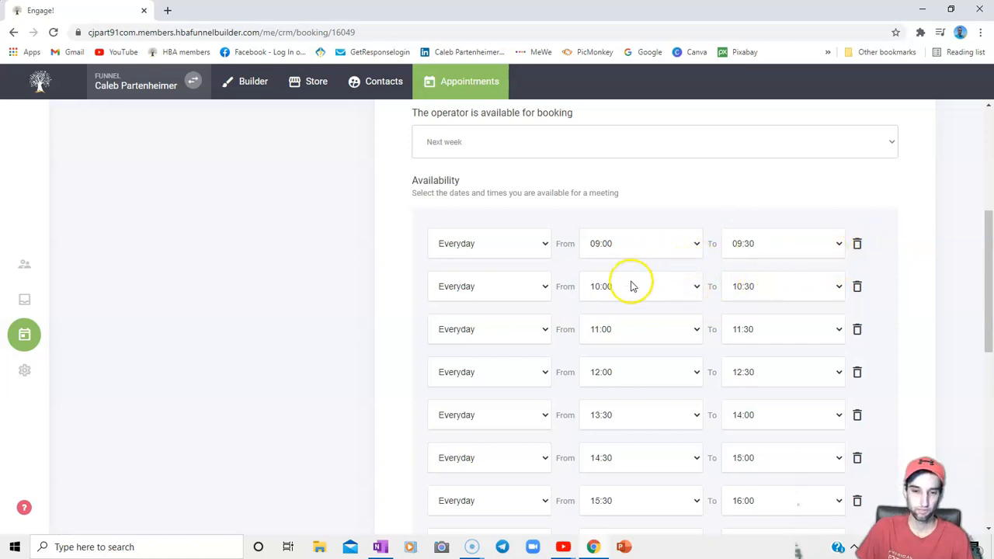
mouse_move(598, 292)
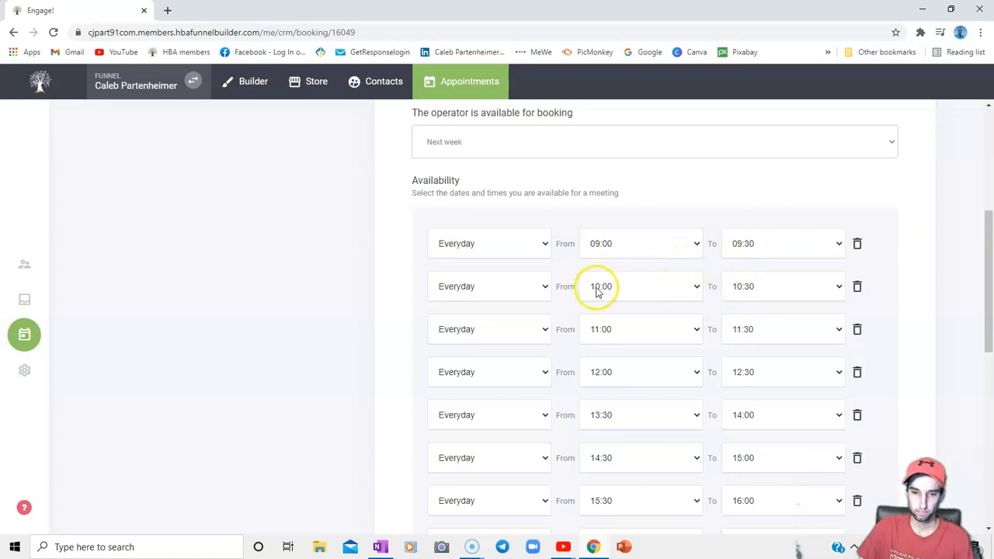
mouse_move(624, 295)
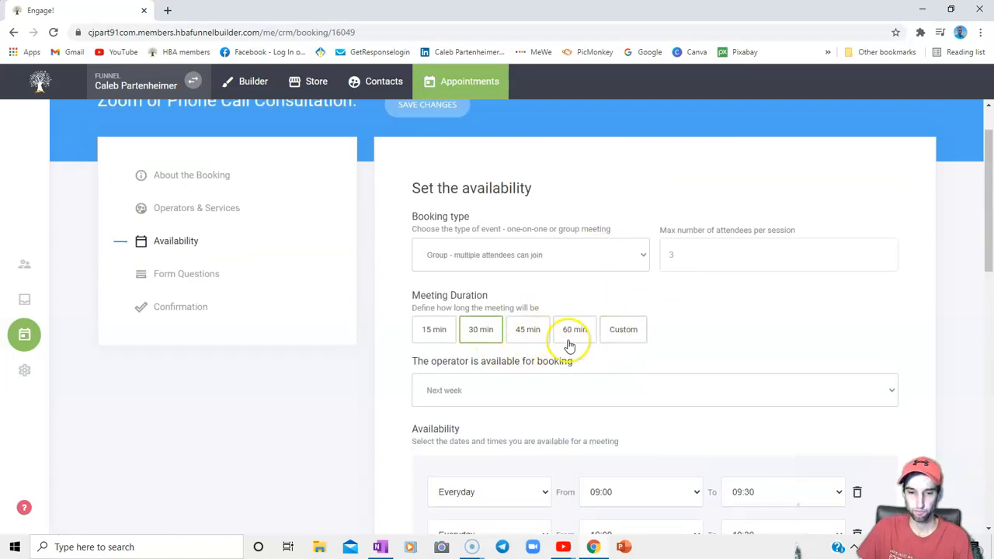
scroll("down", 3)
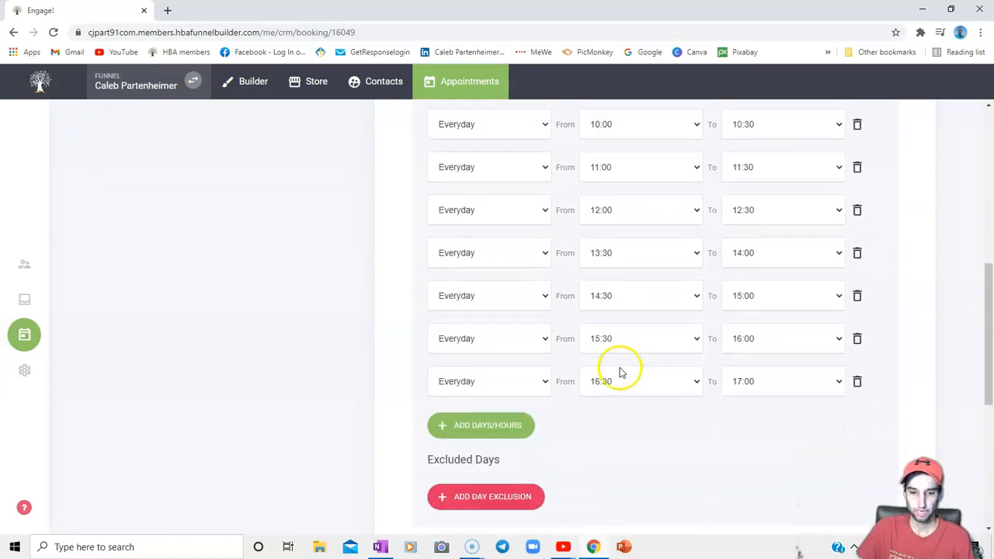
left_click(480, 425)
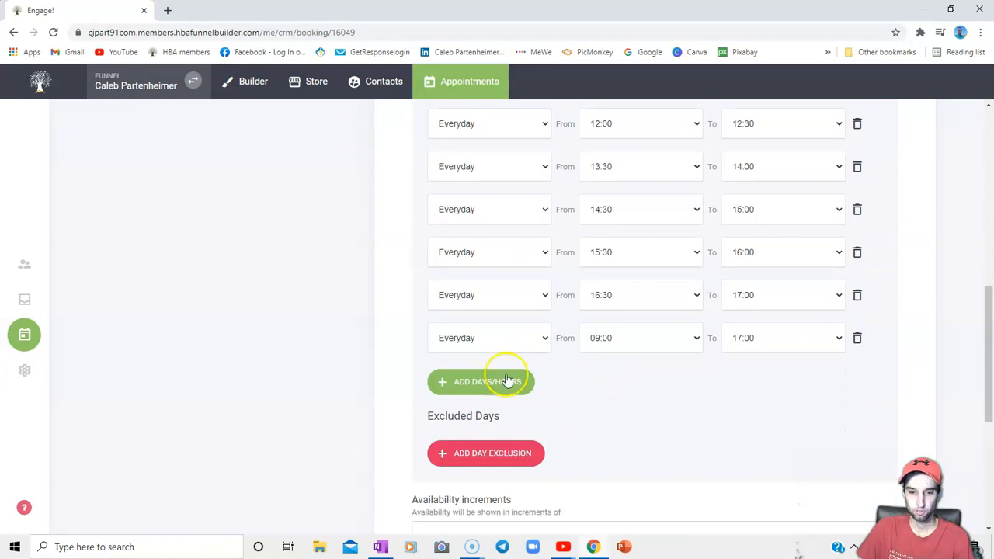
mouse_move(522, 345)
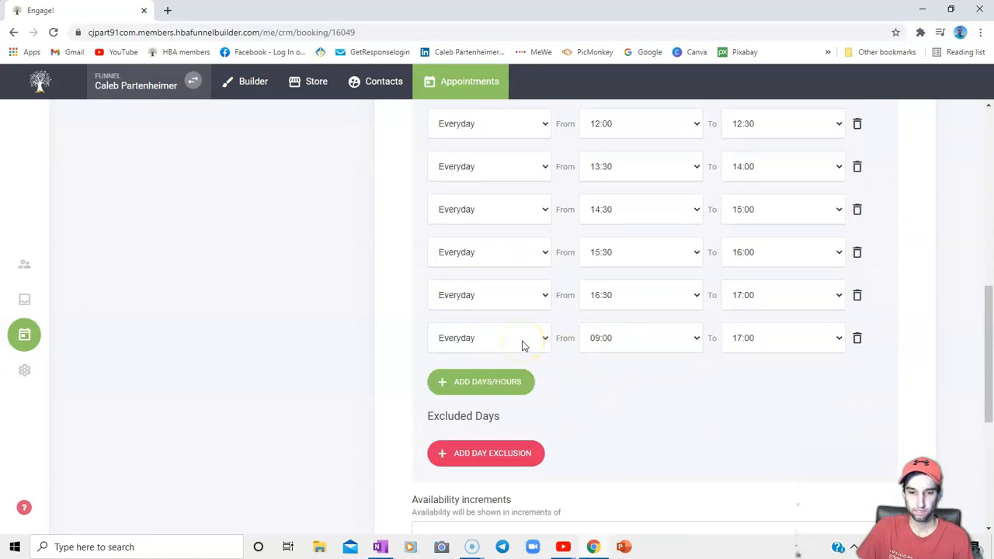
scroll("down", 3)
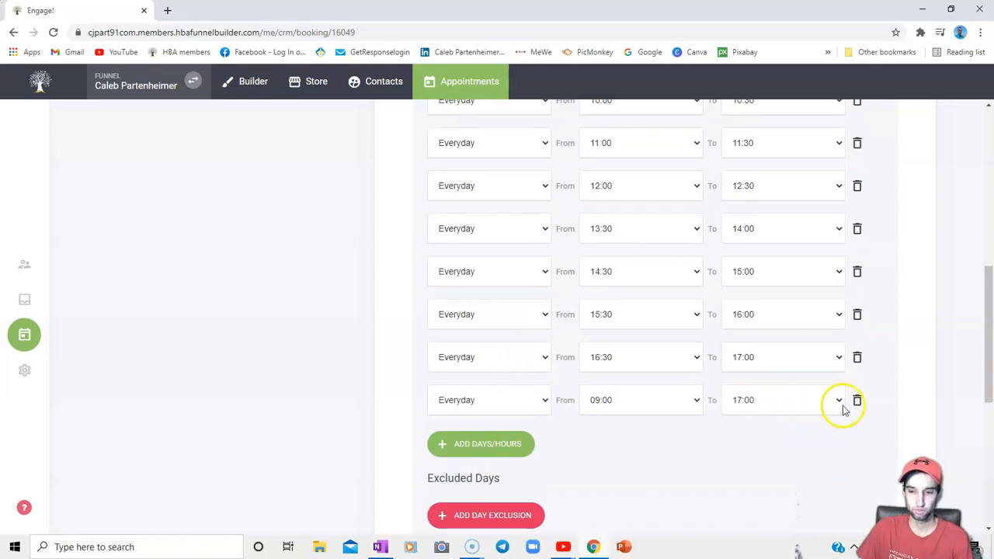
mouse_move(879, 407)
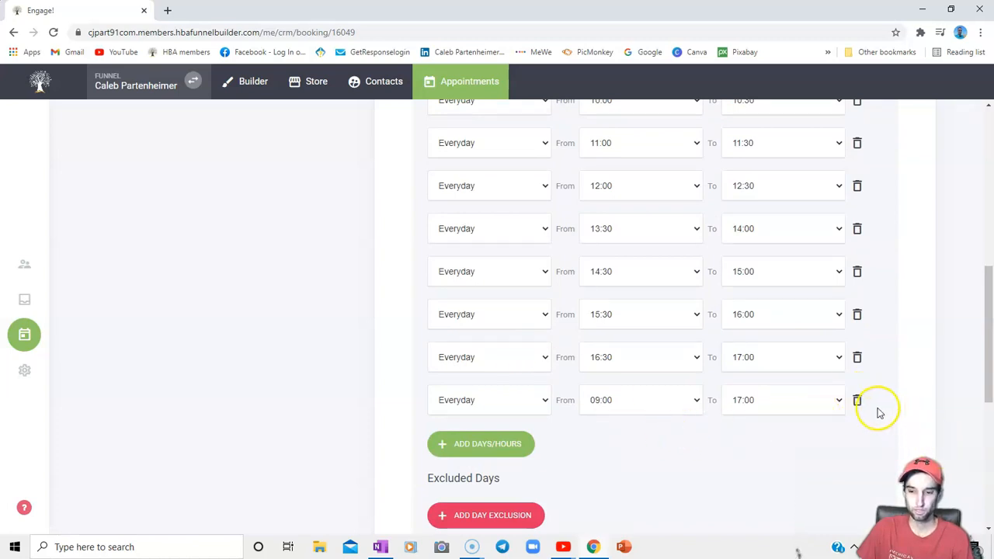
left_click(857, 401)
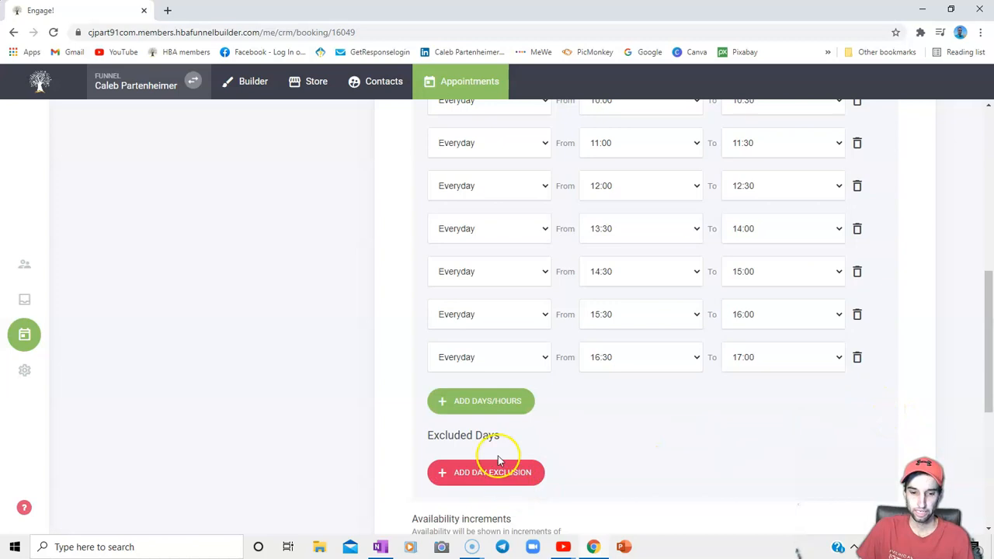
left_click(484, 473)
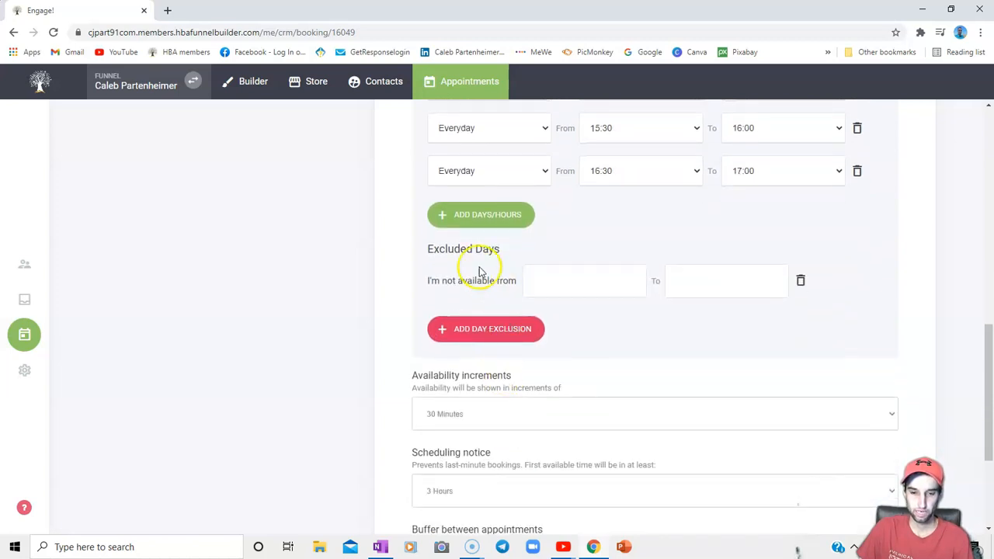
mouse_move(317, 285)
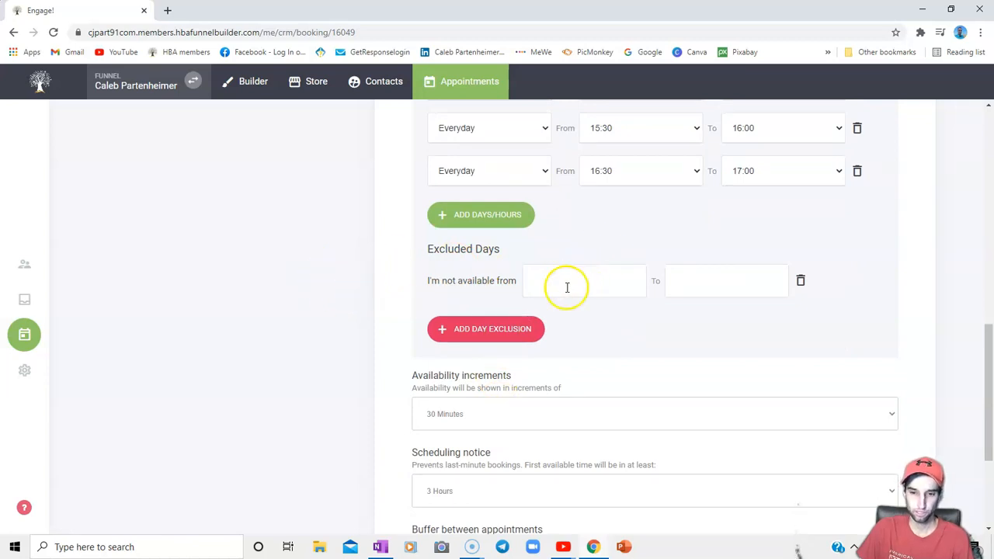
mouse_move(710, 279)
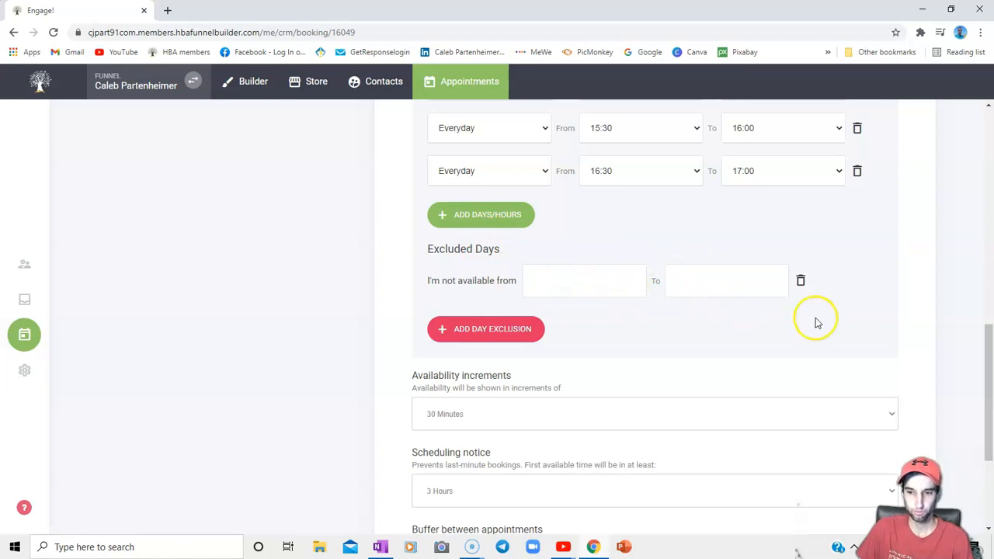
mouse_move(807, 332)
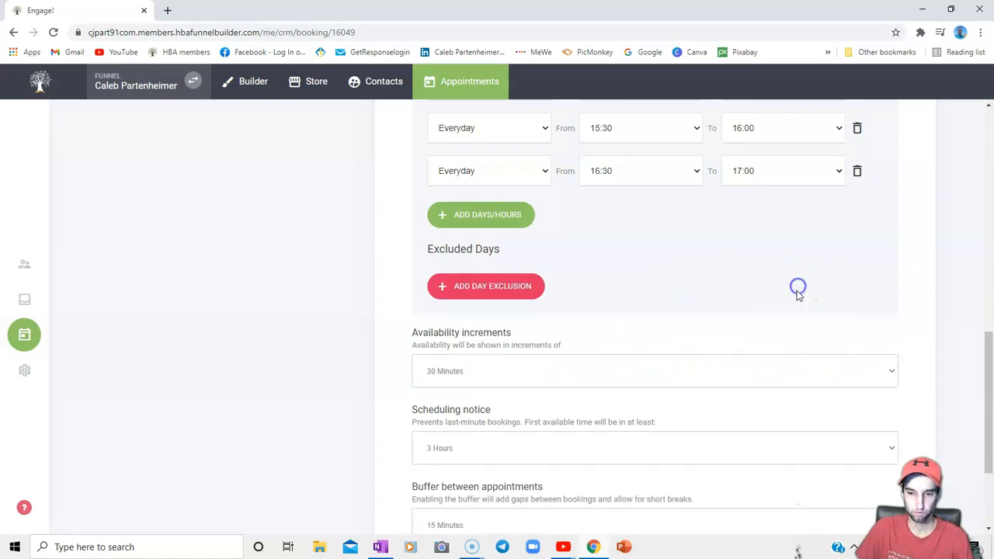
- Keep 30-minute increments, 3-hour notice and 15-minute buffer, then advance to form questions
scroll("down", 3)
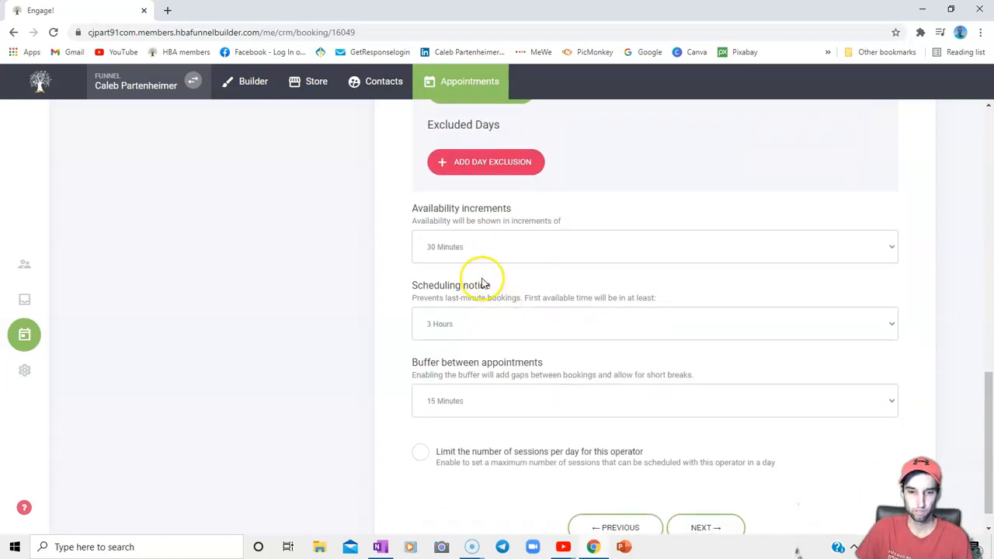
mouse_move(458, 245)
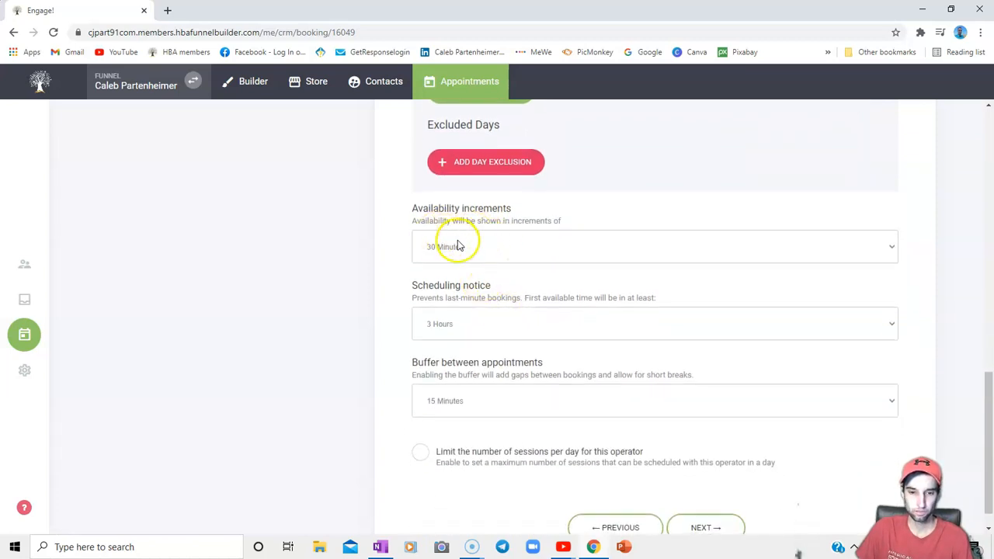
mouse_move(472, 247)
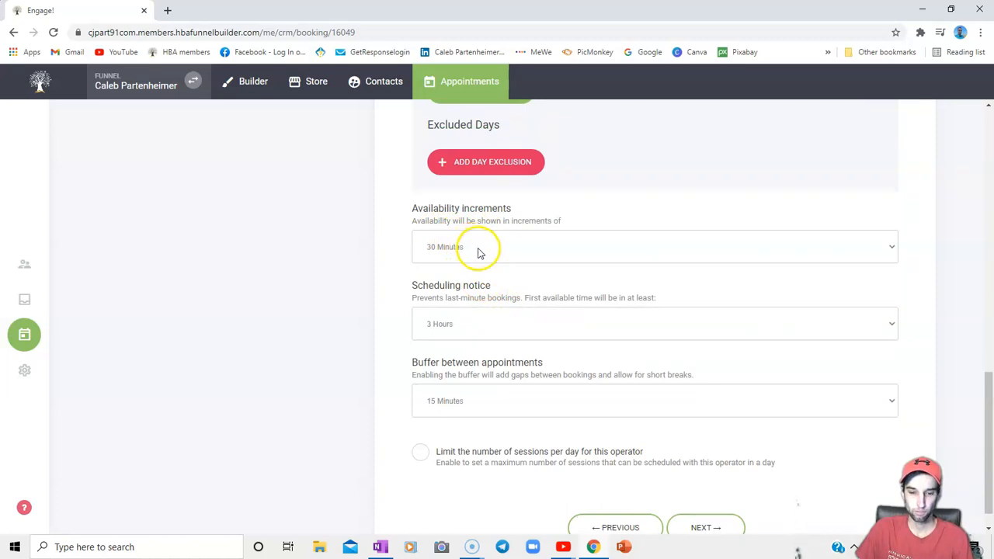
mouse_move(516, 260)
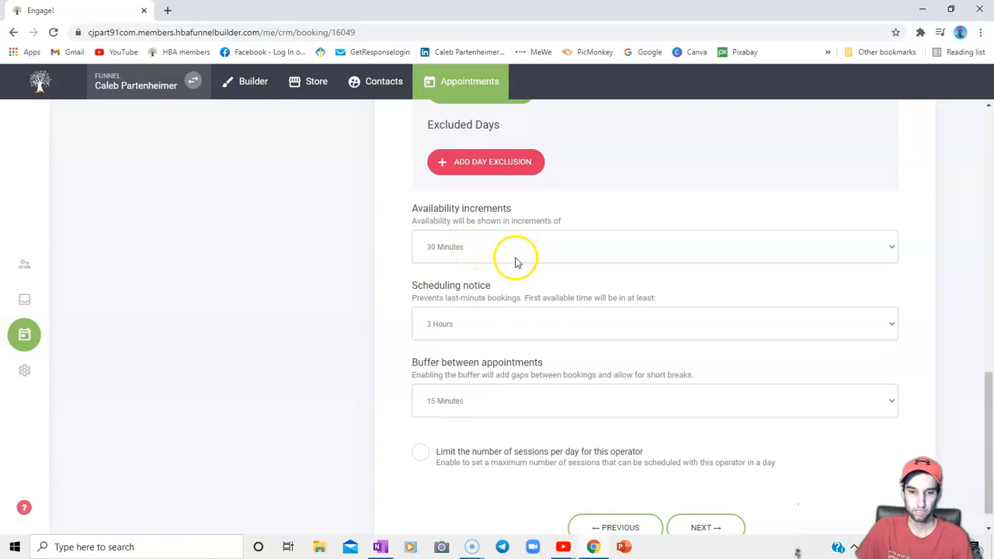
mouse_move(472, 325)
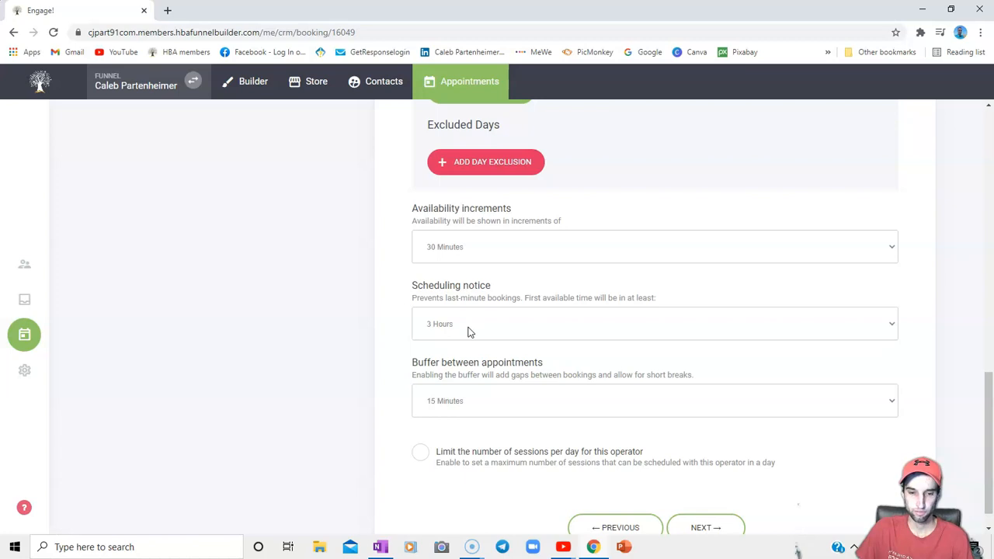
mouse_move(476, 345)
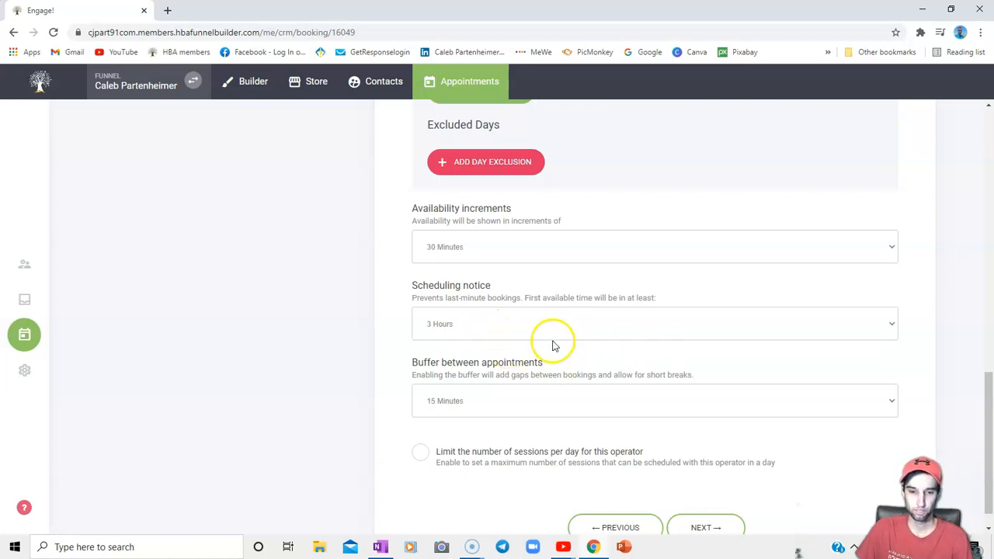
mouse_move(534, 398)
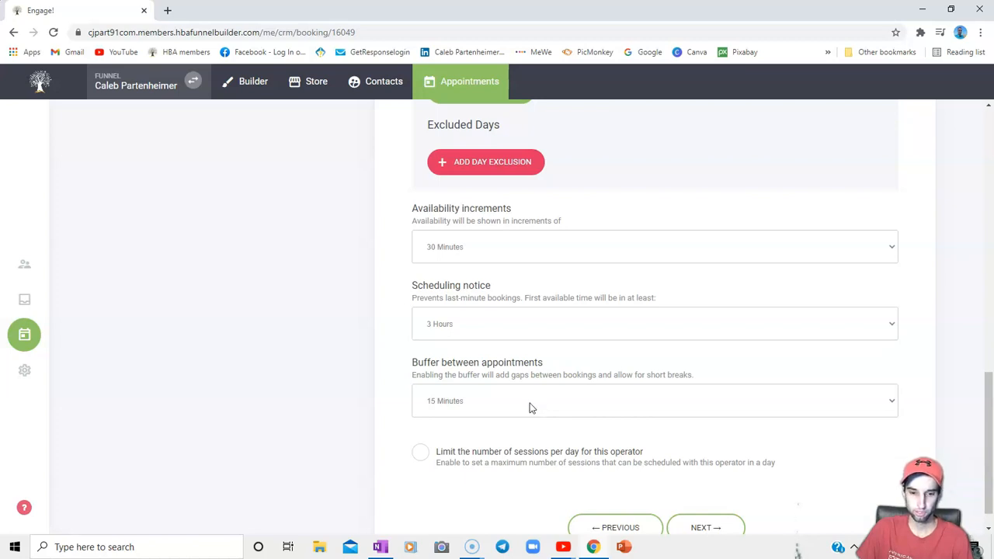
mouse_move(512, 420)
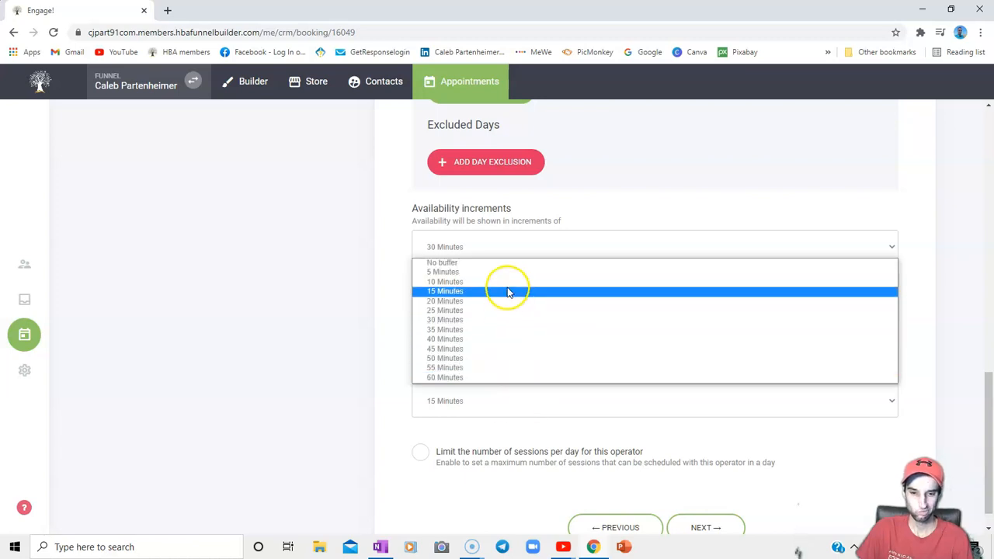
mouse_move(506, 292)
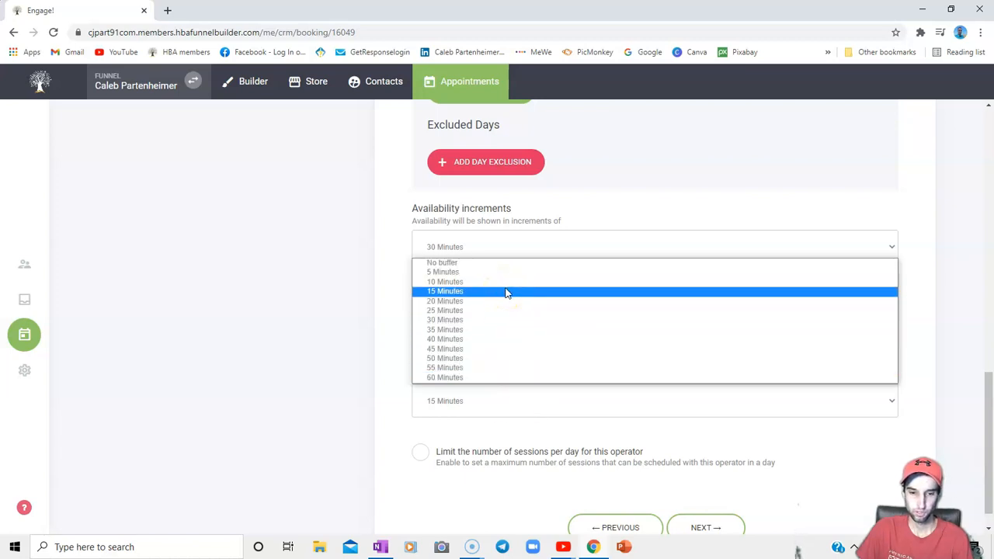
mouse_move(490, 377)
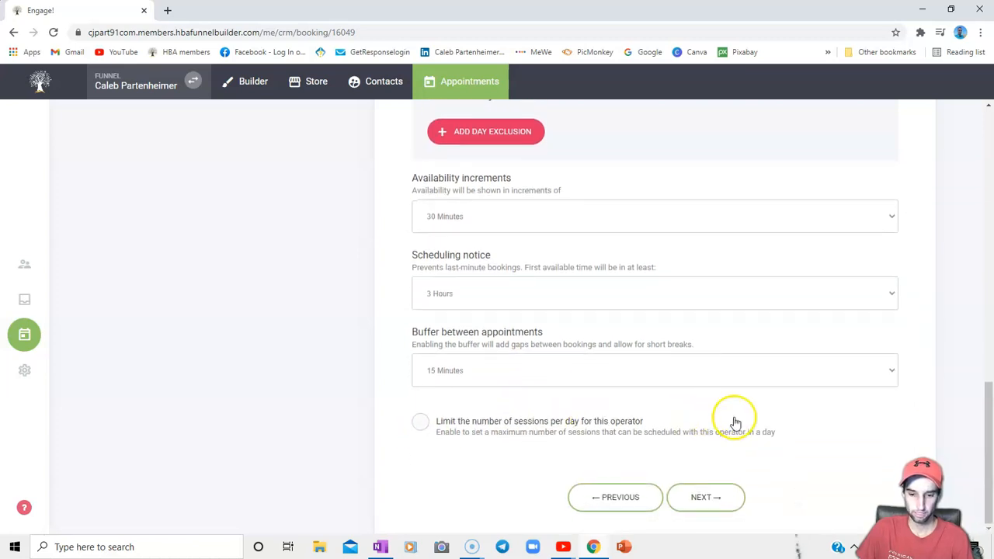
left_click(705, 497)
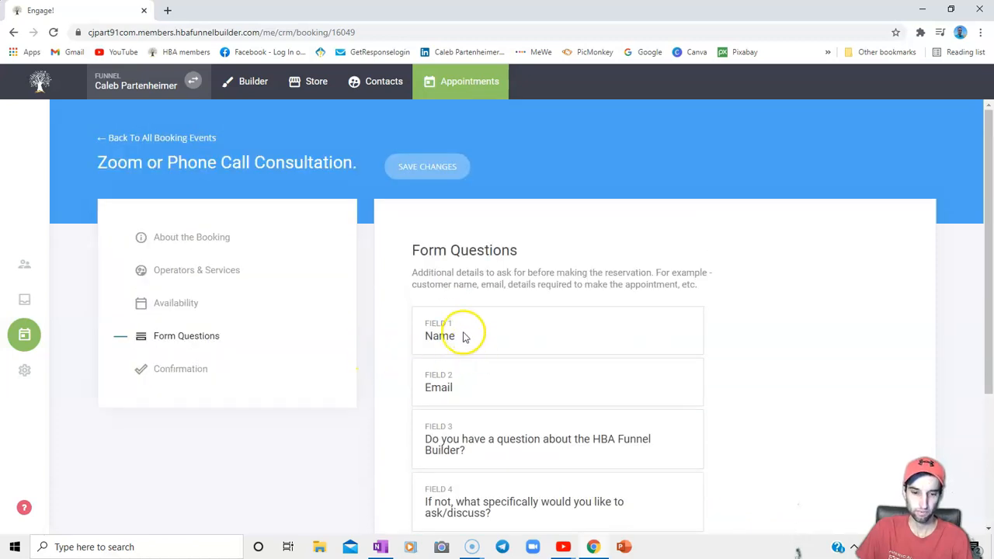
mouse_move(478, 318)
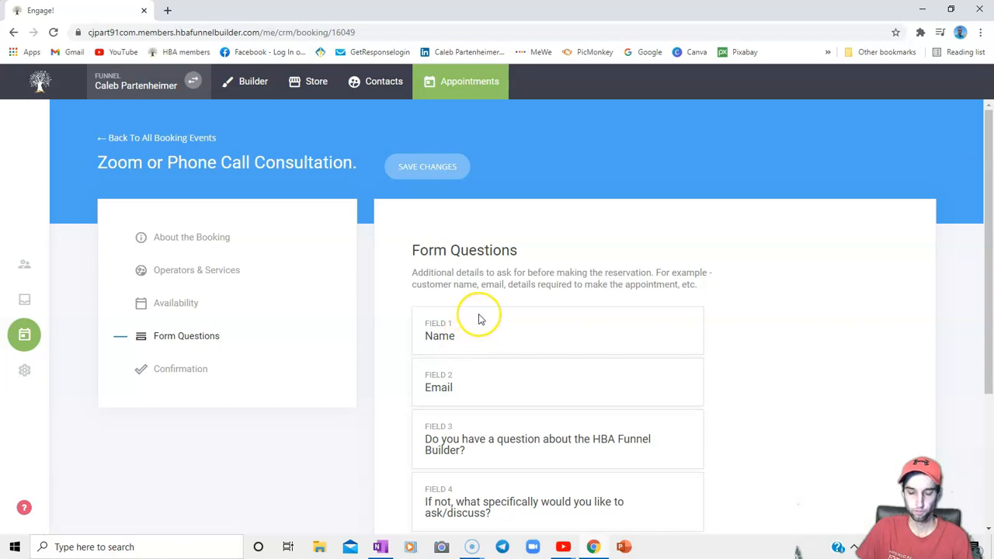
mouse_move(463, 337)
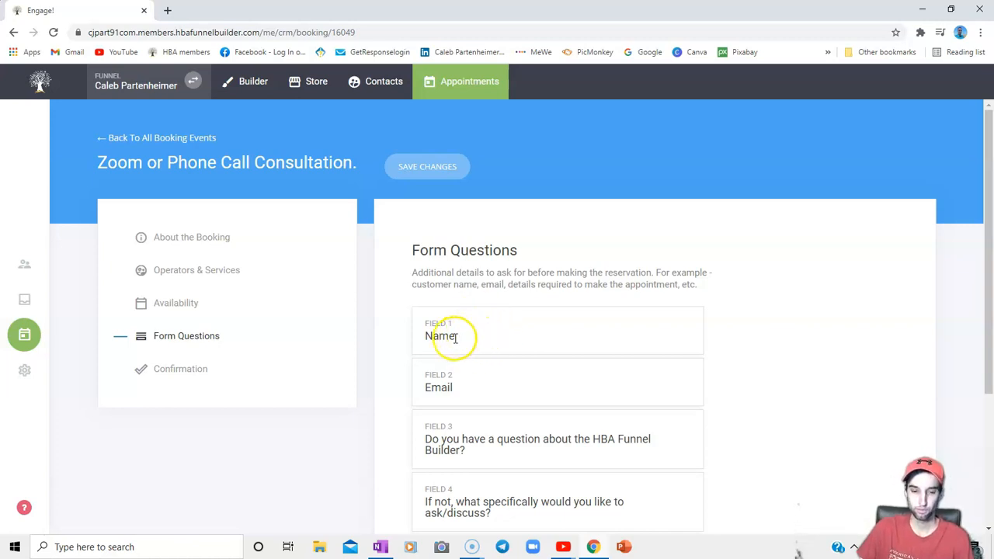
scroll("down", 3)
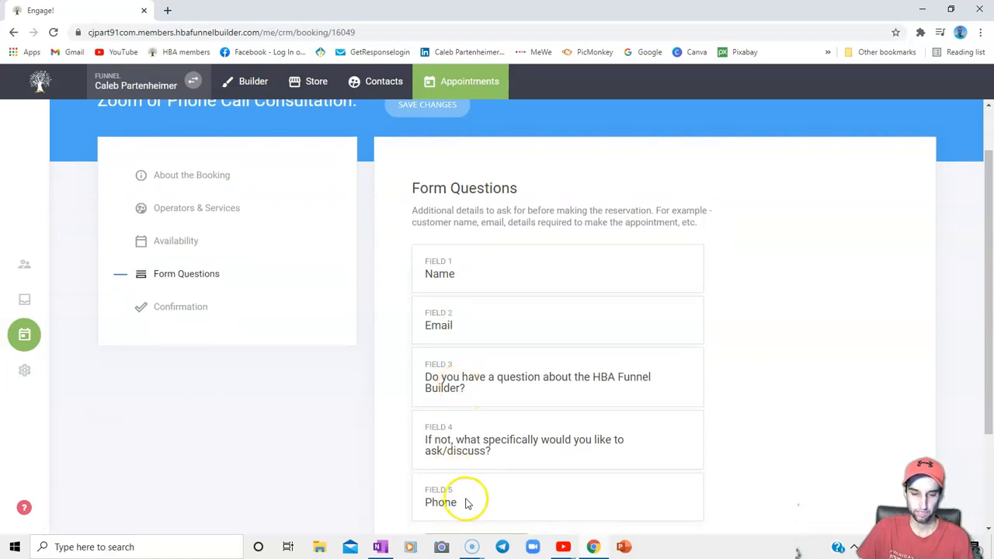
mouse_move(475, 318)
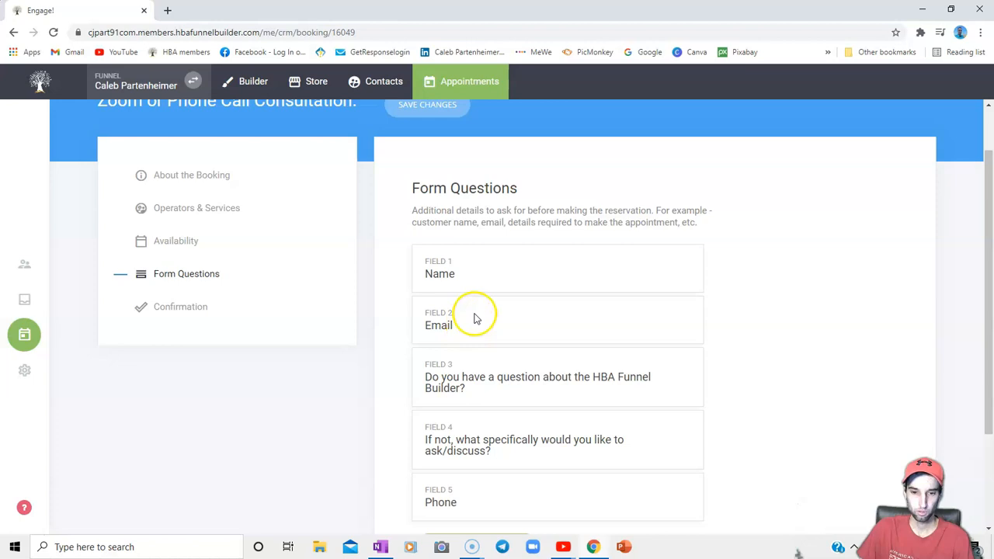
mouse_move(521, 274)
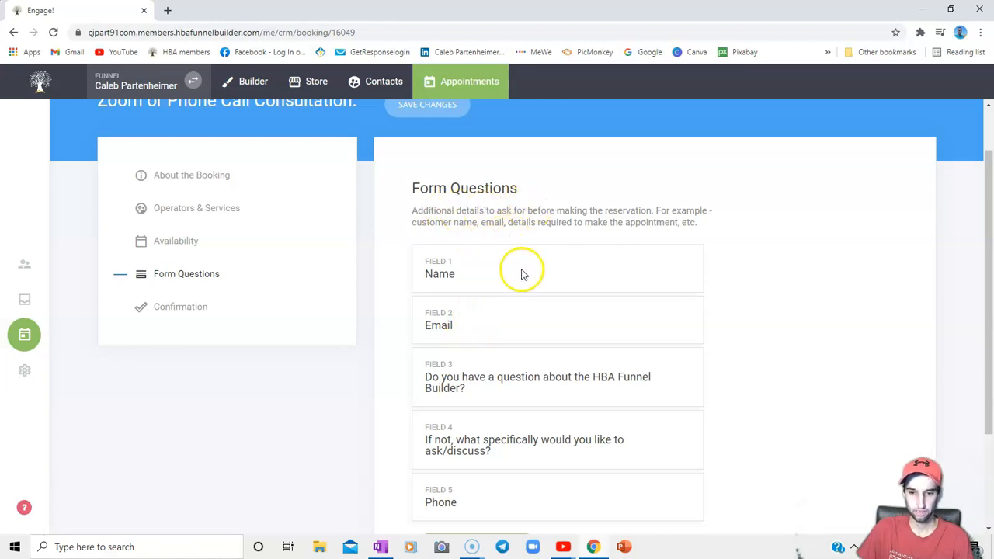
mouse_move(463, 366)
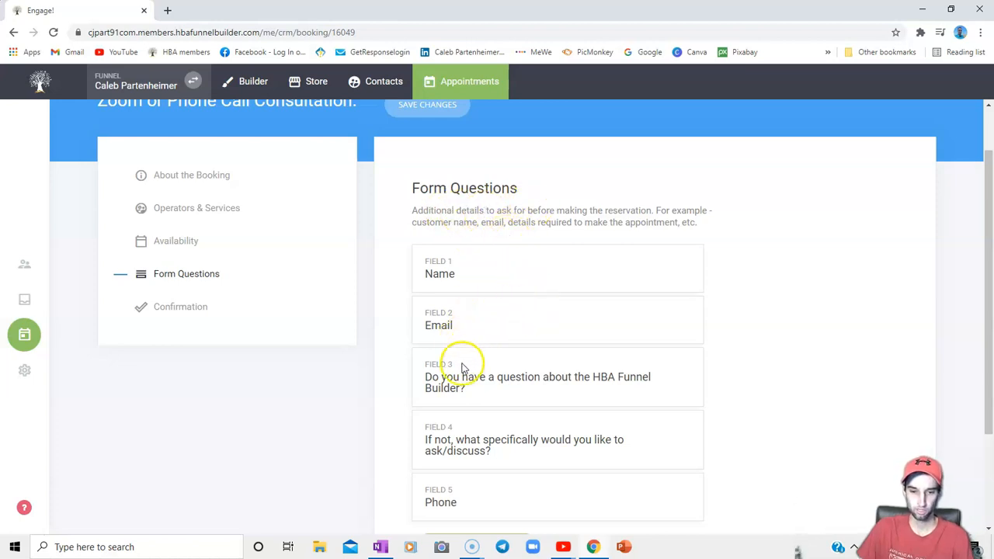
mouse_move(547, 400)
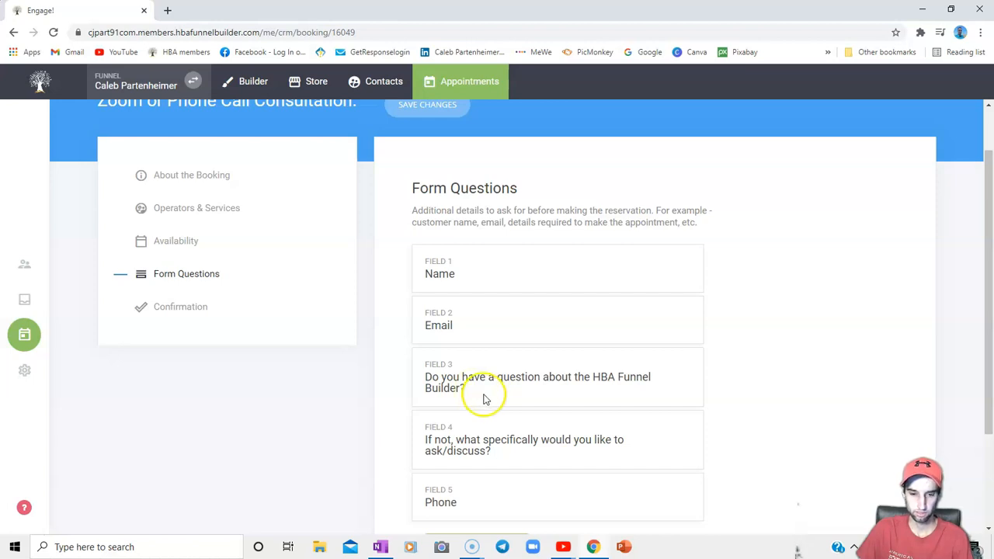
scroll("down", 3)
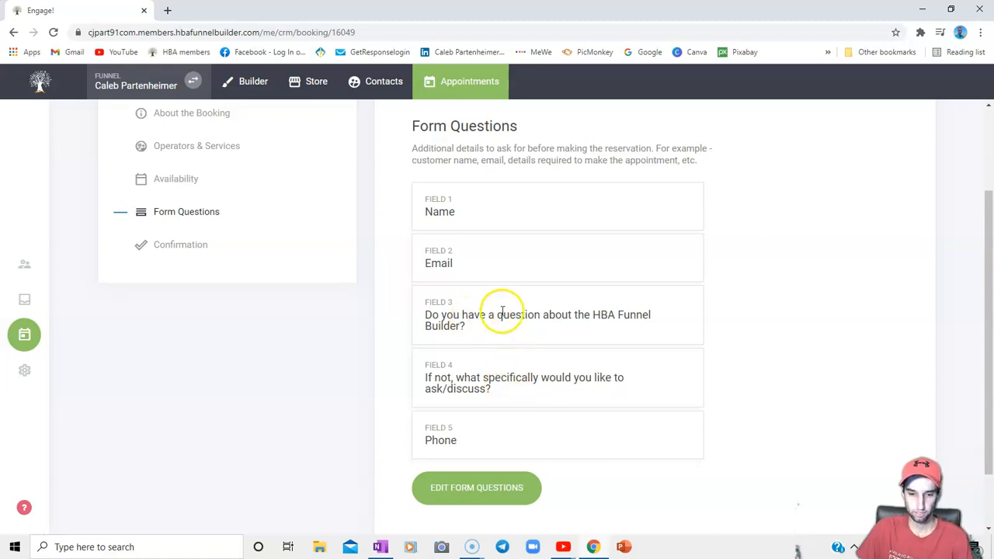
mouse_move(456, 431)
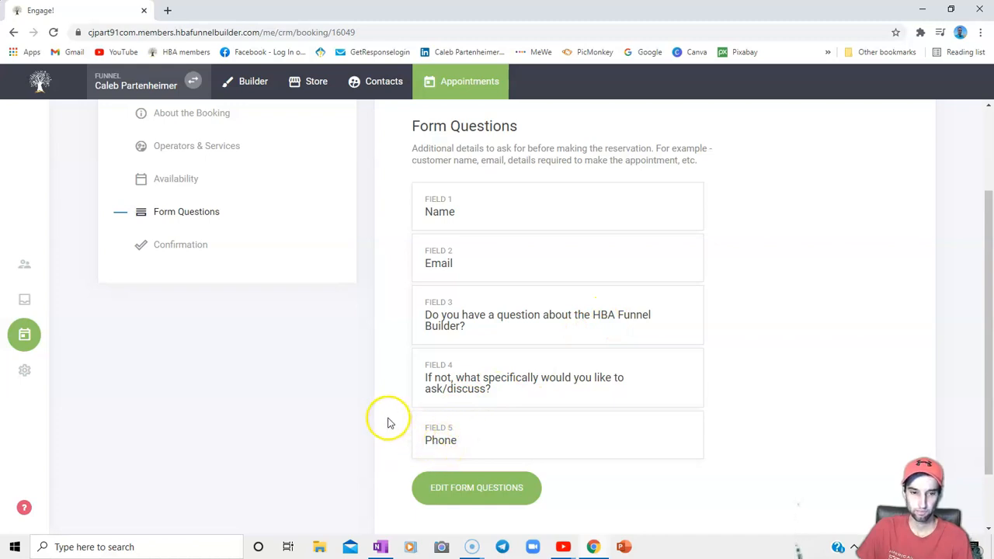
mouse_move(339, 410)
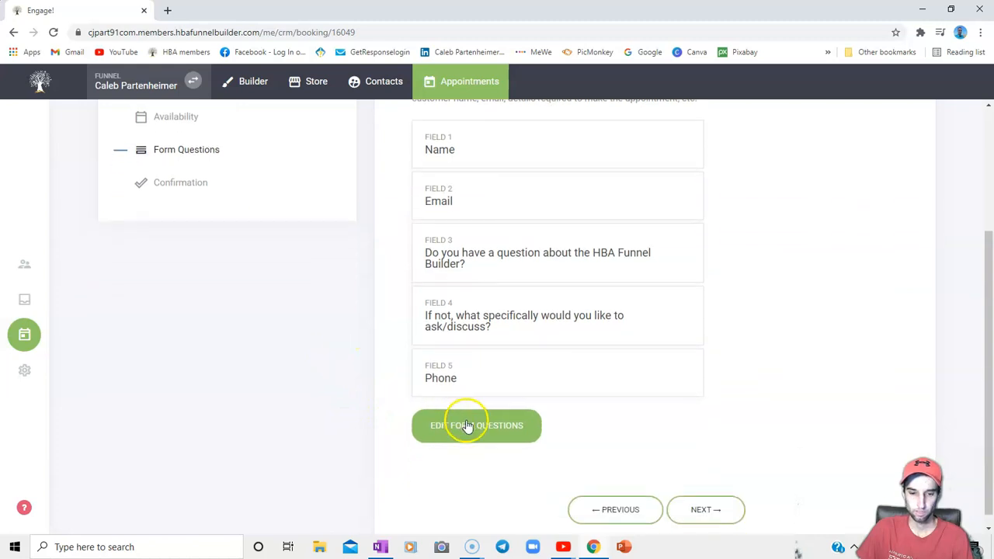
- Add then remove a Website field, save the five-field form and continue to confirmation
left_click(475, 425)
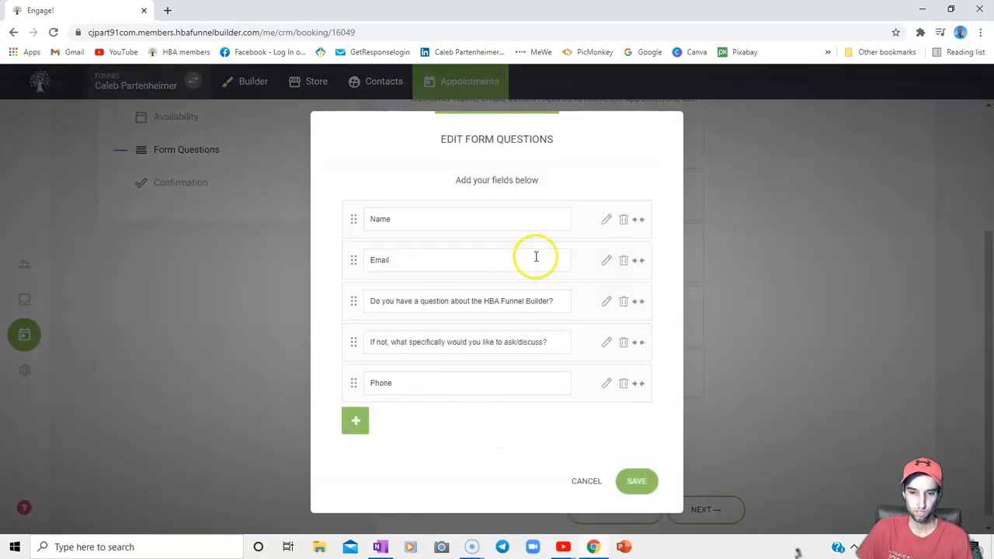
mouse_move(356, 420)
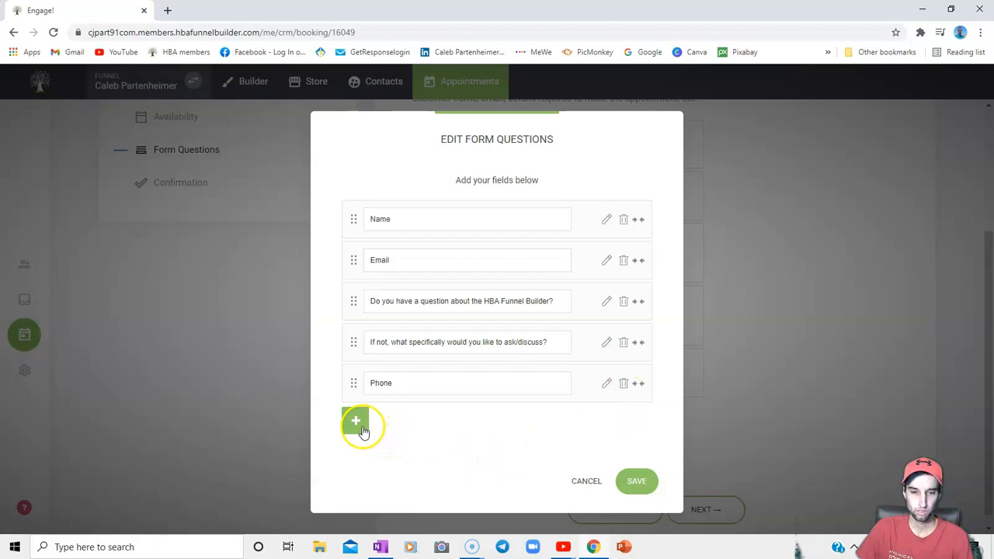
left_click(356, 421)
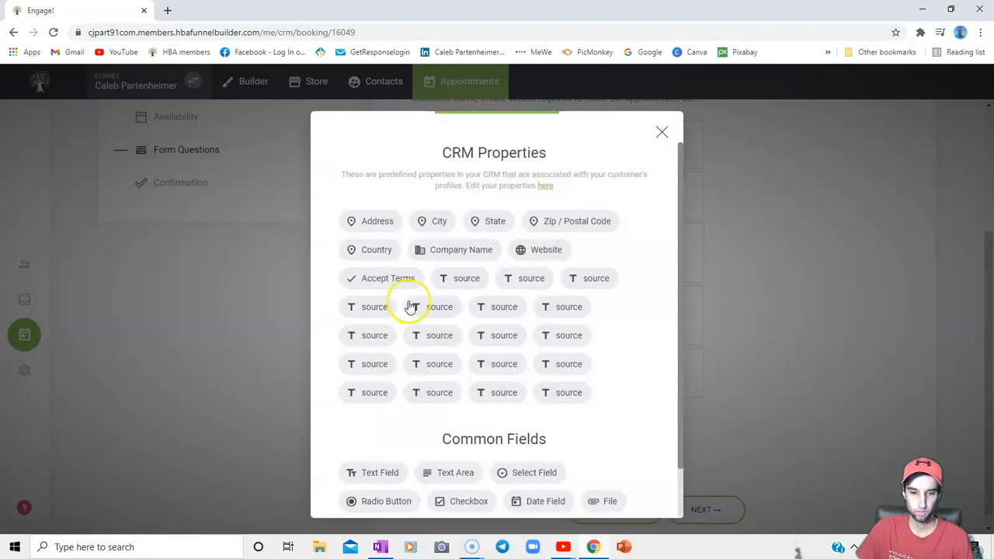
mouse_move(556, 272)
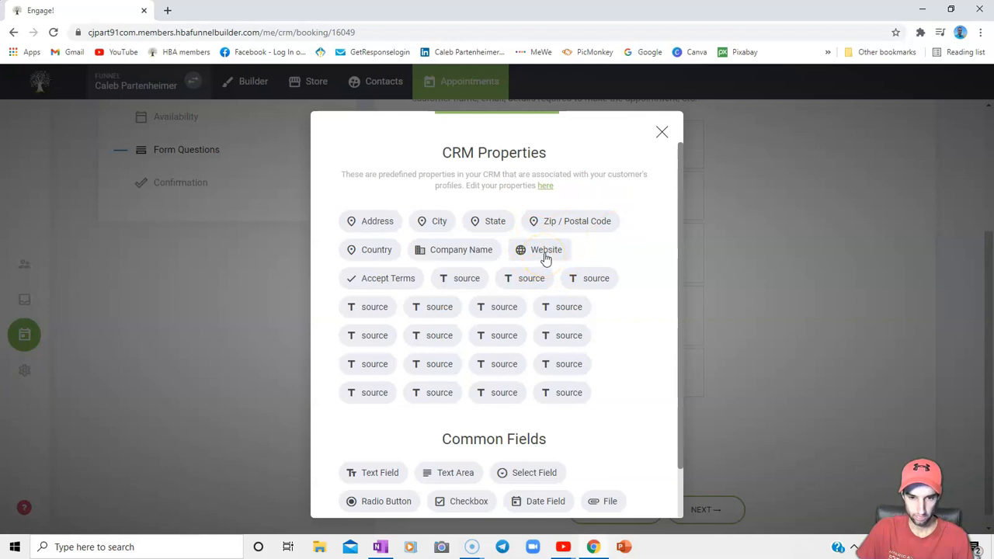
left_click(547, 249)
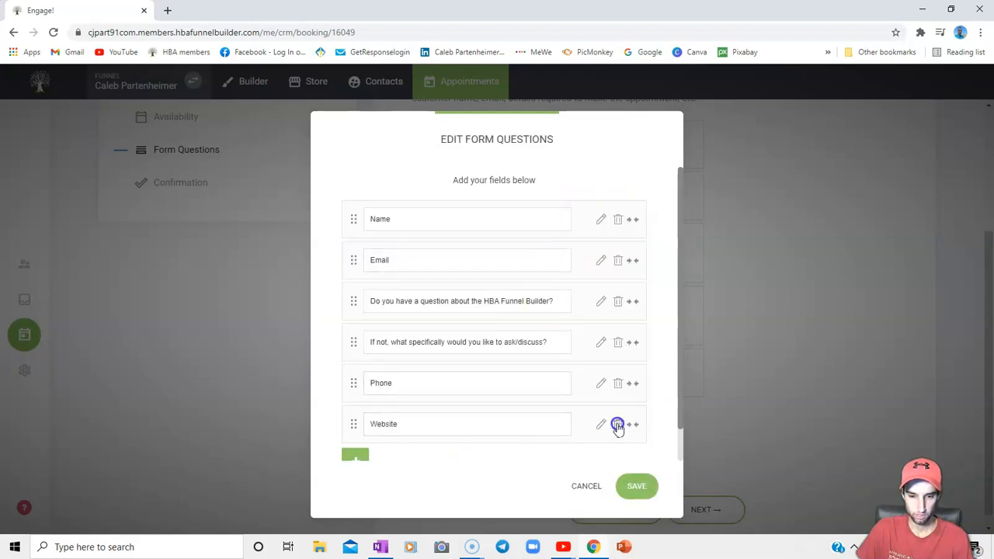
left_click(618, 424)
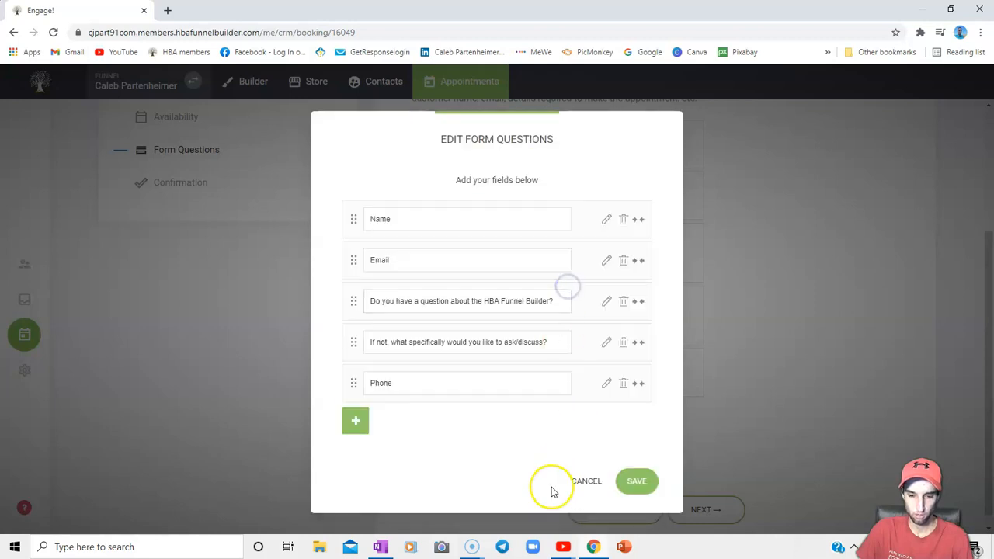
left_click(637, 482)
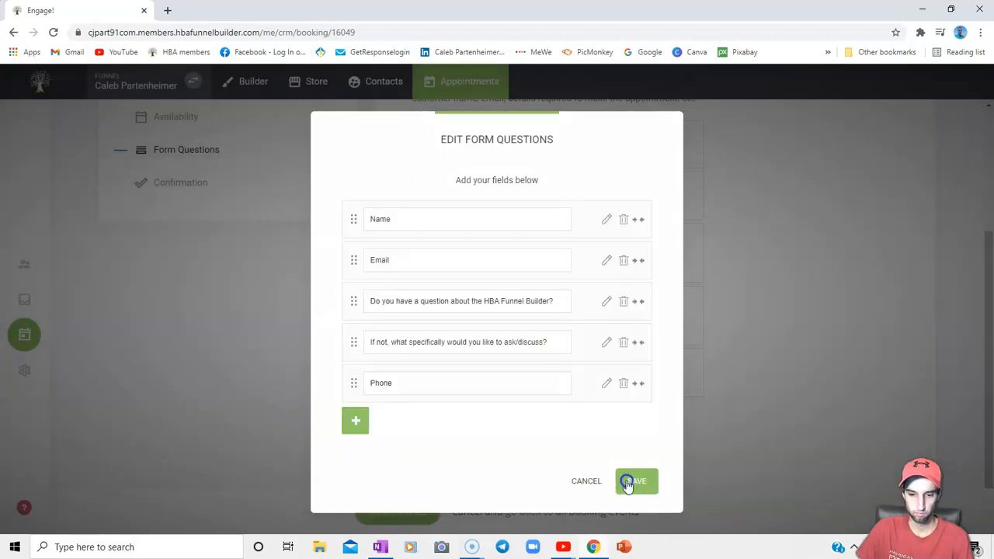
left_click(637, 481)
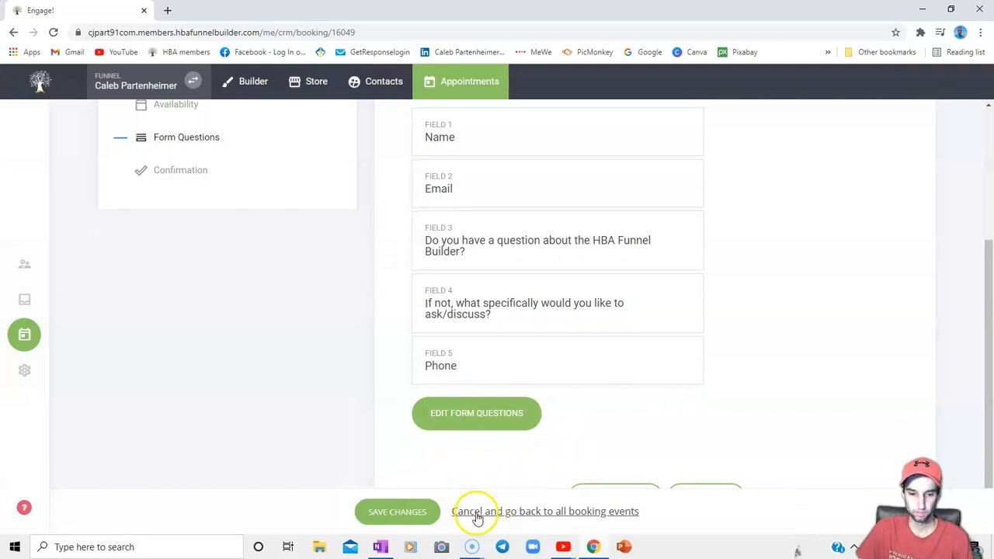
mouse_move(418, 511)
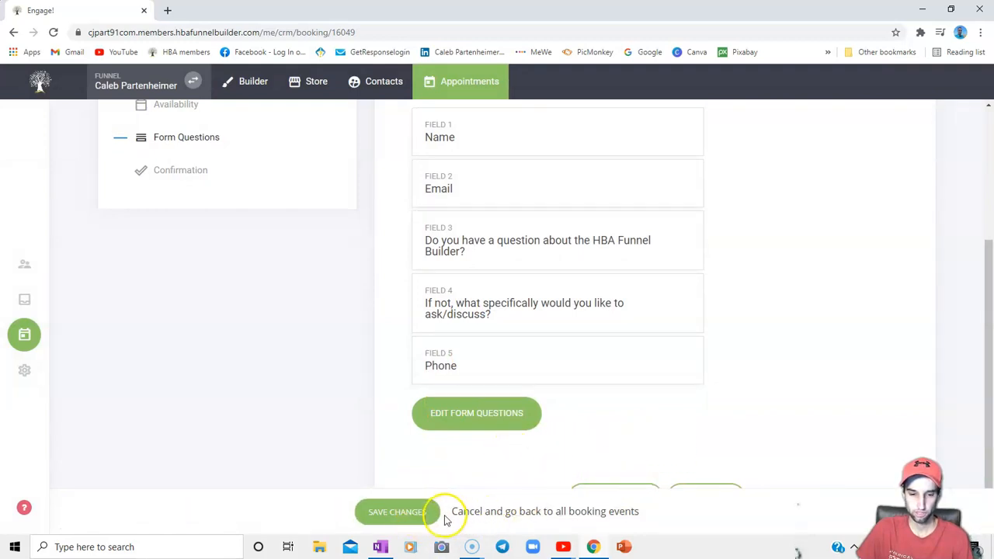
mouse_move(558, 427)
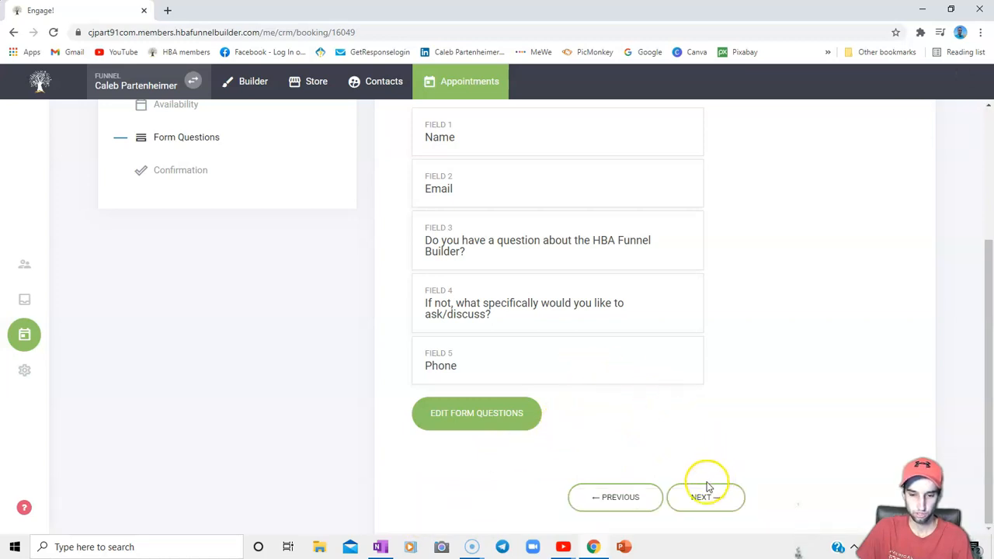
left_click(700, 497)
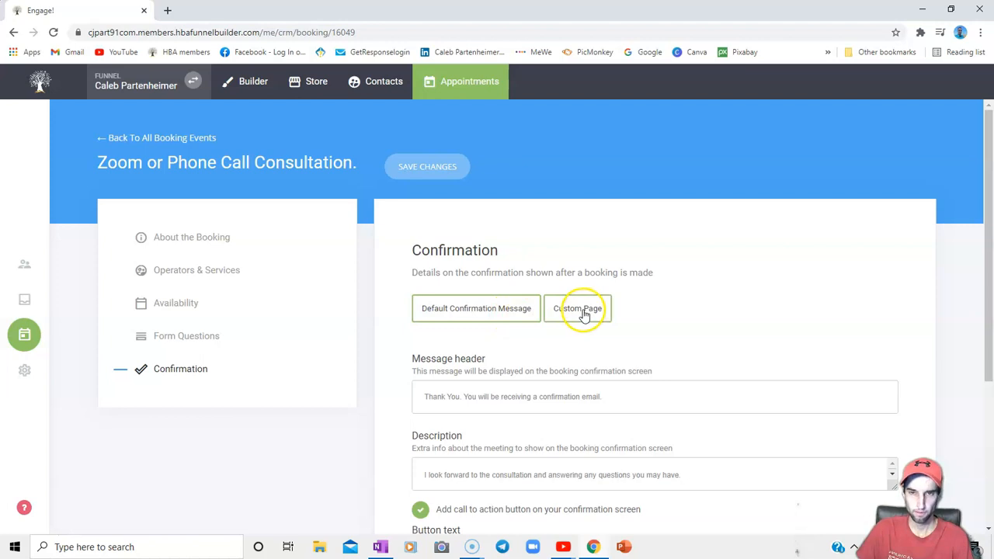
mouse_move(578, 318)
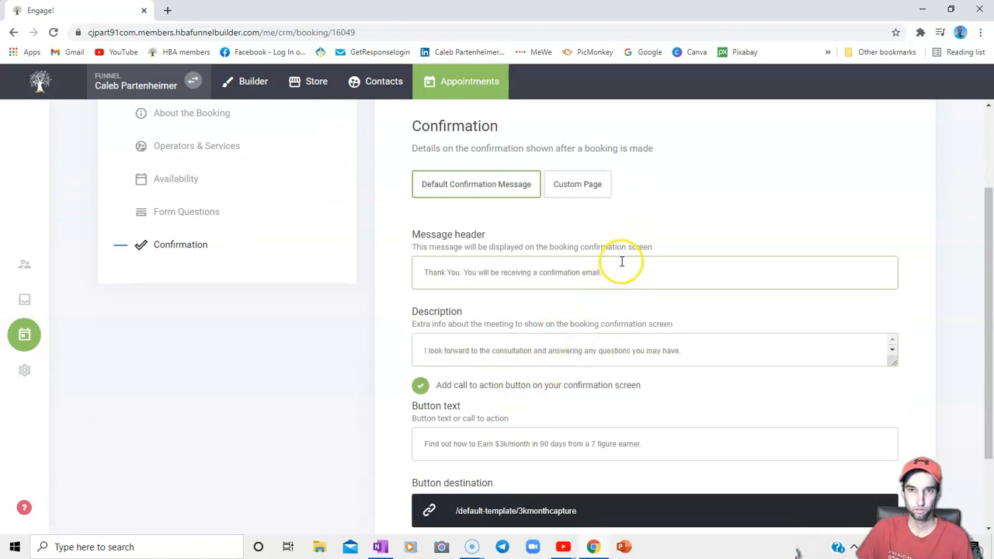
mouse_move(621, 280)
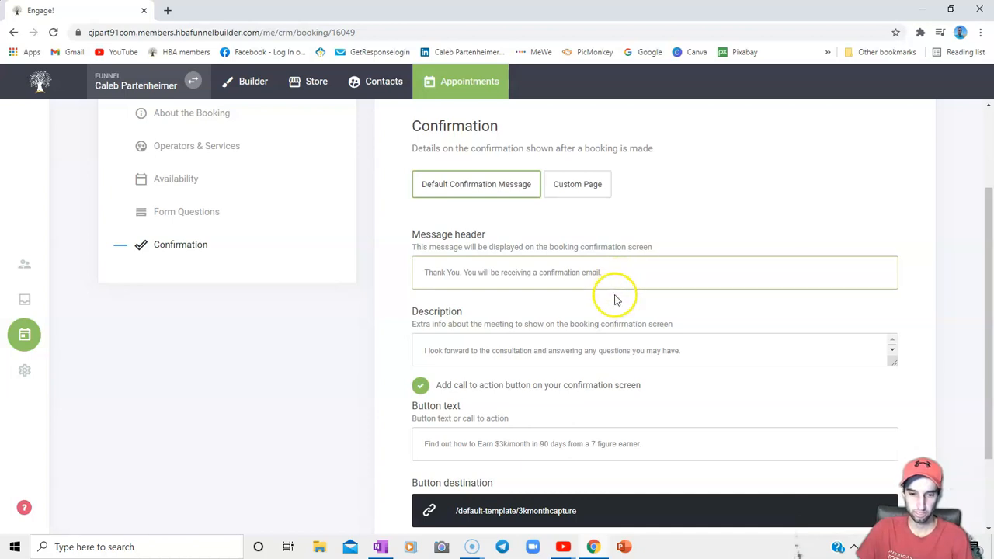
mouse_move(528, 381)
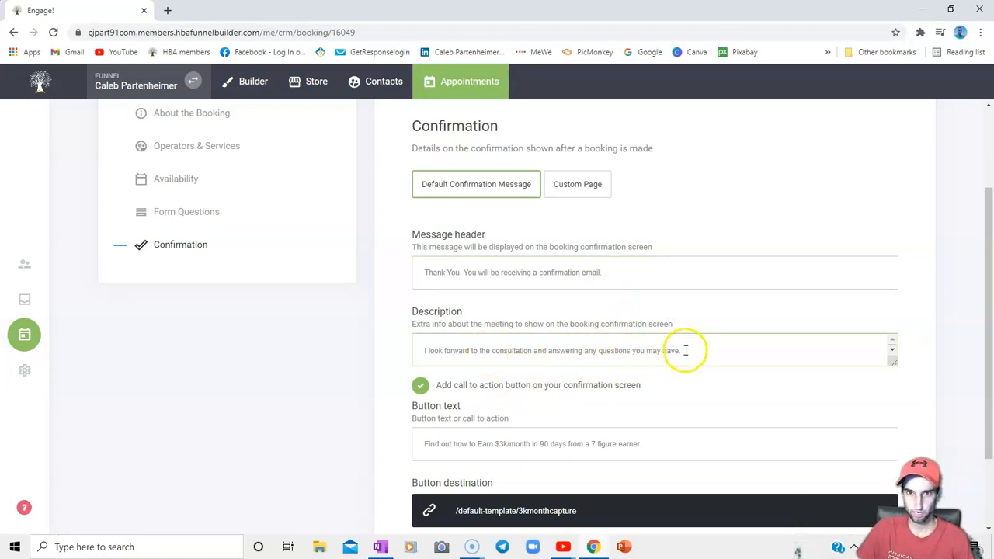
- Enable the call-to-action button, set its text and destination URL to the 3kmonthcapture page
scroll("down", 3)
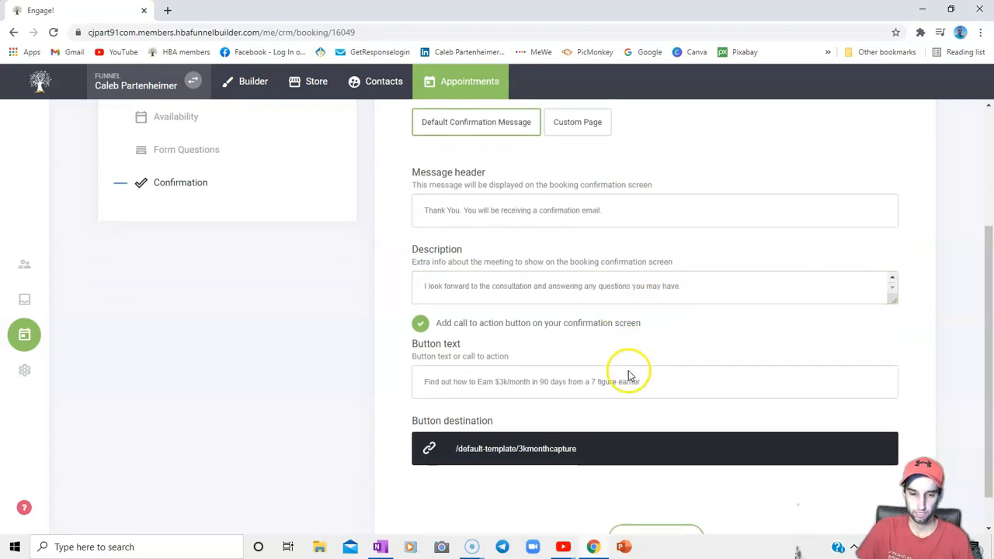
left_click(615, 382)
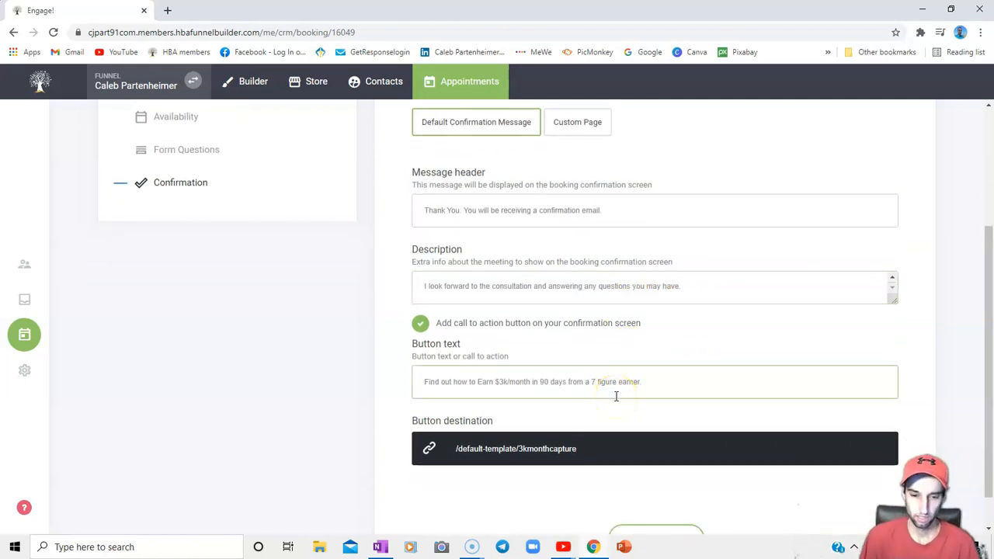
mouse_move(758, 358)
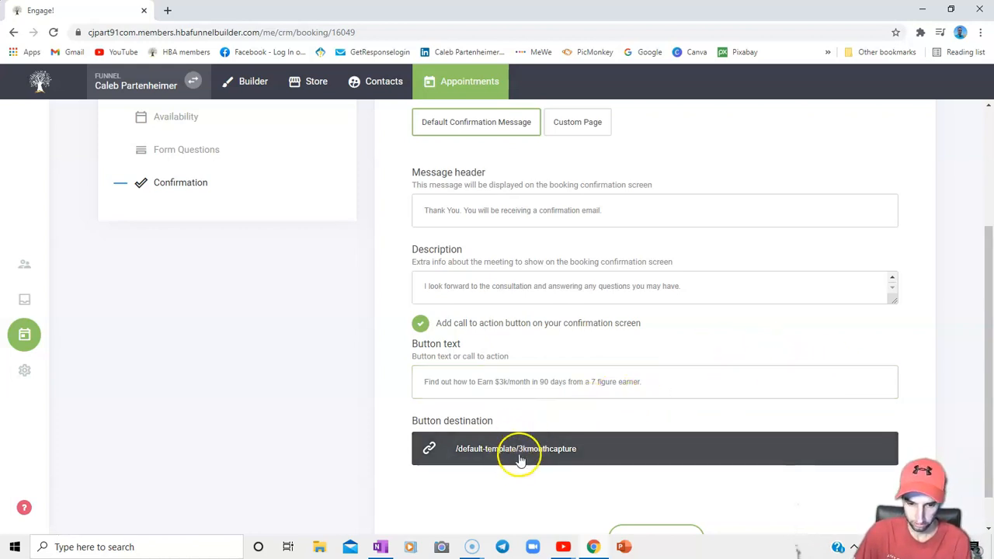
scroll("down", 3)
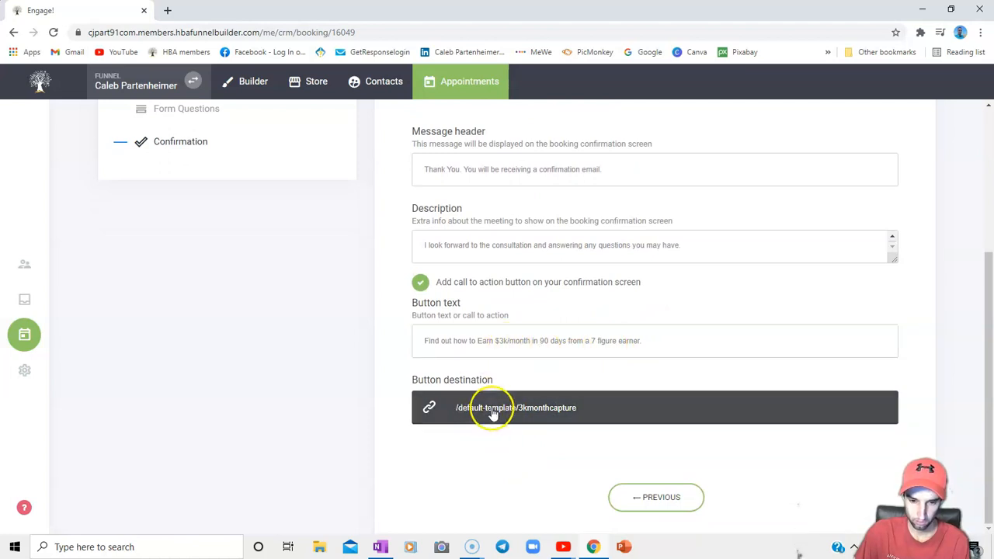
mouse_move(576, 366)
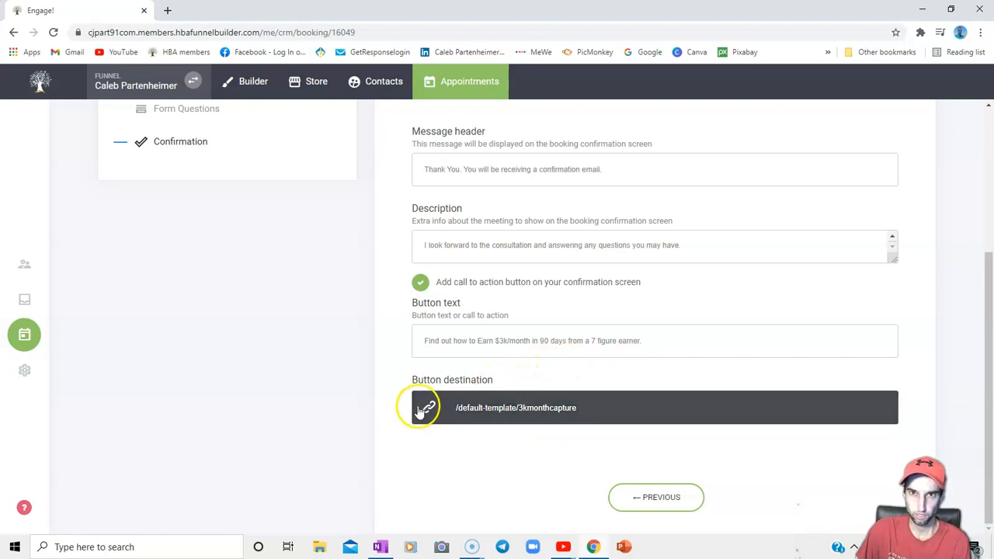
mouse_move(562, 405)
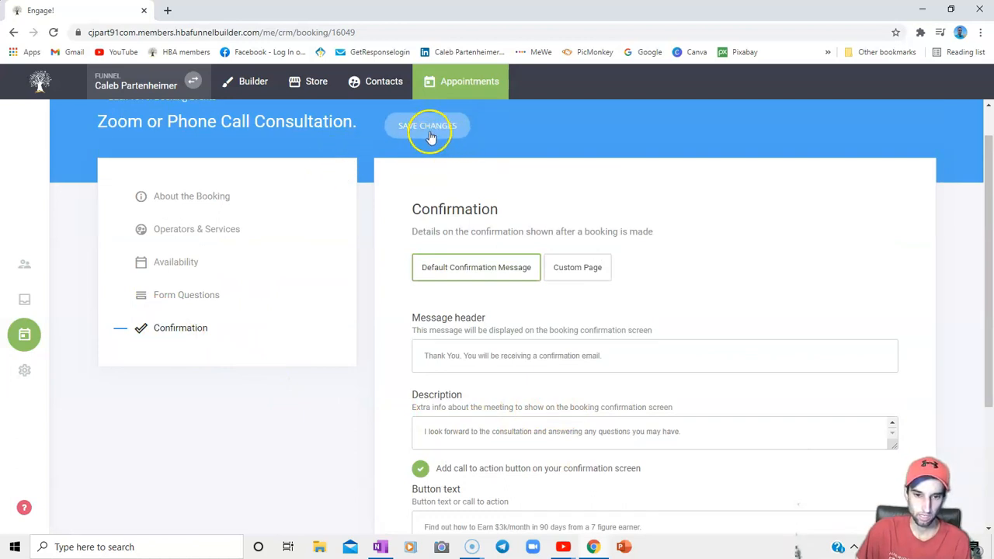
- Save the confirmation changes and return to the Default Template funnel in Builder
left_click(427, 124)
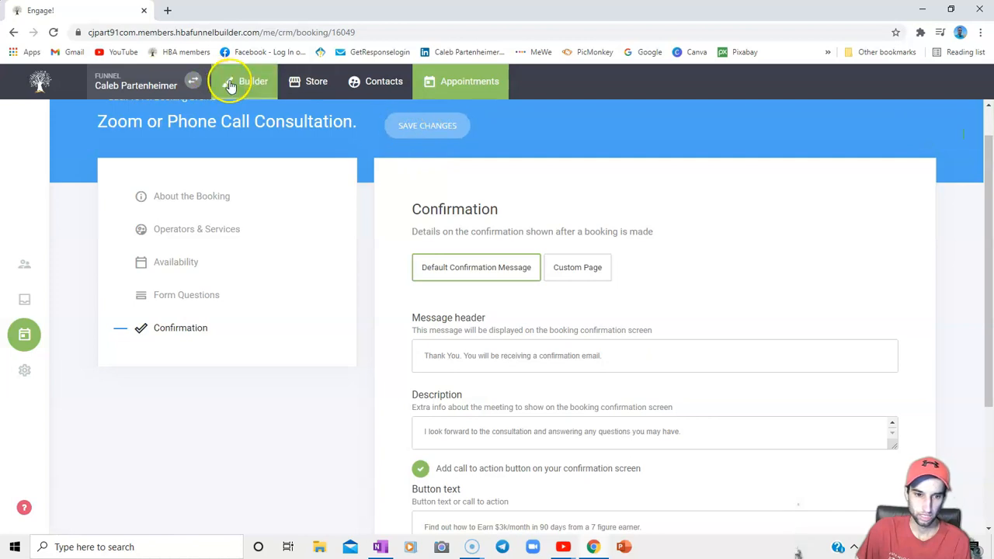
left_click(244, 81)
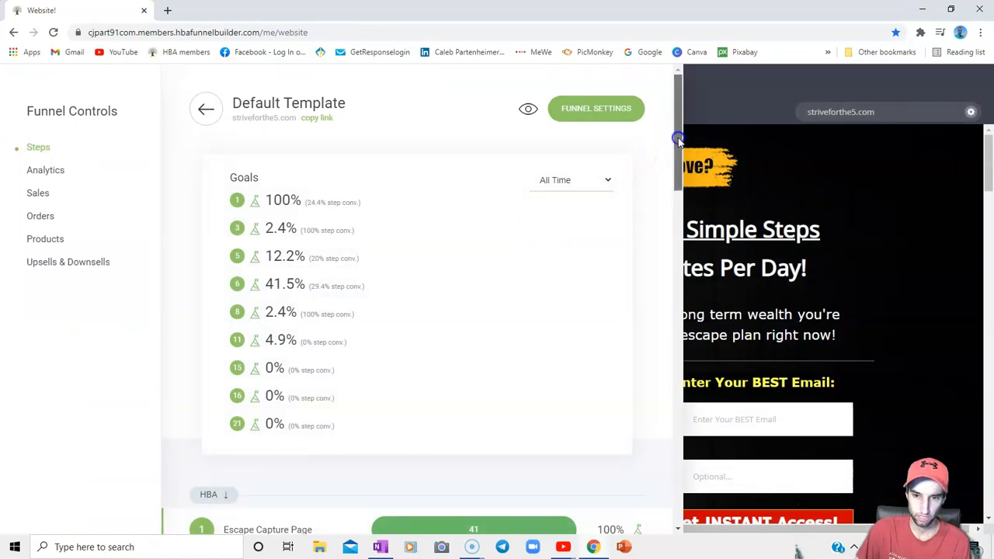
- Scroll through the Zoom Consultation Registration booking widget and switch to Website Preview
scroll("down", 3)
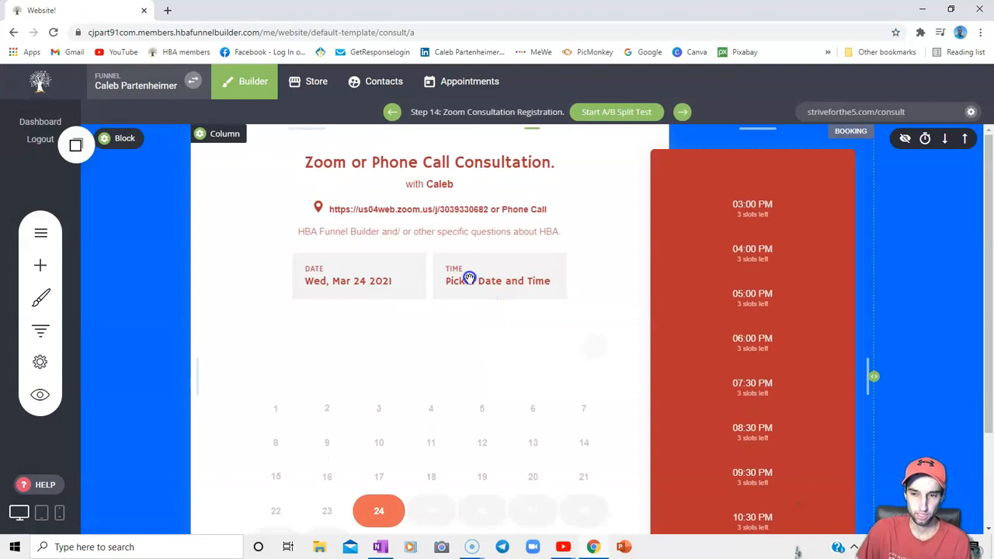
mouse_move(491, 302)
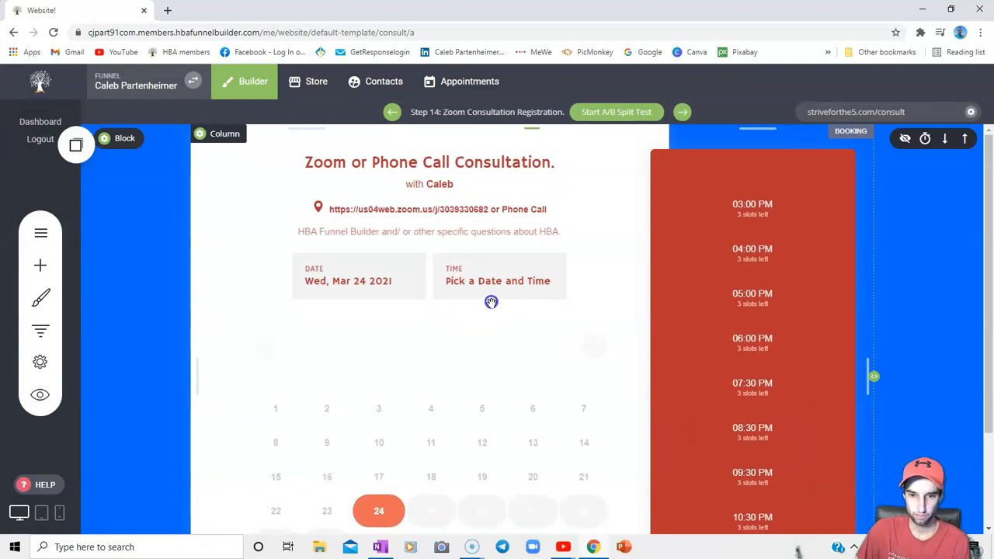
mouse_move(466, 249)
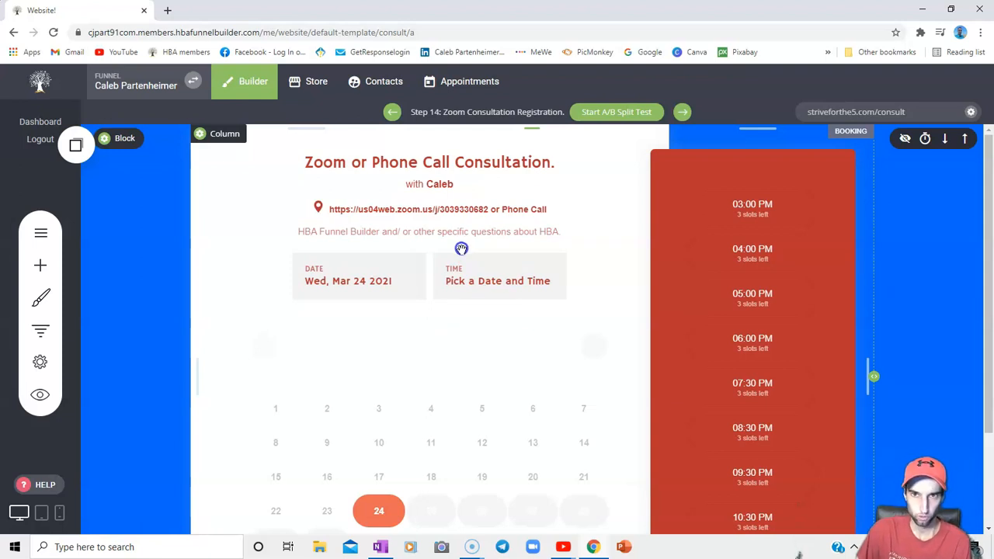
mouse_move(449, 186)
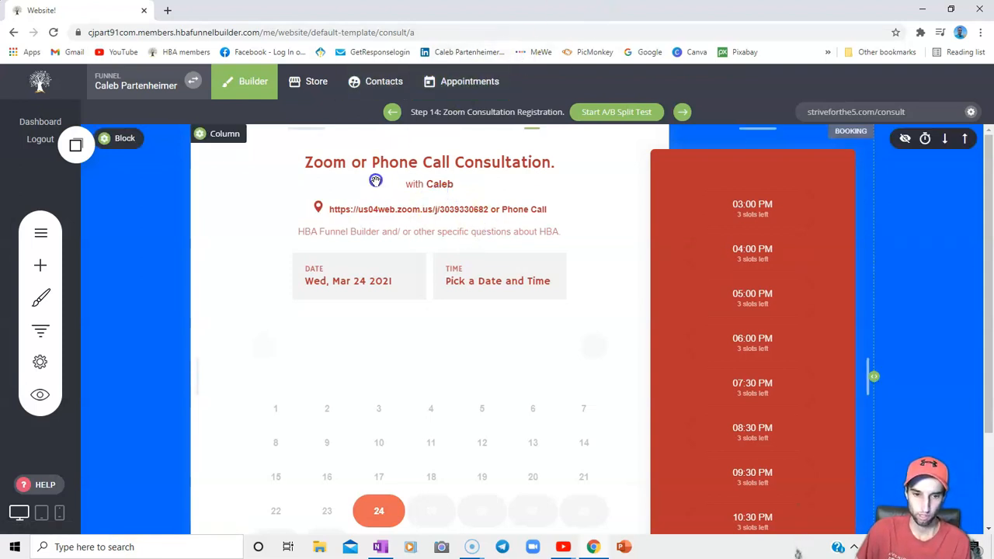
mouse_move(359, 171)
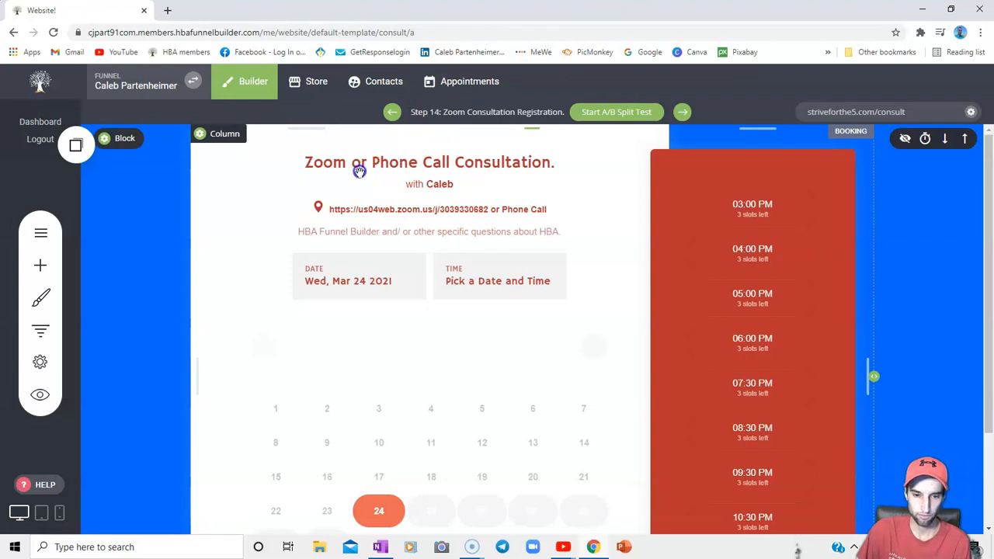
mouse_move(445, 195)
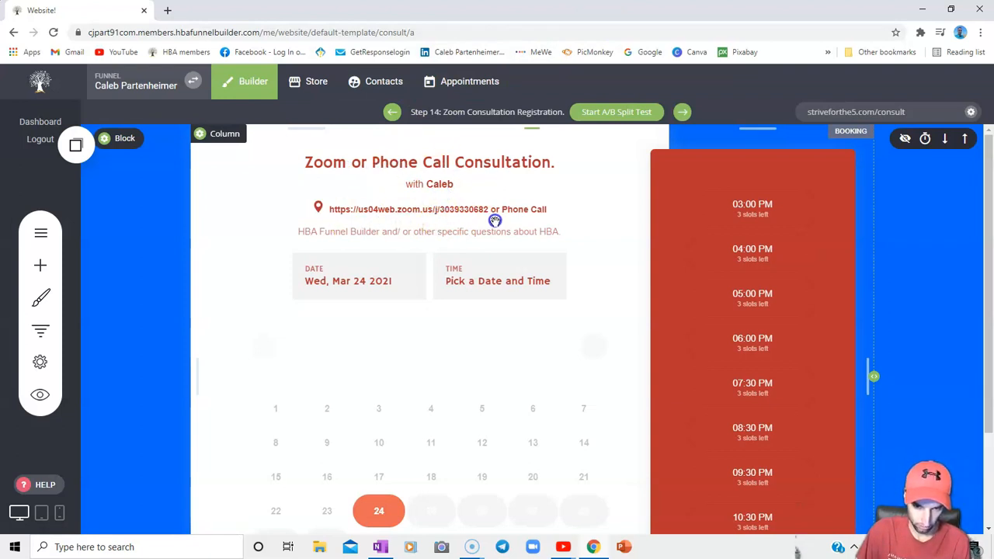
scroll("down", 3)
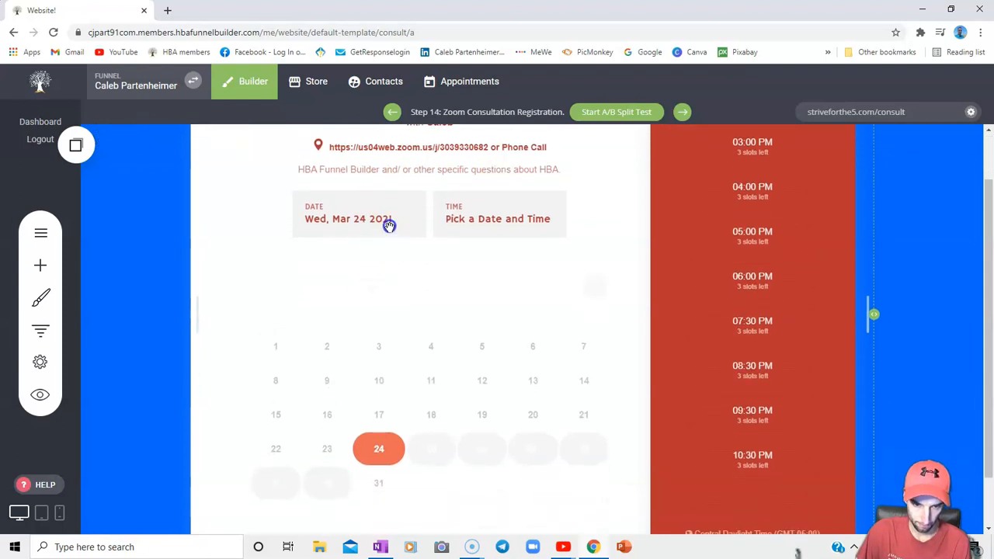
mouse_move(512, 160)
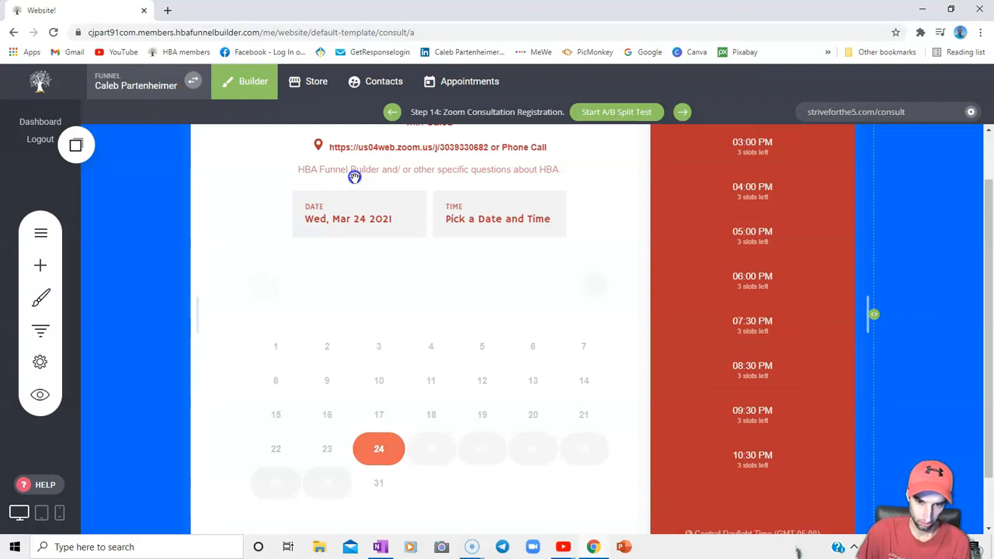
mouse_move(370, 180)
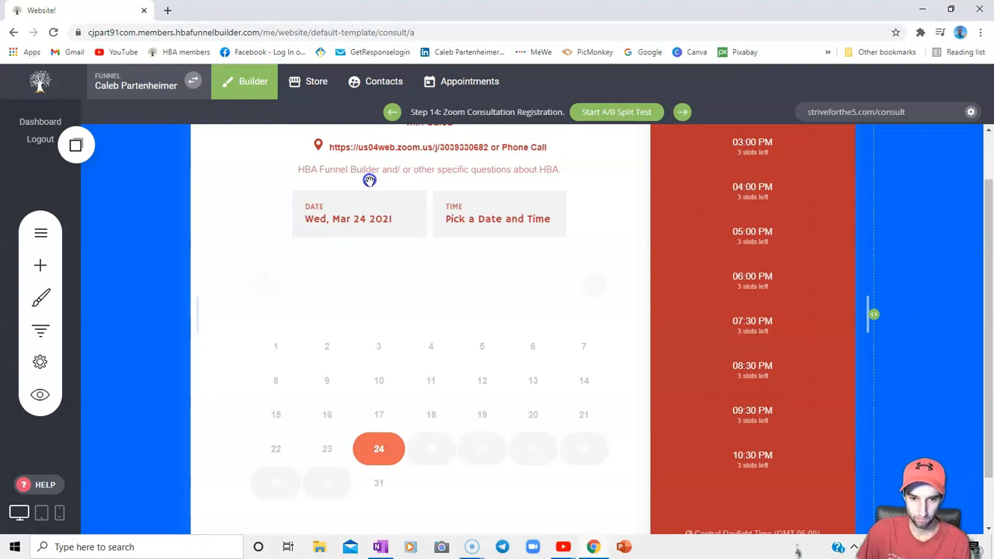
mouse_move(478, 184)
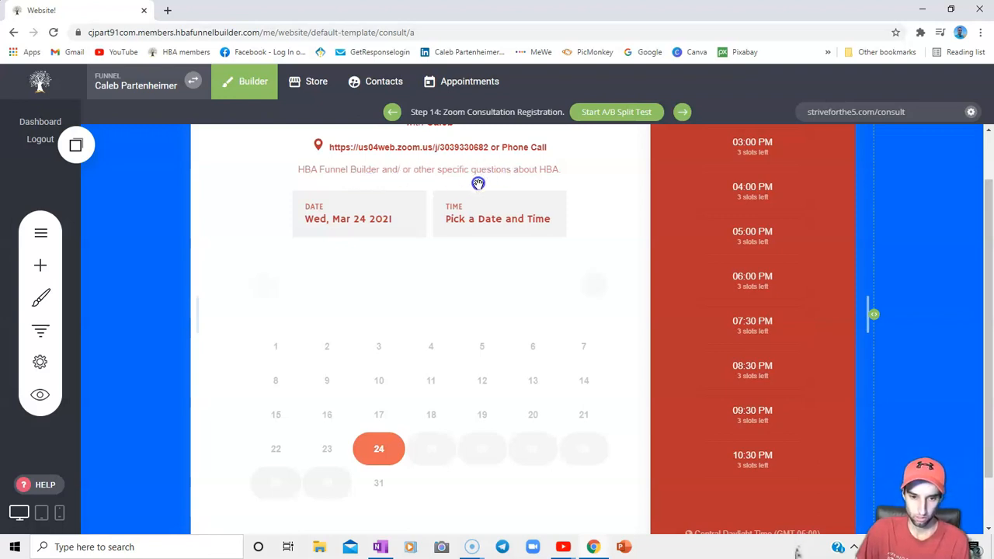
scroll("down", 3)
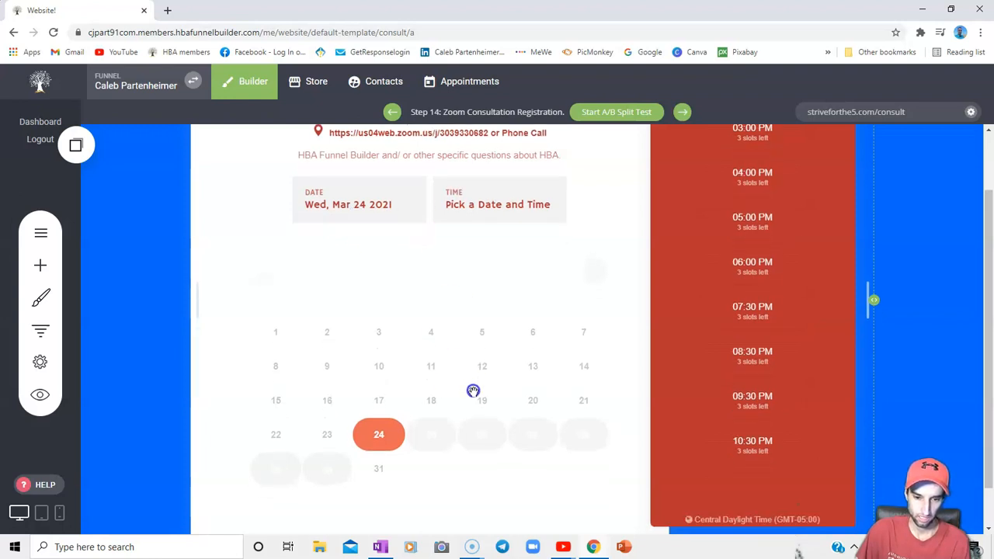
scroll("down", 3)
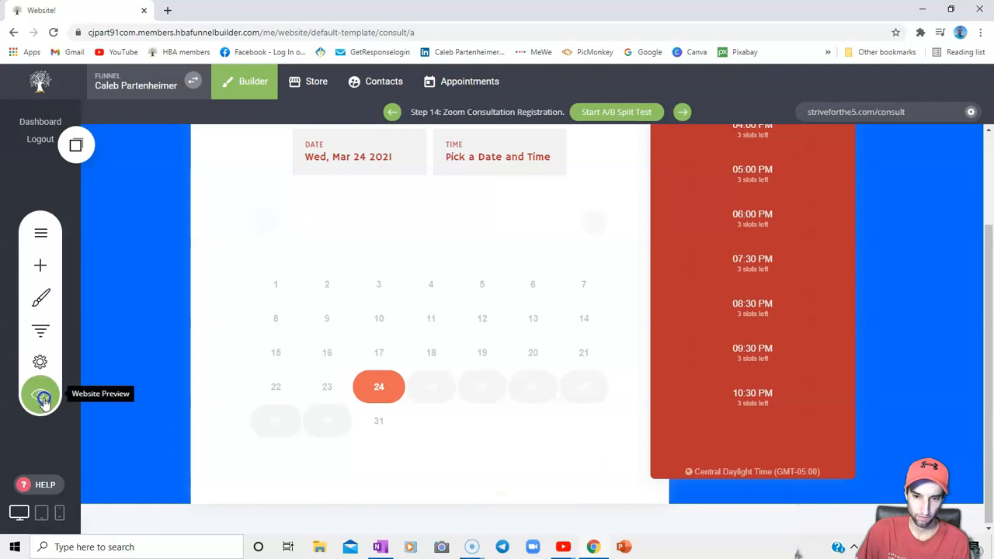
left_click(41, 396)
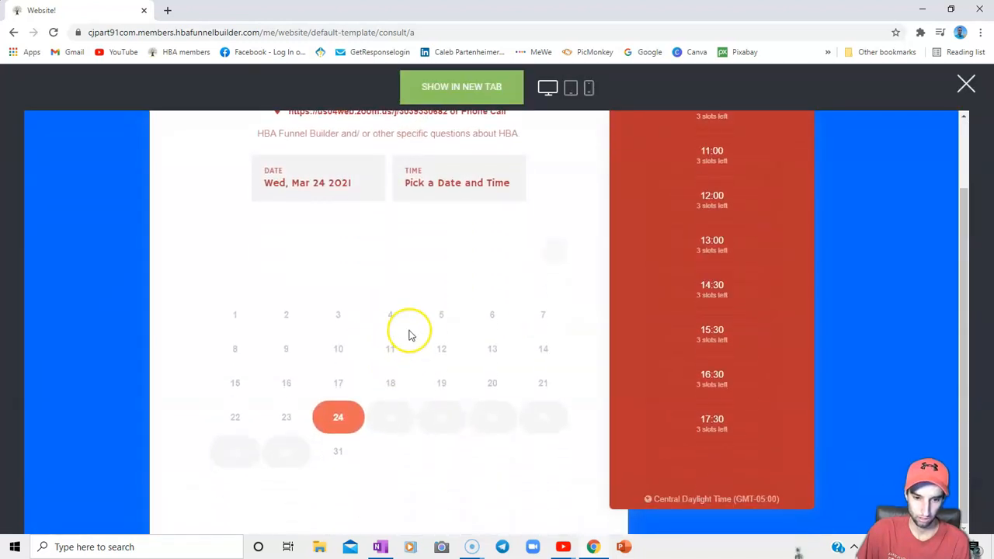
mouse_move(392, 318)
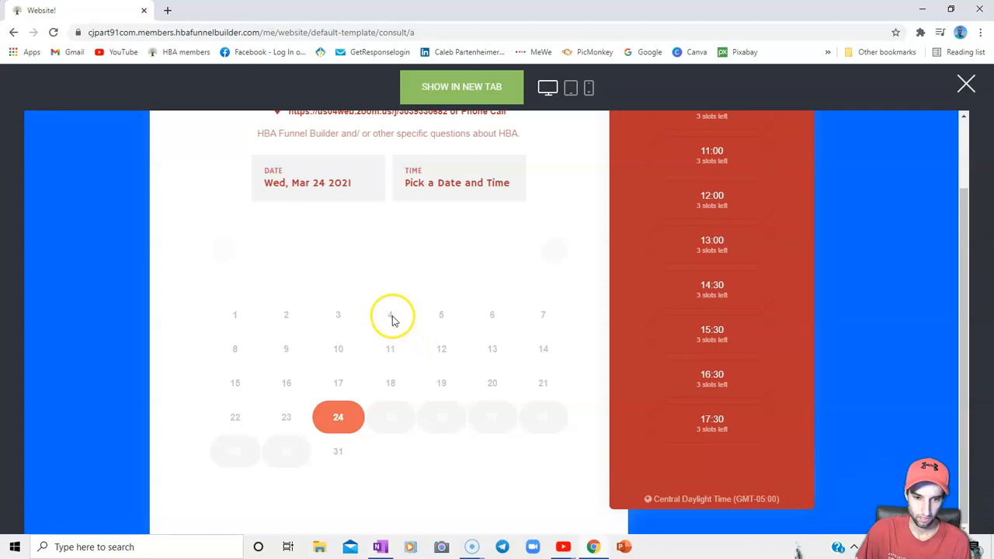
mouse_move(396, 320)
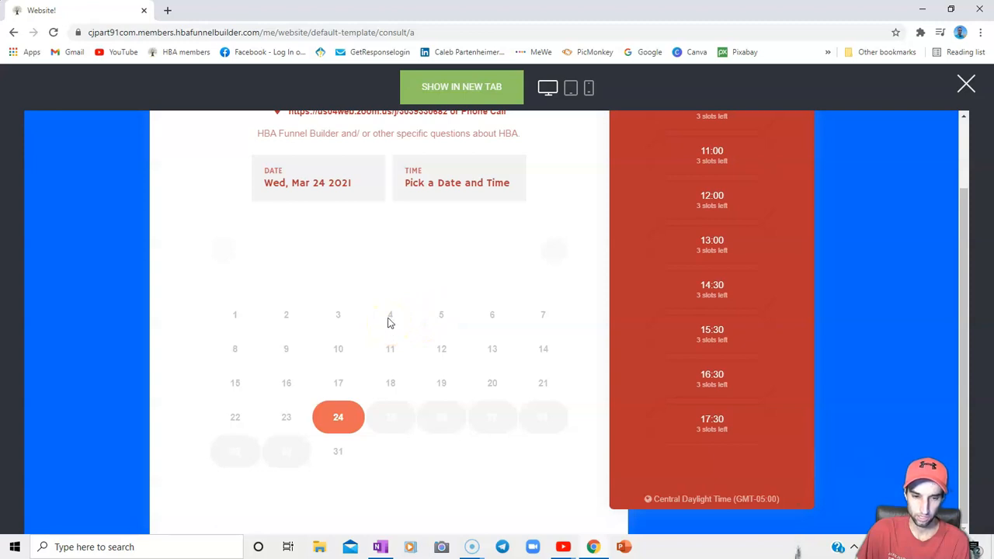
mouse_move(314, 292)
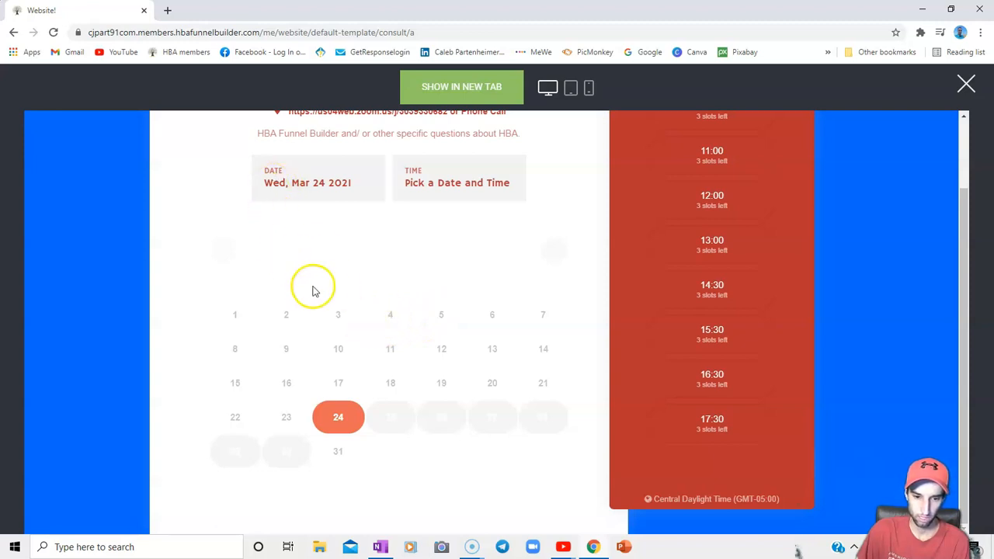
mouse_move(303, 236)
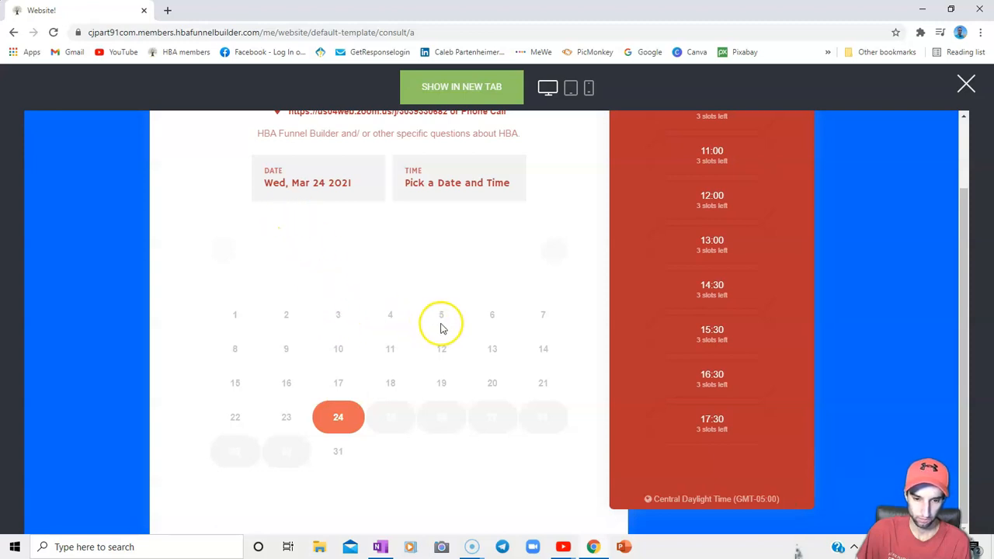
mouse_move(412, 322)
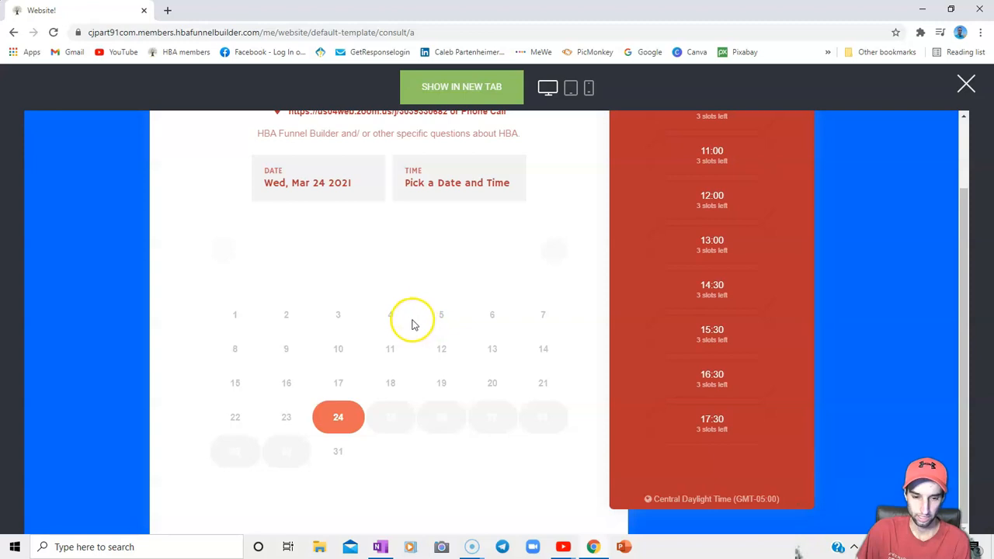
mouse_move(426, 317)
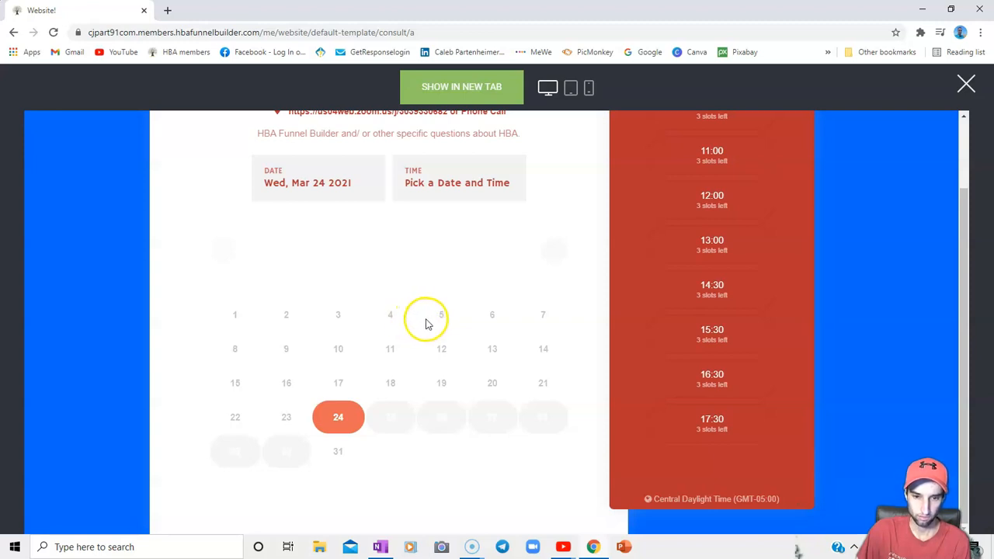
mouse_move(345, 318)
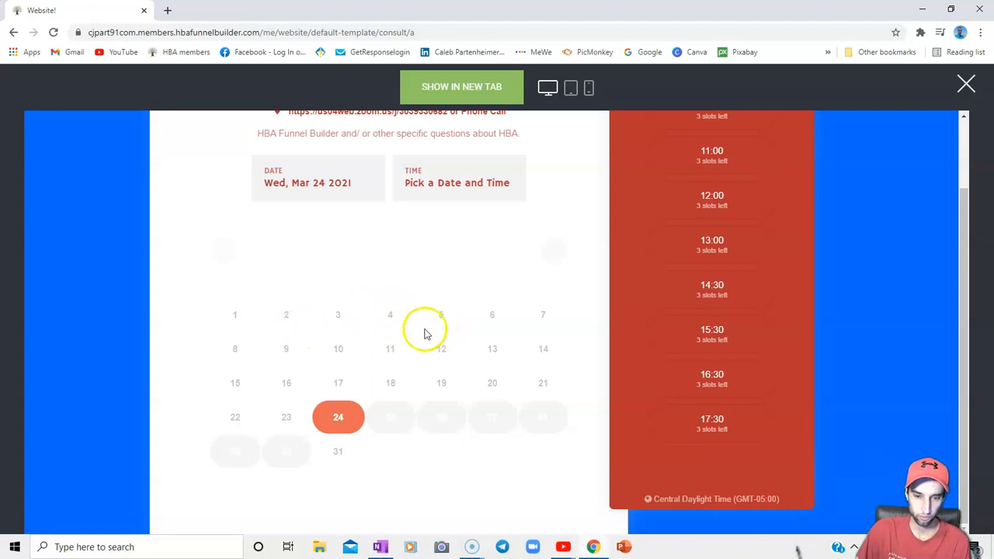
mouse_move(366, 329)
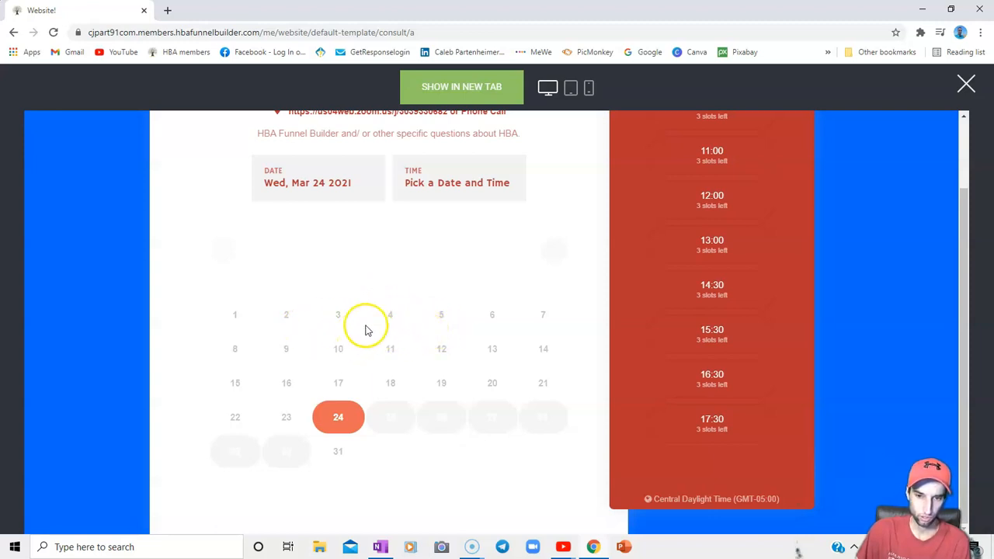
mouse_move(339, 334)
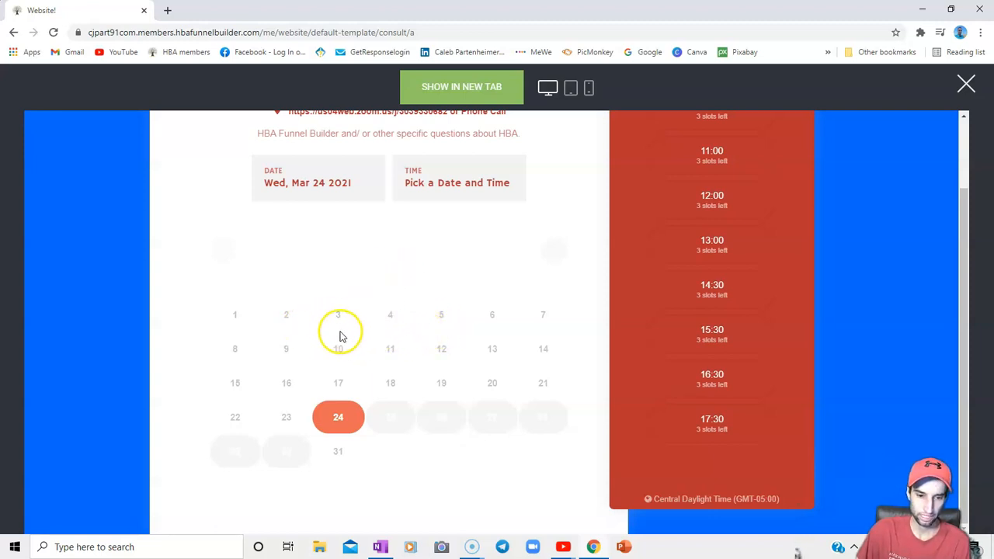
- Choose Wed, Mar 24 2021 in the preview calendar and try the 15:30 time slot
left_click(391, 417)
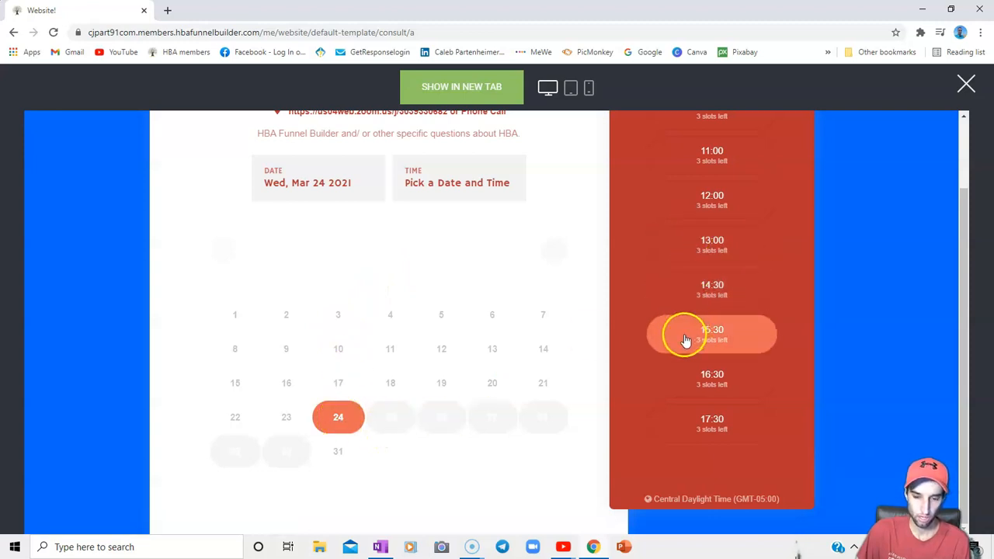
left_click(390, 416)
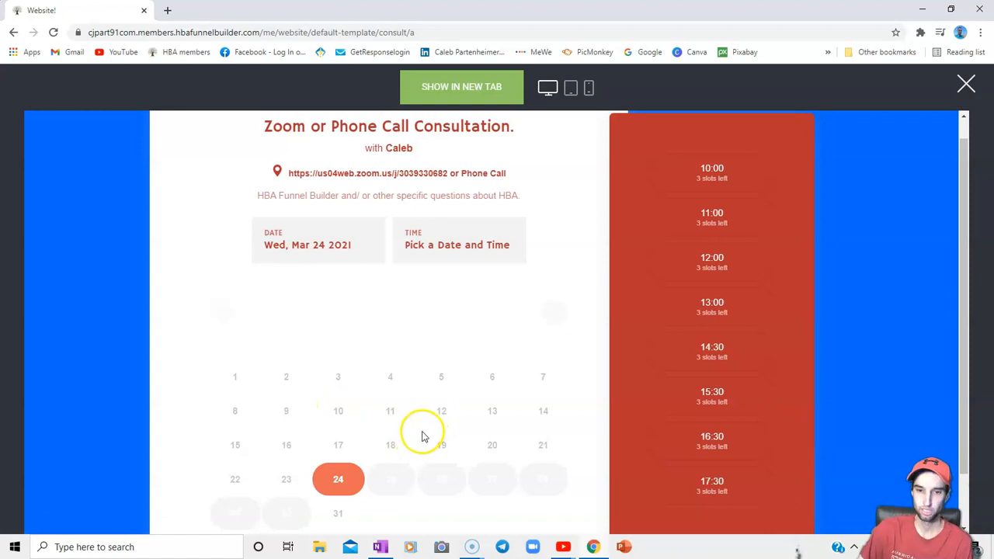
mouse_move(422, 438)
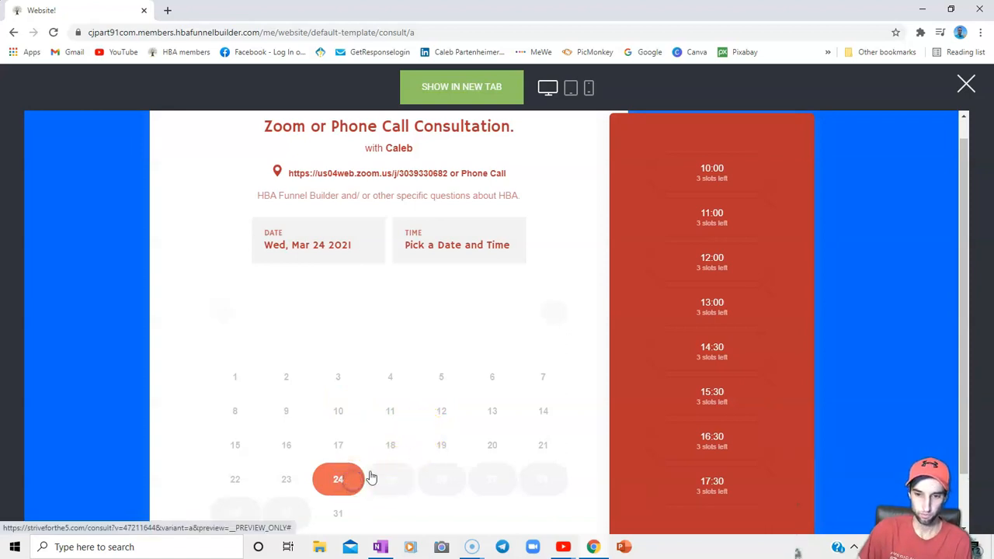
- Book the 10:00 – 10:30 slot on Wed, Mar 24 2021 and review the Enter Details form fields
left_click(712, 168)
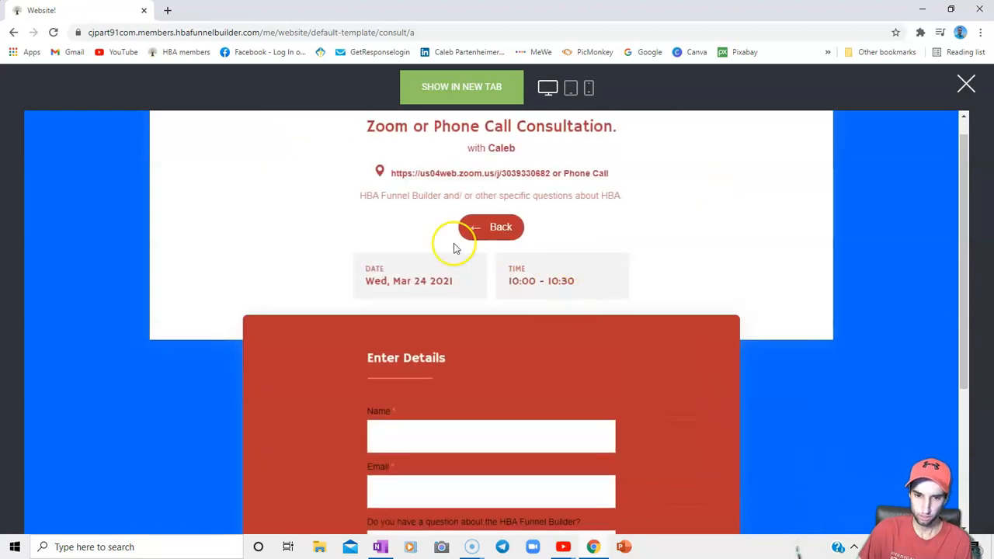
scroll("down", 3)
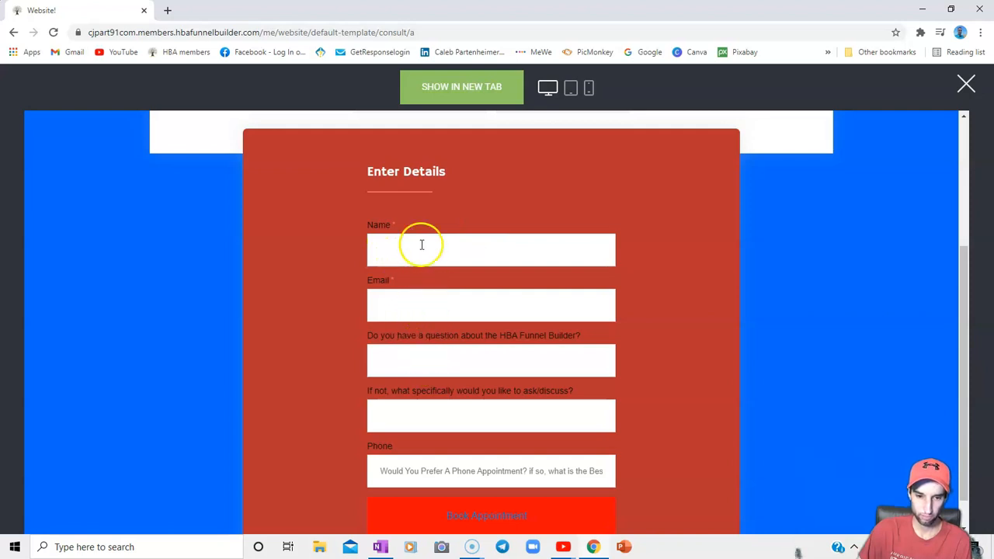
mouse_move(428, 314)
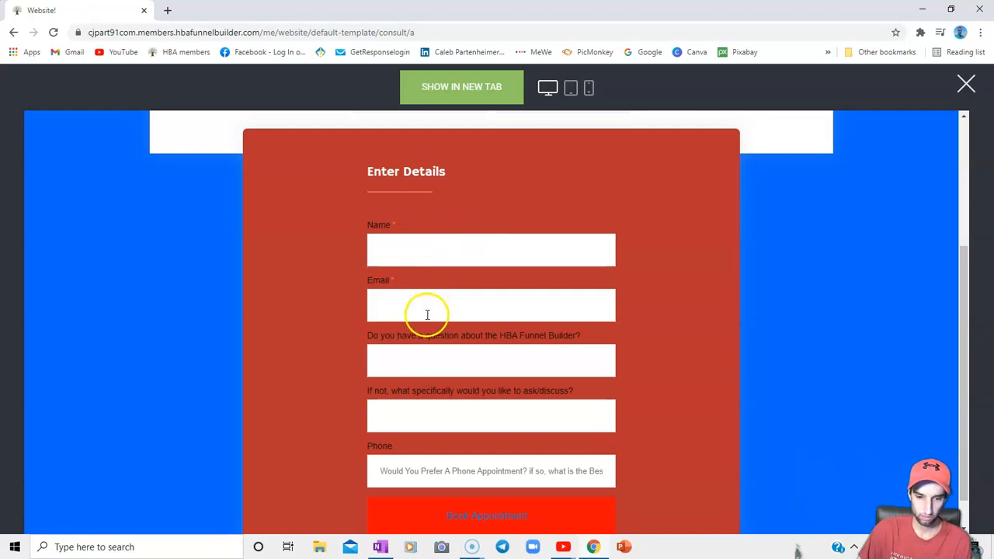
scroll("down", 3)
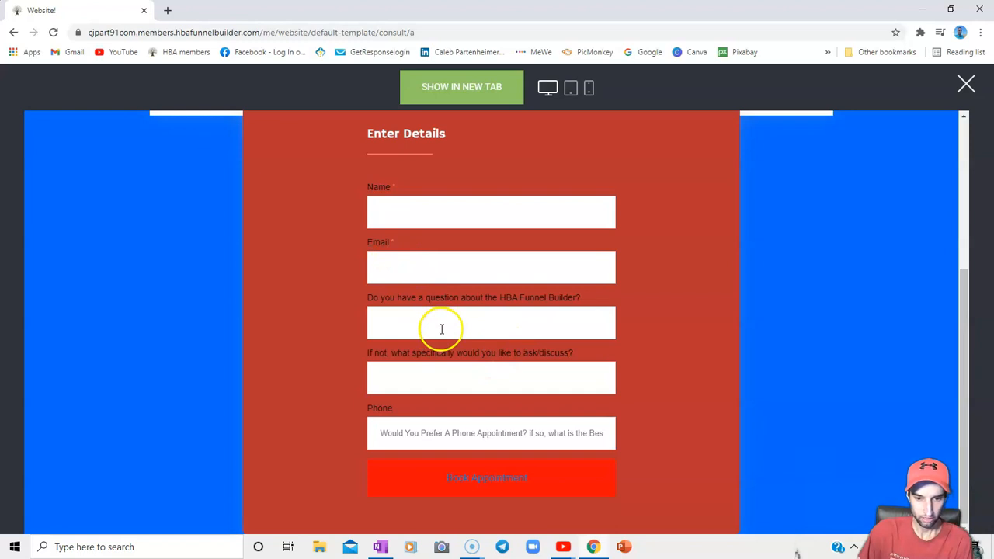
mouse_move(397, 339)
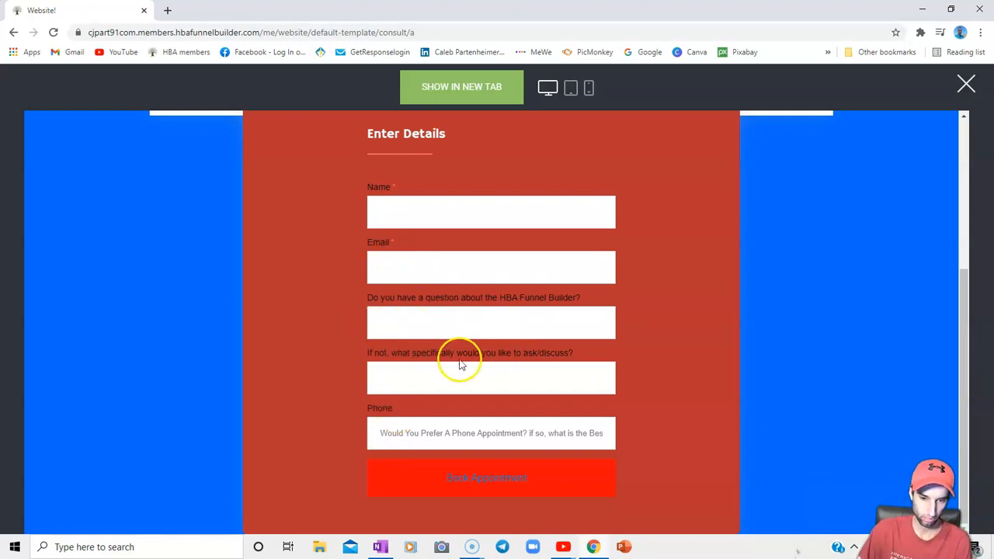
mouse_move(444, 432)
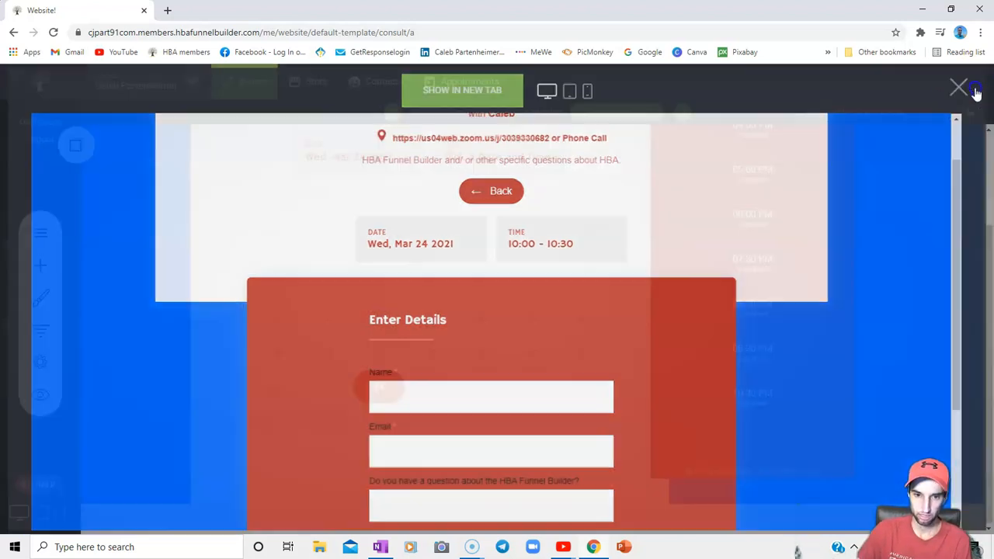
- Leave the preview and show the Default Template steps list down to step 20 and Add New Step
left_click(960, 87)
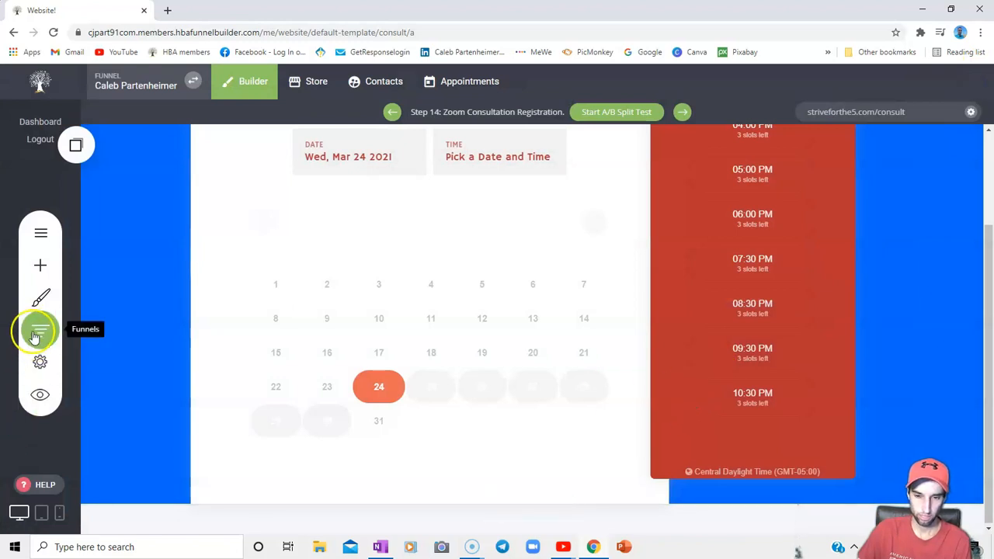
left_click(40, 329)
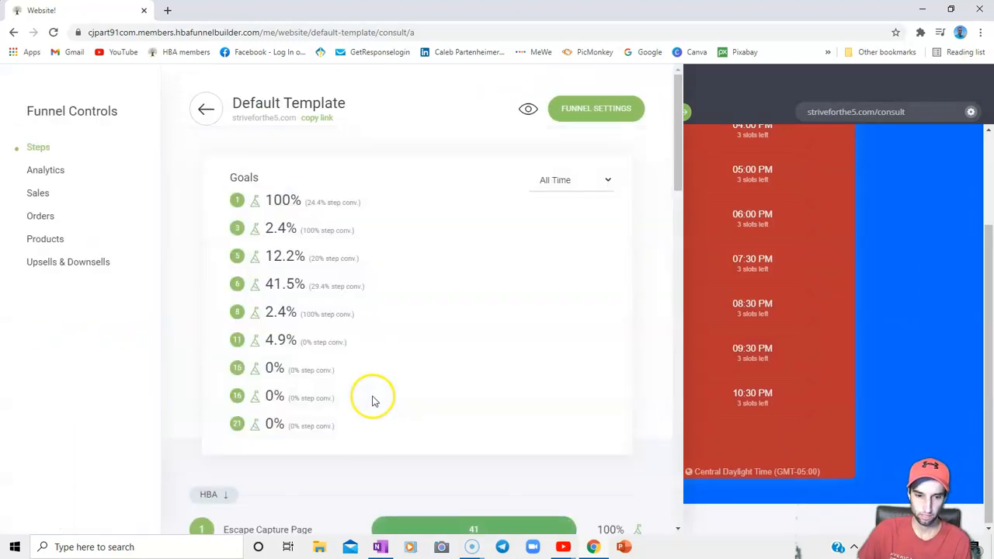
scroll("down", 3)
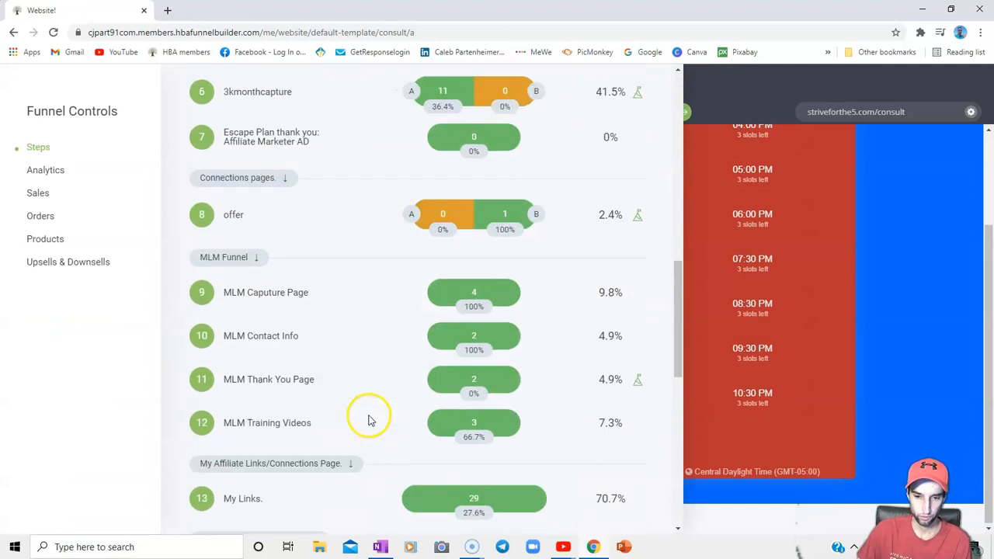
scroll("down", 3)
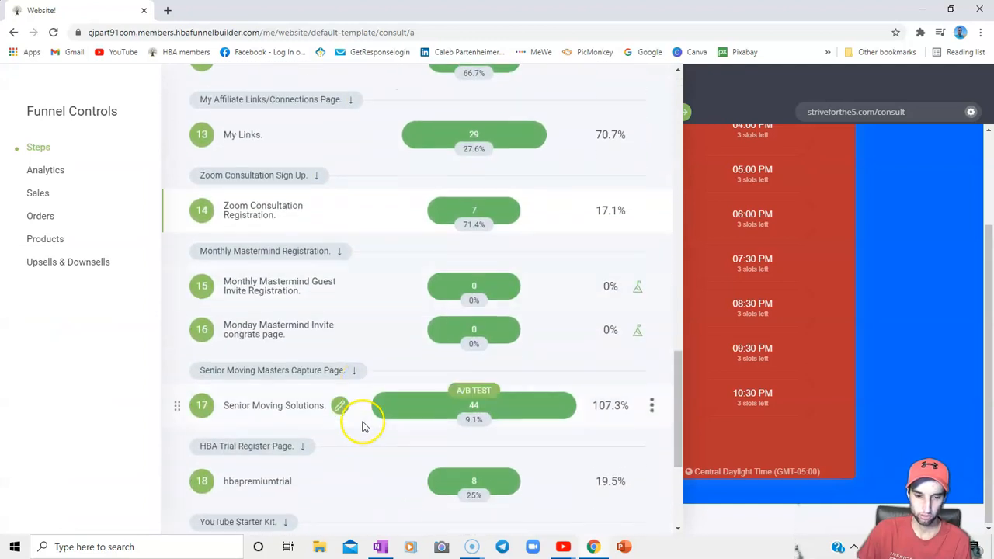
scroll("down", 3)
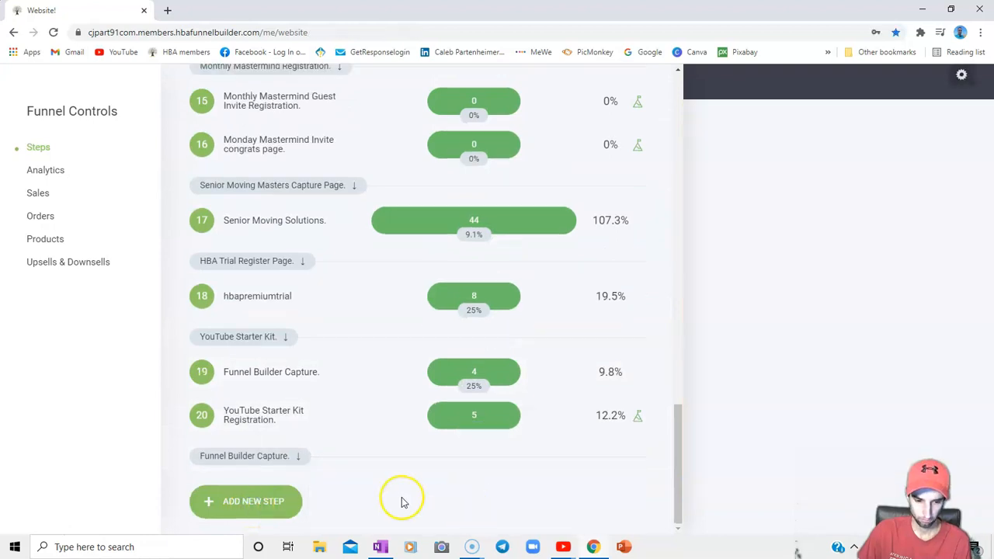
- Start a new funnel step and browse Perfect Templates, Amy Starr Allen Templates and other categories down to Empty Page
left_click(253, 500)
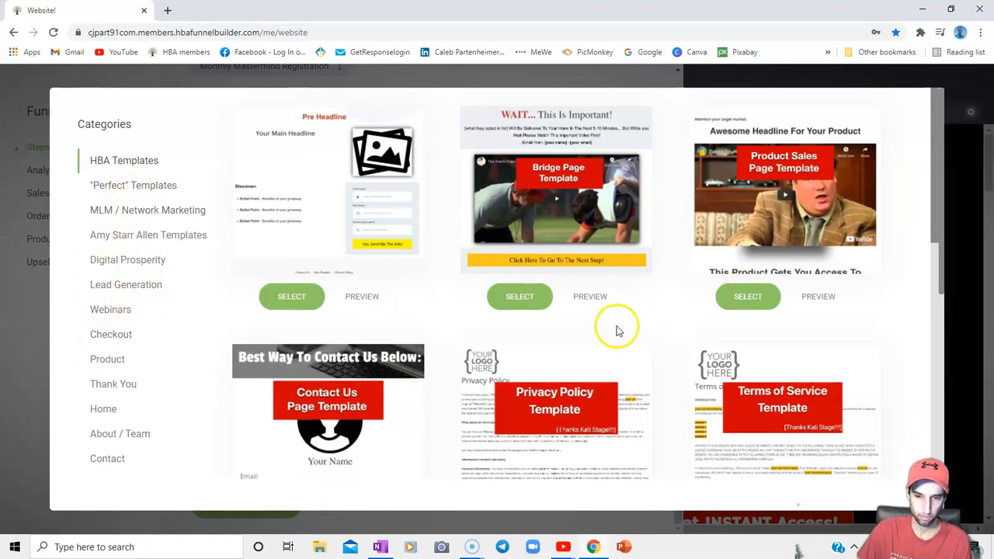
mouse_move(552, 249)
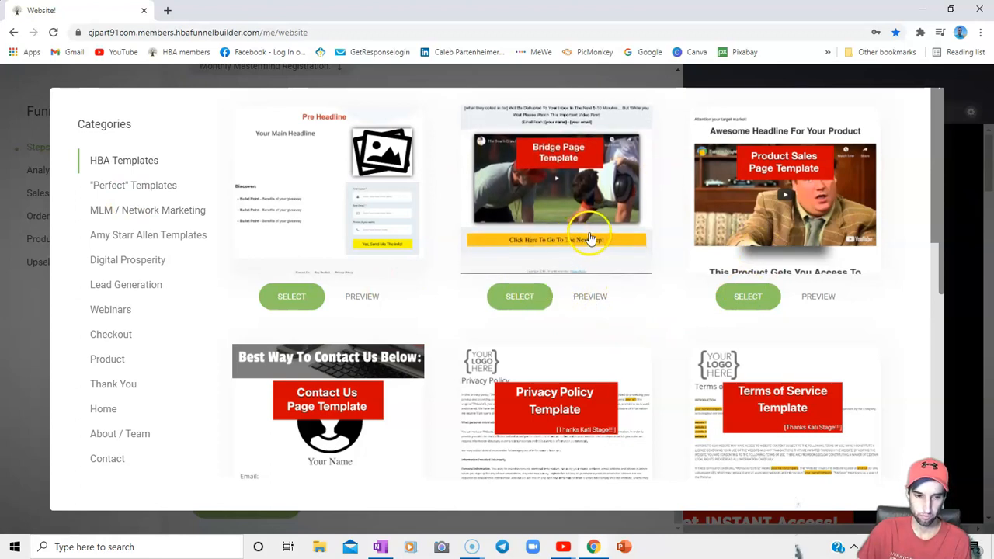
mouse_move(127, 87)
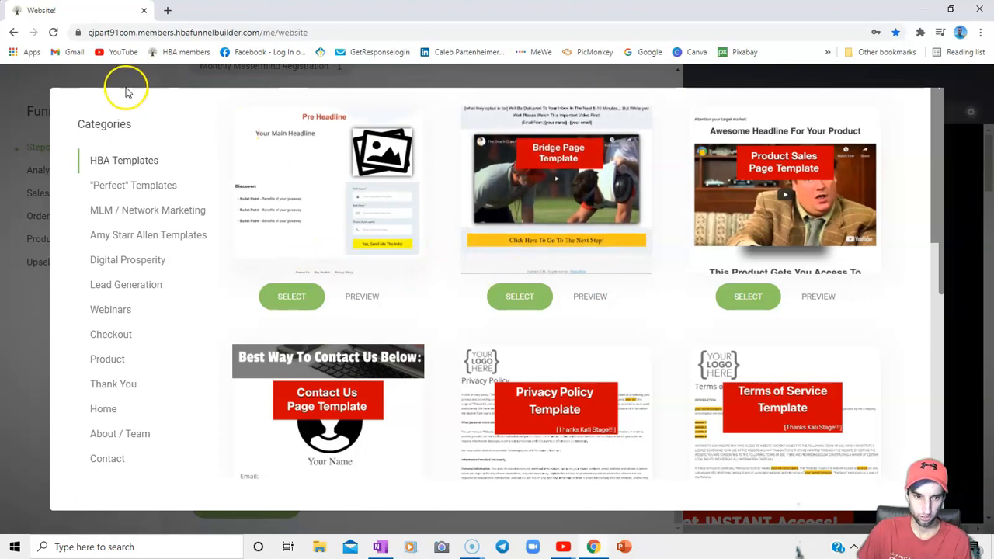
left_click(134, 185)
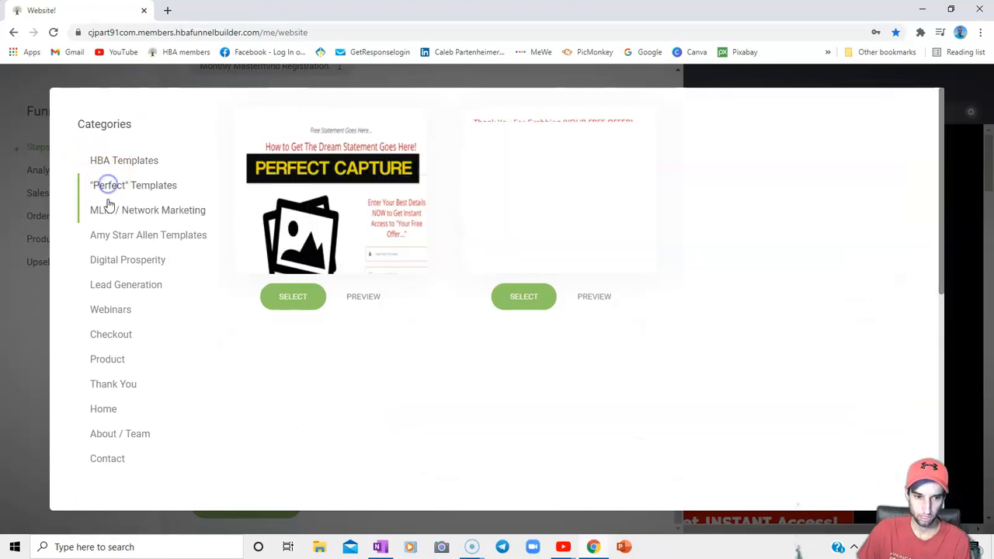
left_click(147, 210)
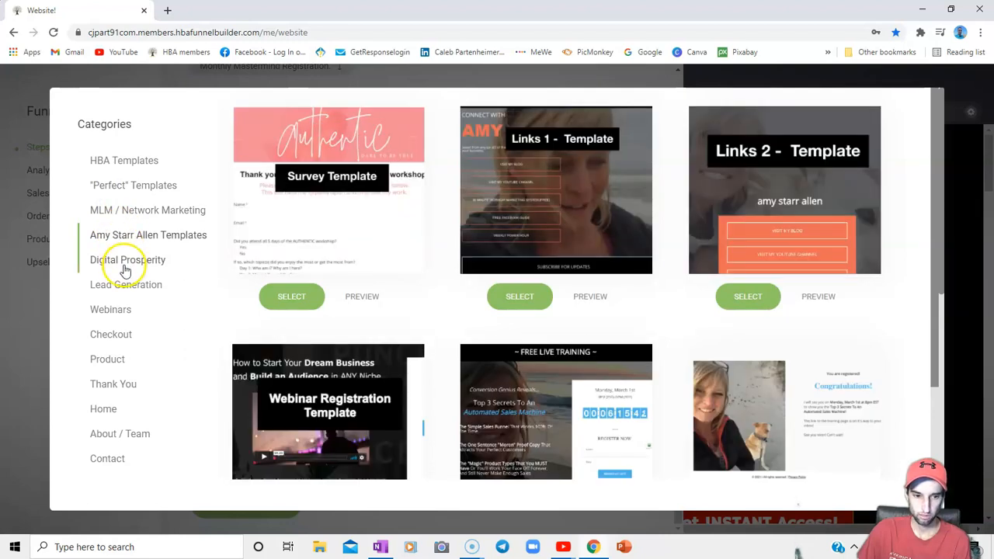
left_click(127, 260)
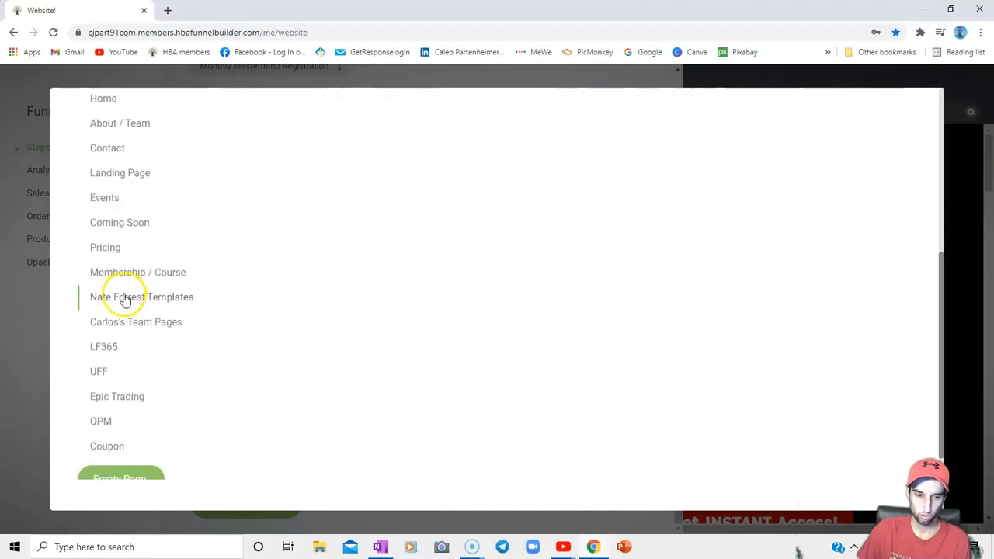
scroll("down", 3)
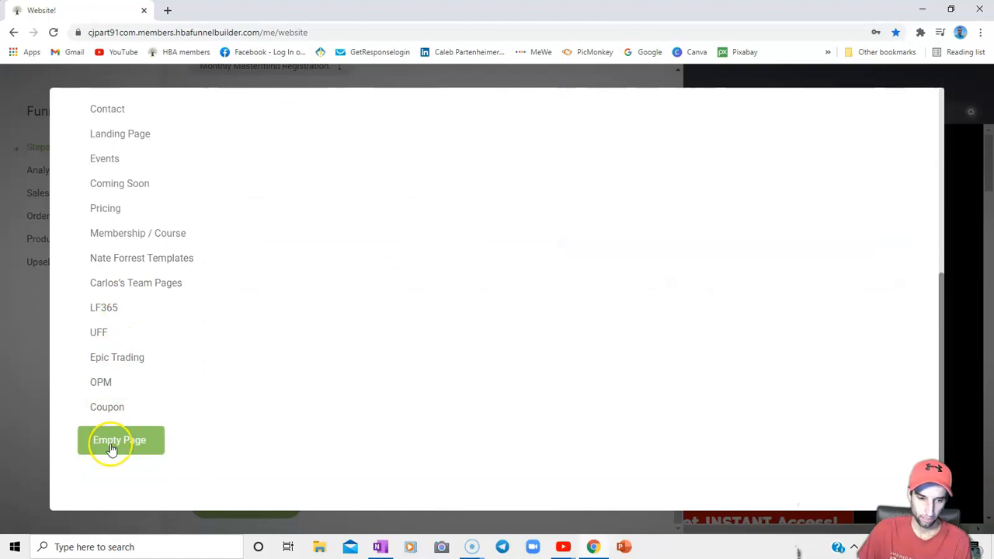
- Create a blank Empty Page step named 'test' as Step 21
left_click(119, 441)
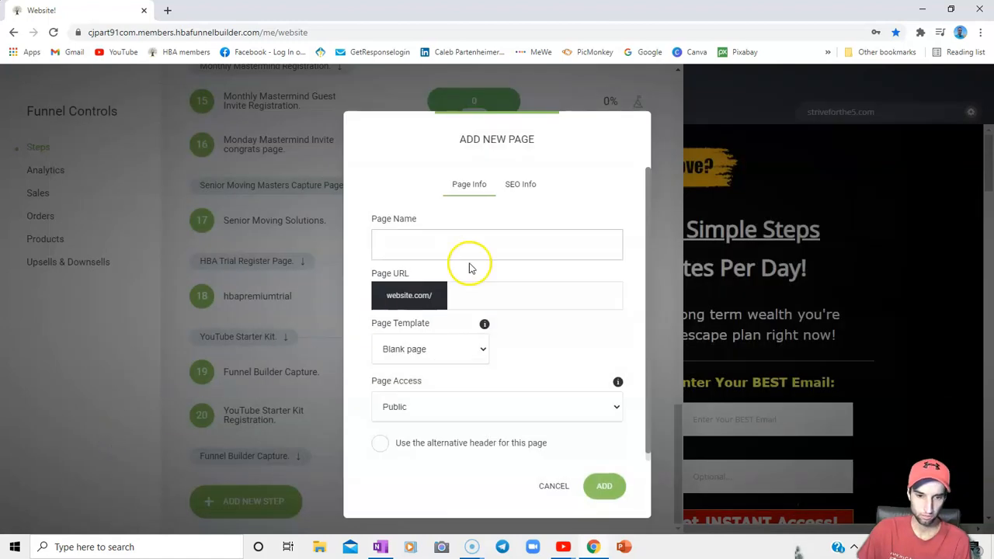
type("tes")
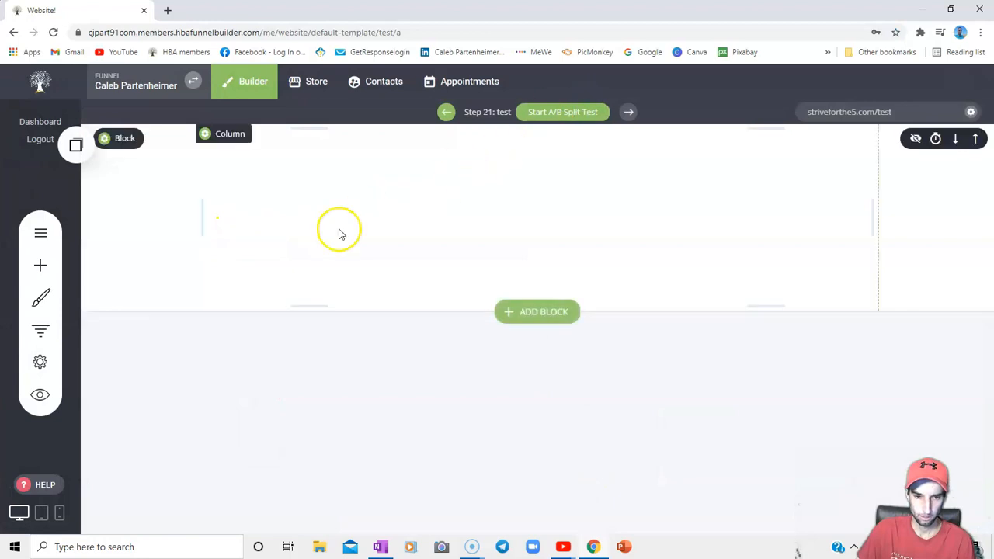
- Place a Booking widget on the test page and list its available booking events
left_click(40, 264)
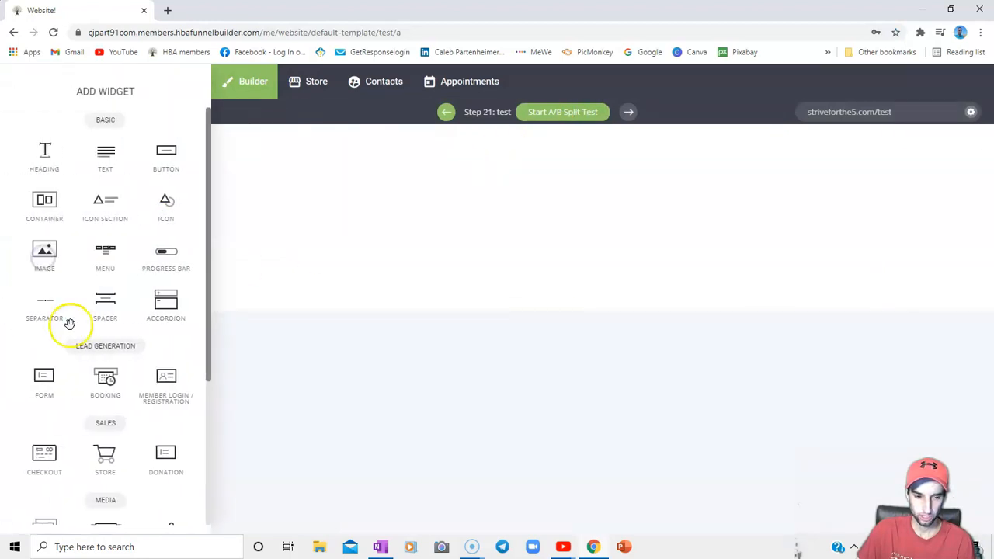
mouse_move(261, 244)
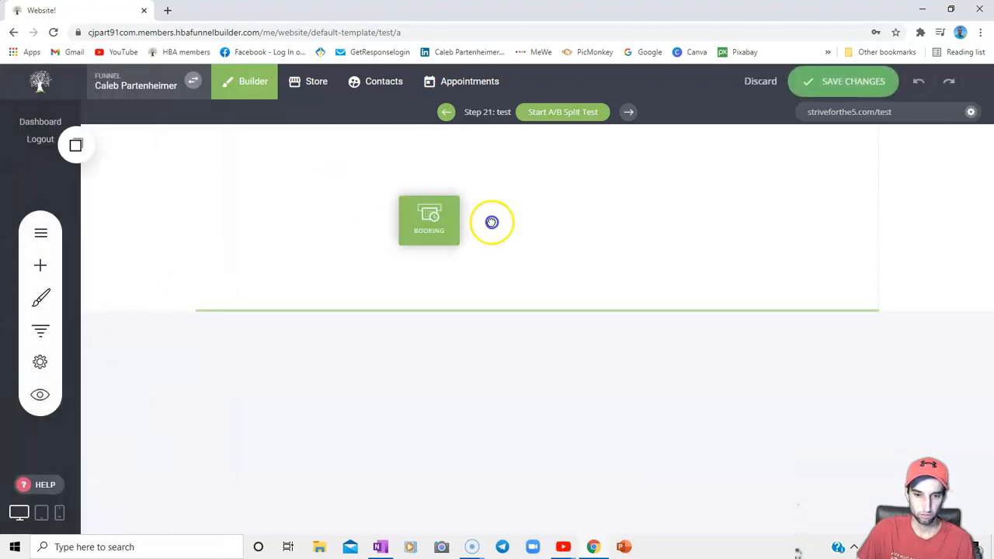
left_click(429, 220)
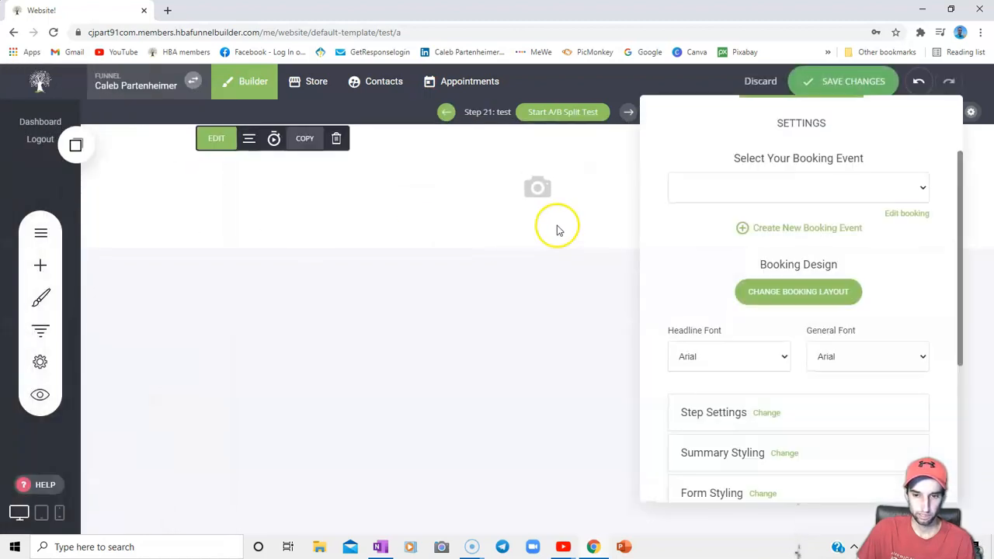
left_click(798, 187)
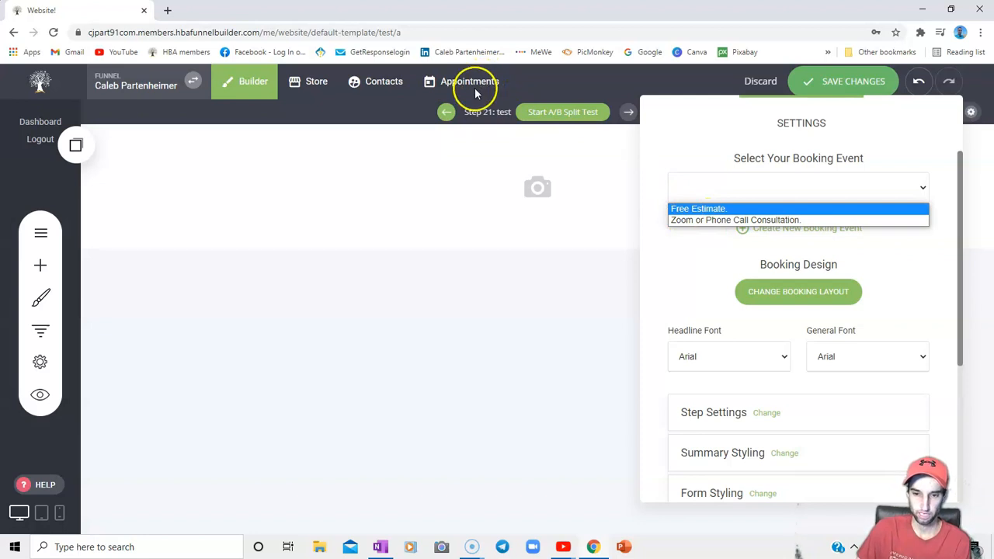
mouse_move(706, 166)
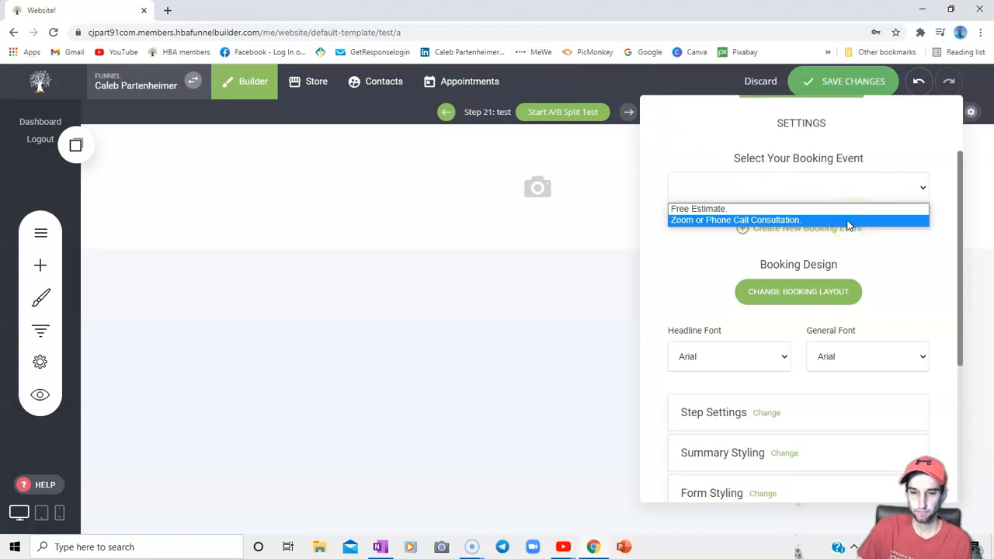
- Link the widget to the Zoom or Phone Call Consultation event, showing its March 2021 calendar
left_click(735, 220)
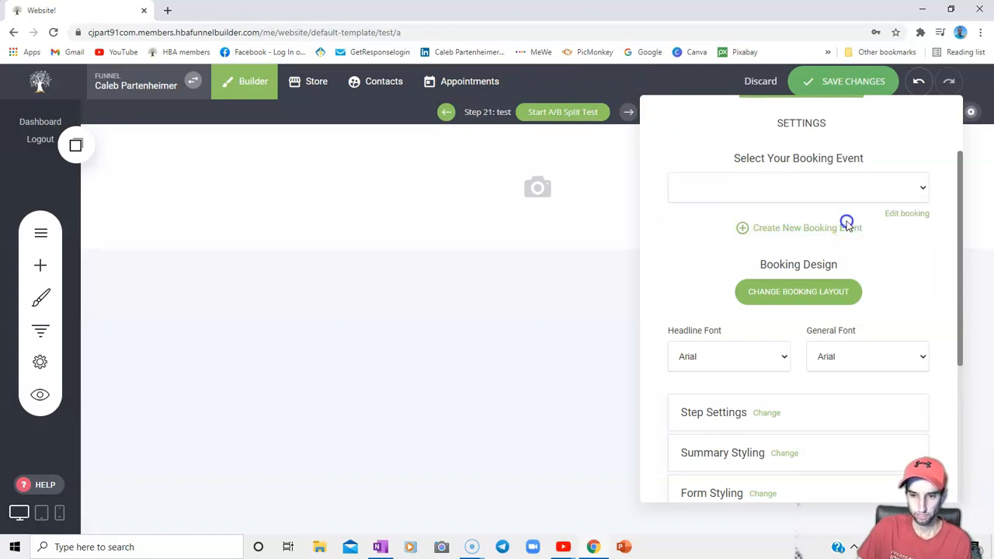
left_click(799, 186)
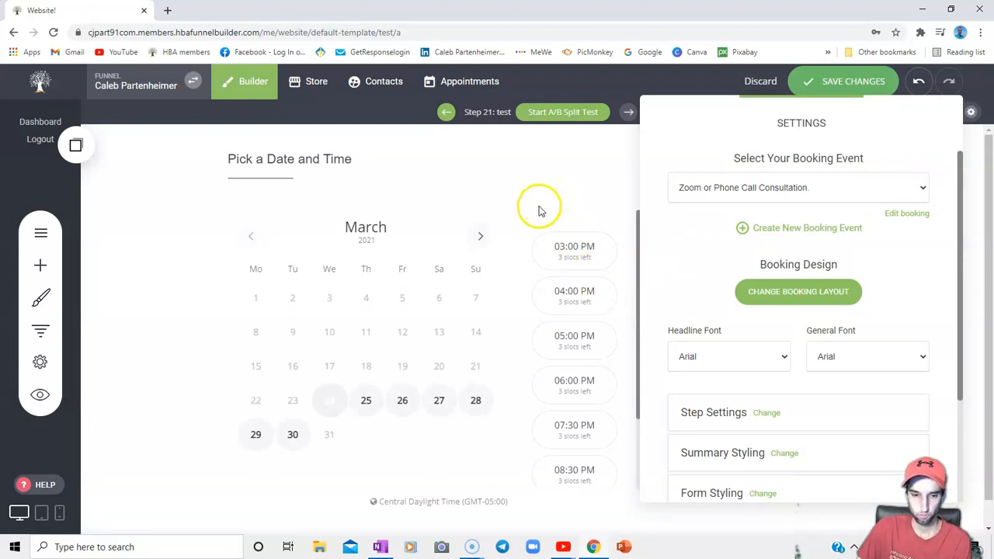
mouse_move(550, 330)
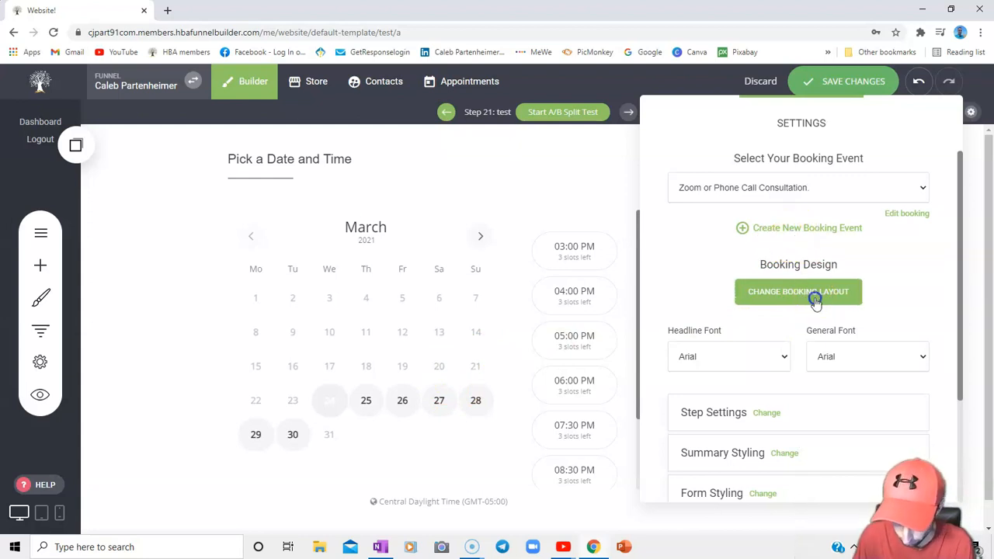
- Choose the first Booking Widget Styling layout with calendar and time slots side by side
left_click(799, 292)
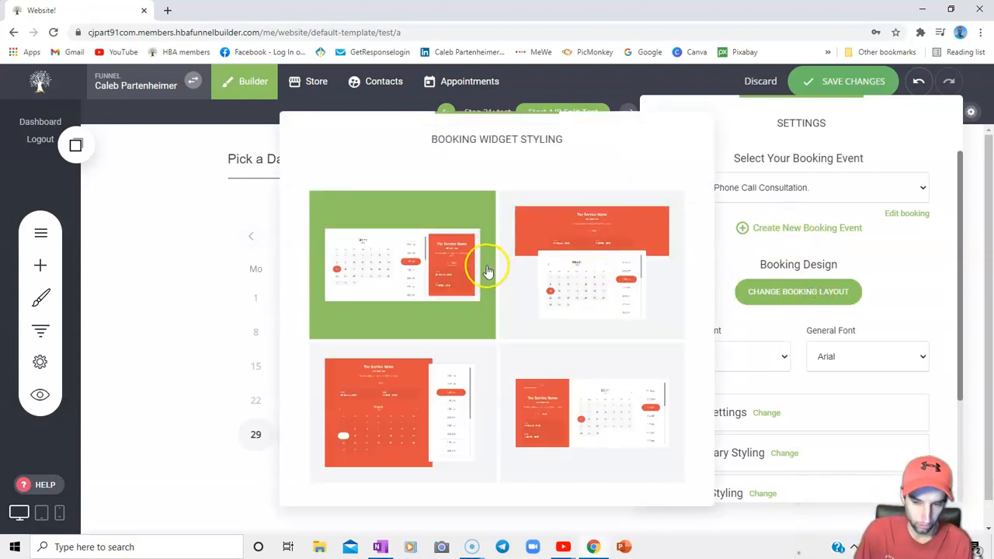
mouse_move(445, 308)
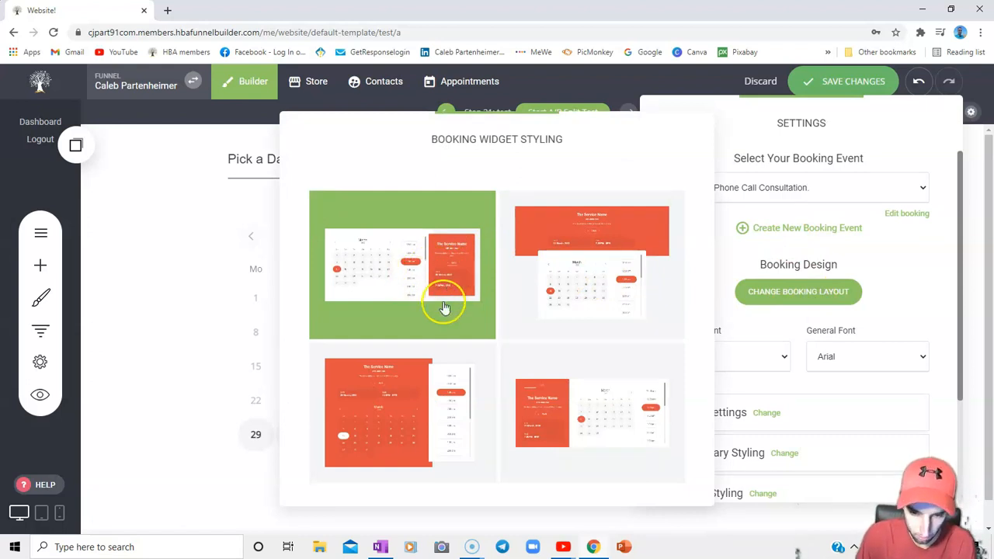
left_click(402, 413)
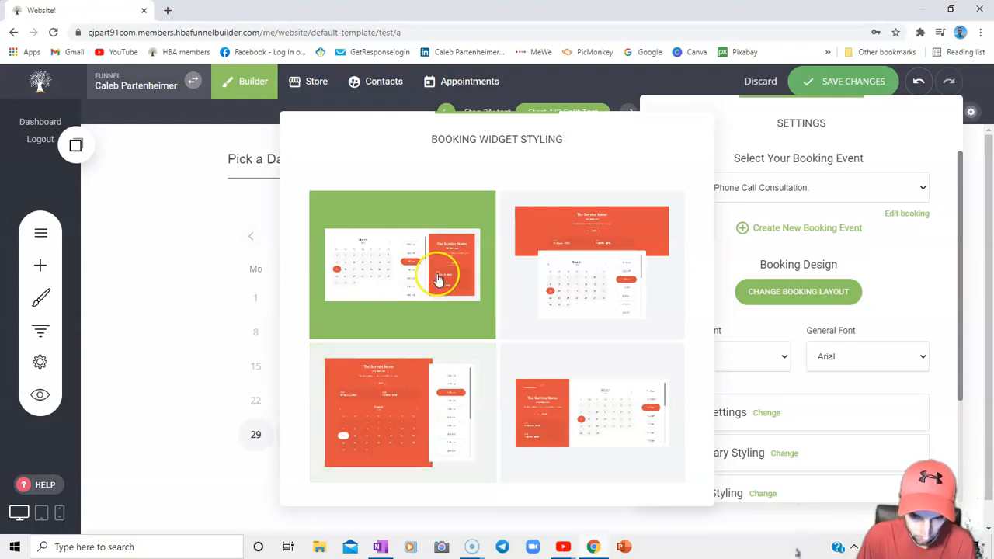
mouse_move(708, 105)
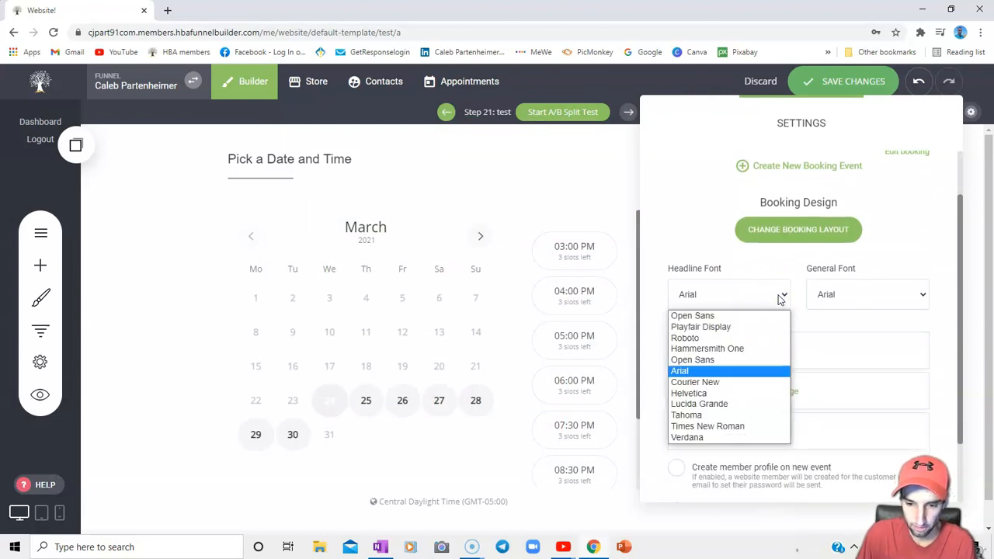
- Keep Arial as the general font and bring up the Step Settings styling panel
left_click(921, 295)
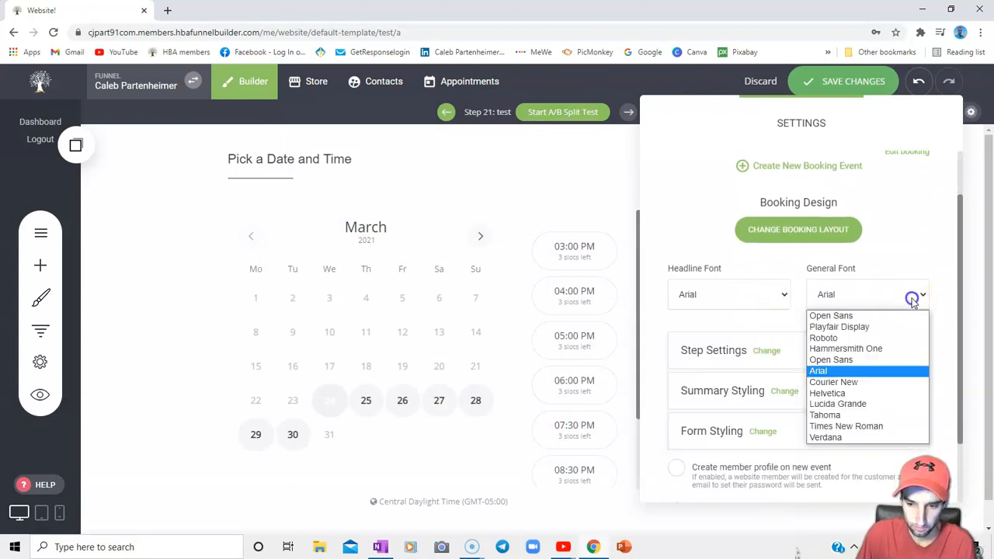
left_click(817, 370)
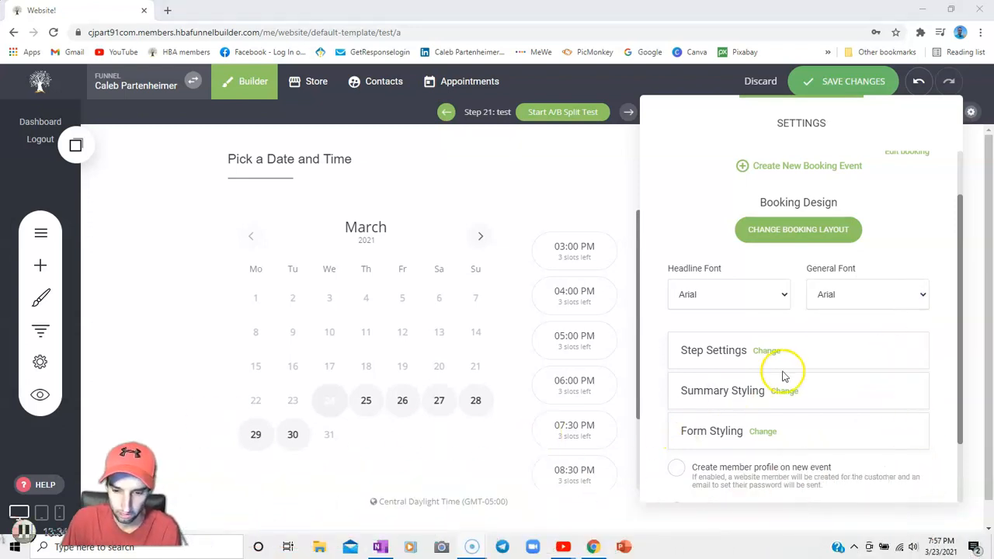
left_click(768, 351)
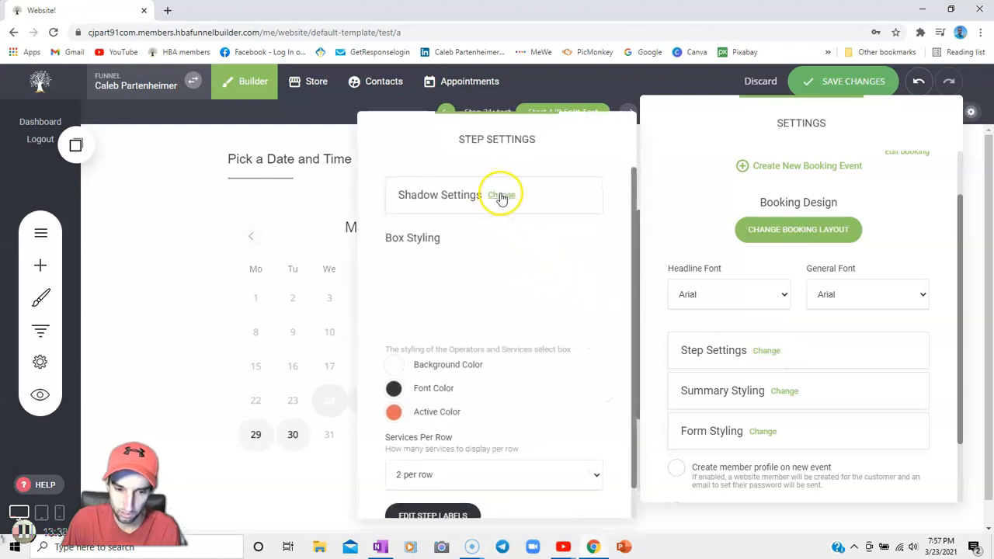
left_click(497, 196)
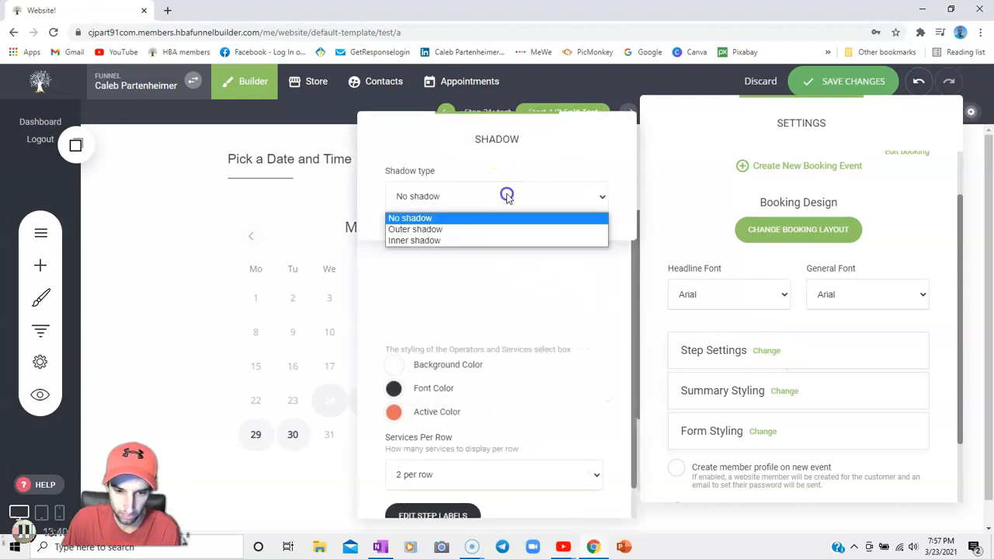
left_click(411, 217)
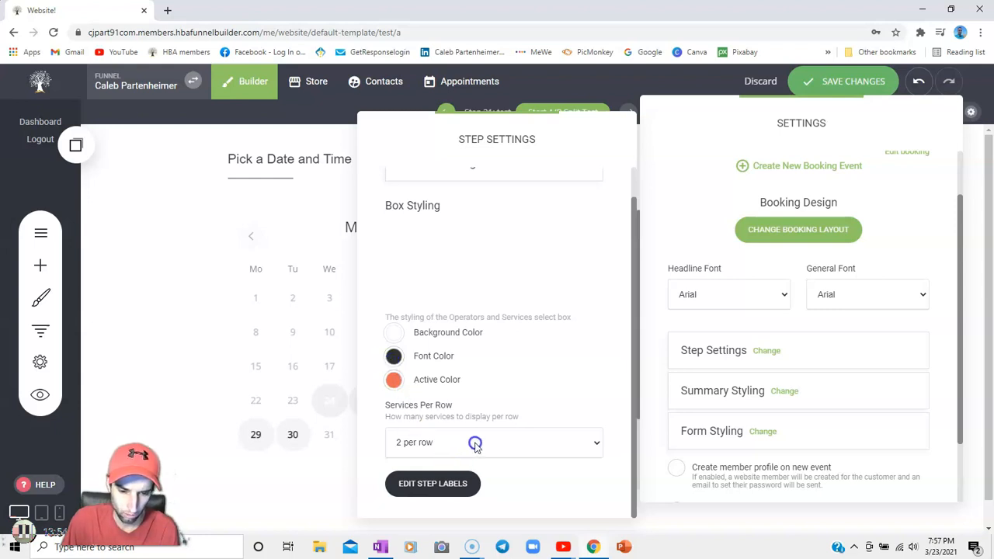
left_click(494, 441)
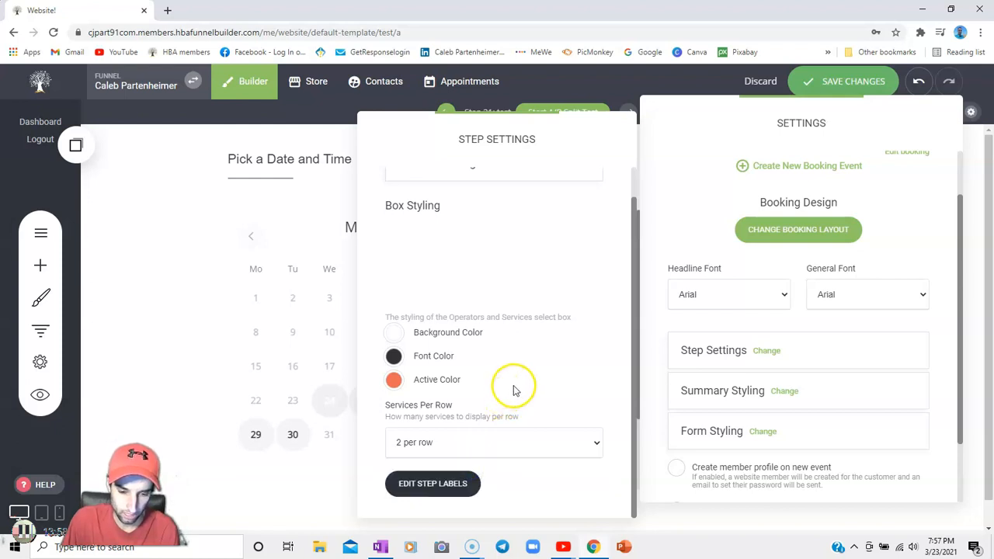
left_click(432, 483)
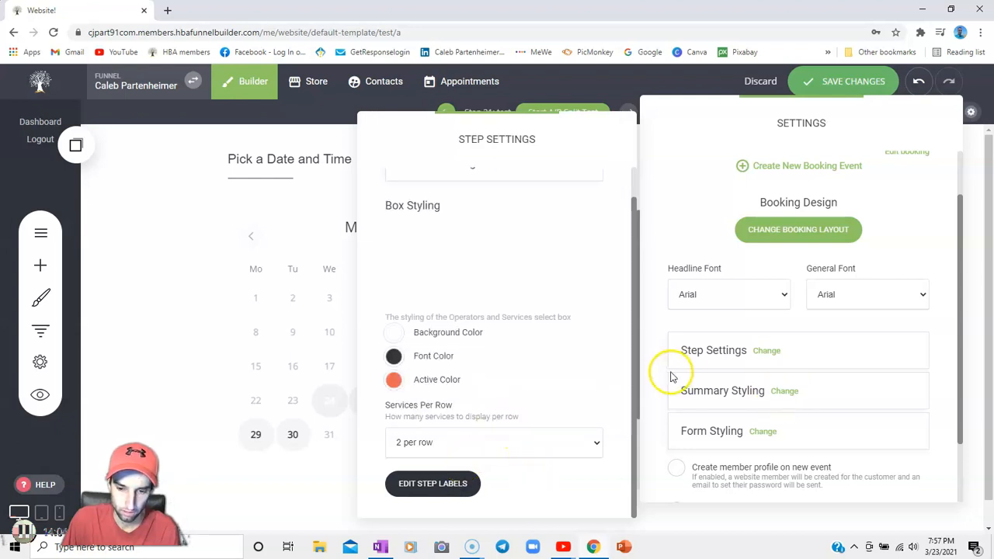
left_click(785, 391)
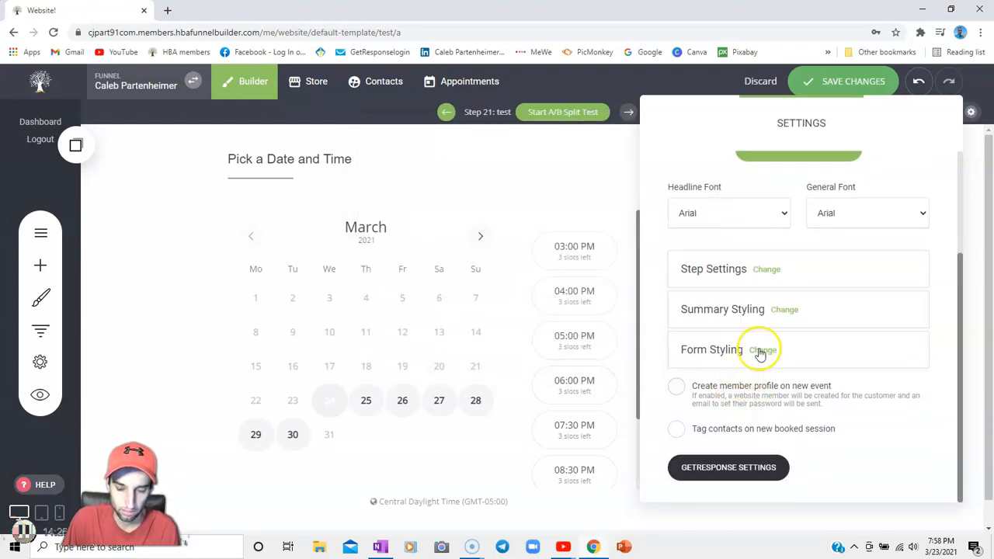
left_click(763, 350)
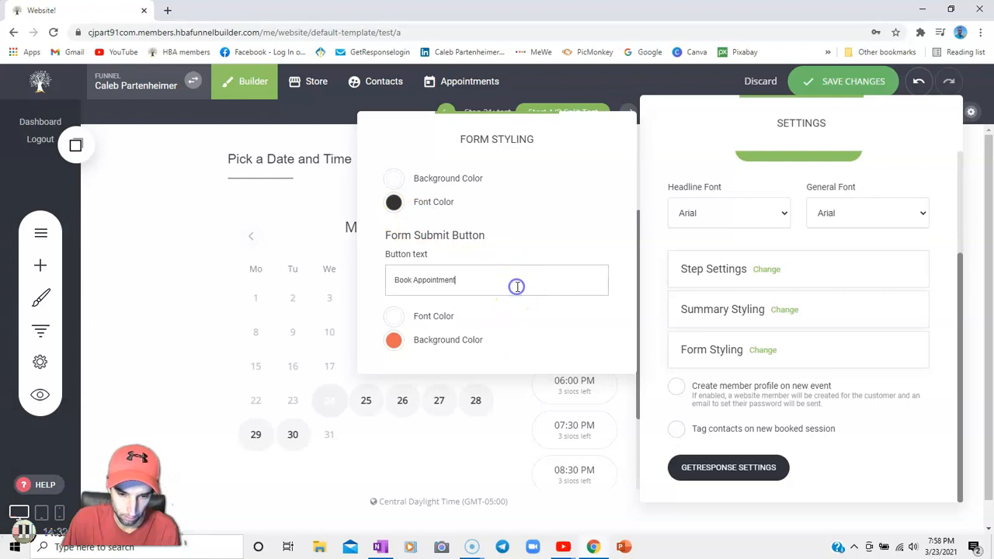
mouse_move(507, 345)
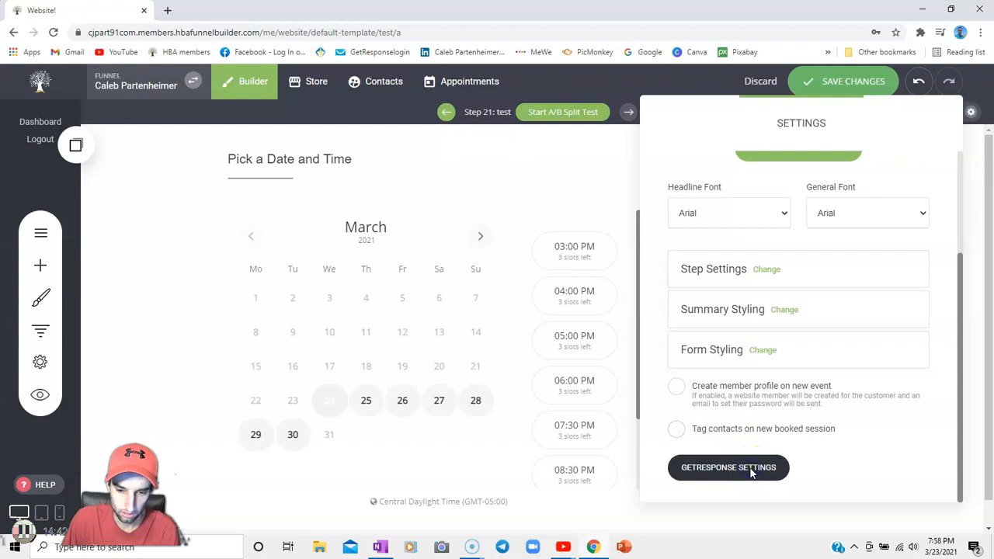
- In GetResponse Settings, tick the zoomconsultation list and confirm it for booking submissions
left_click(727, 466)
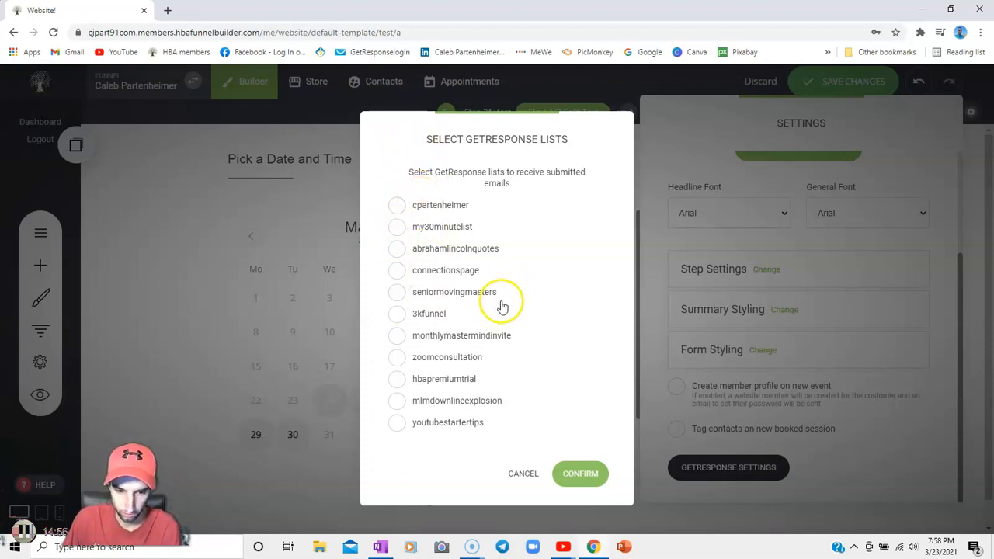
mouse_move(429, 283)
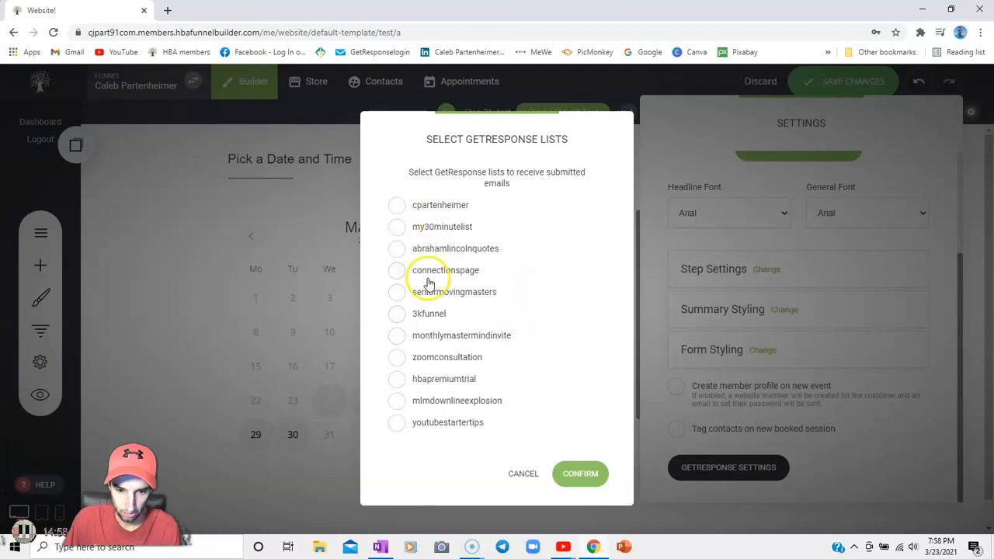
left_click(581, 474)
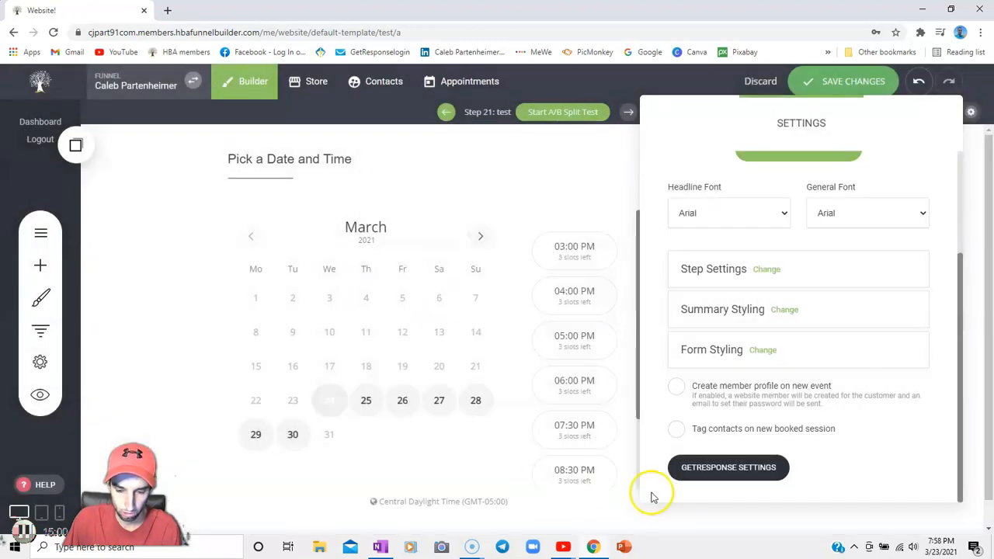
left_click(727, 466)
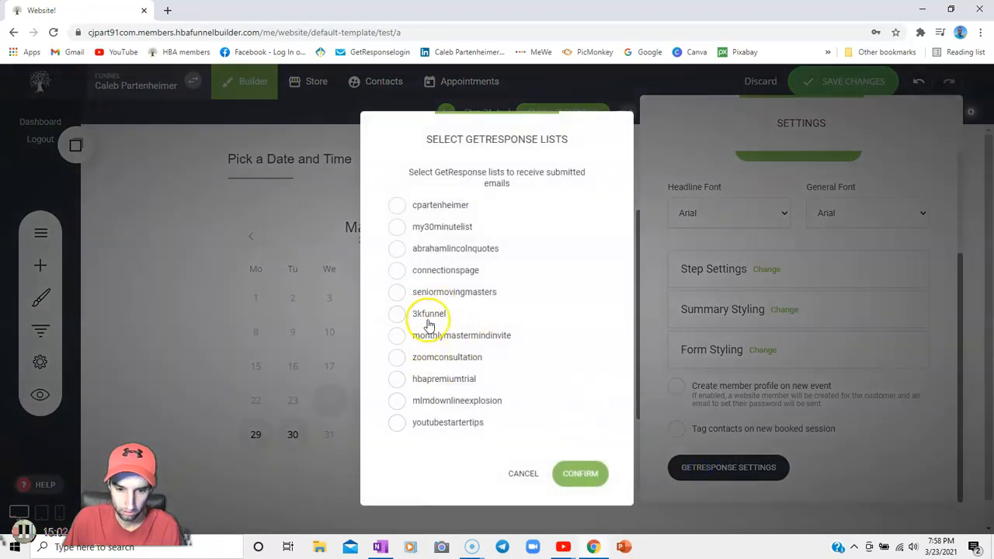
left_click(398, 357)
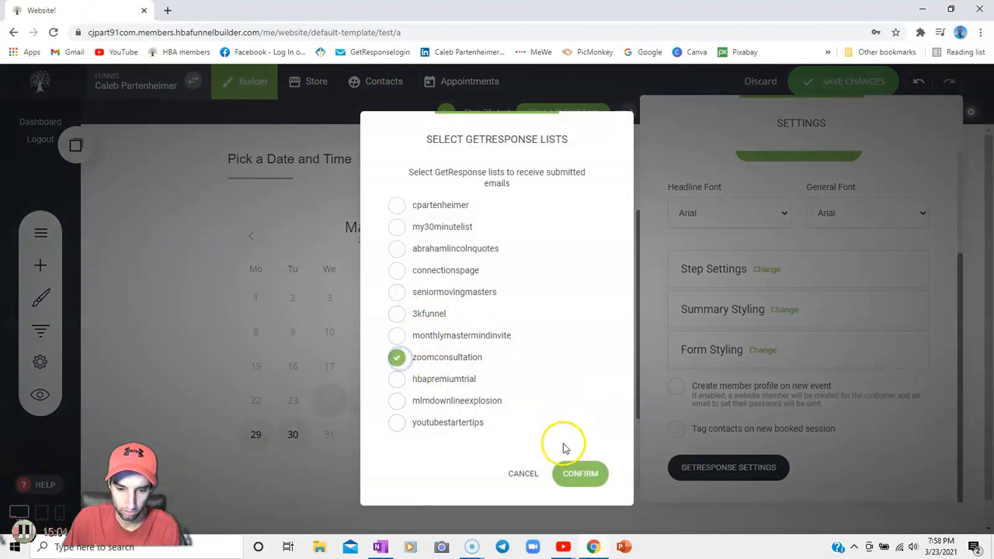
left_click(581, 474)
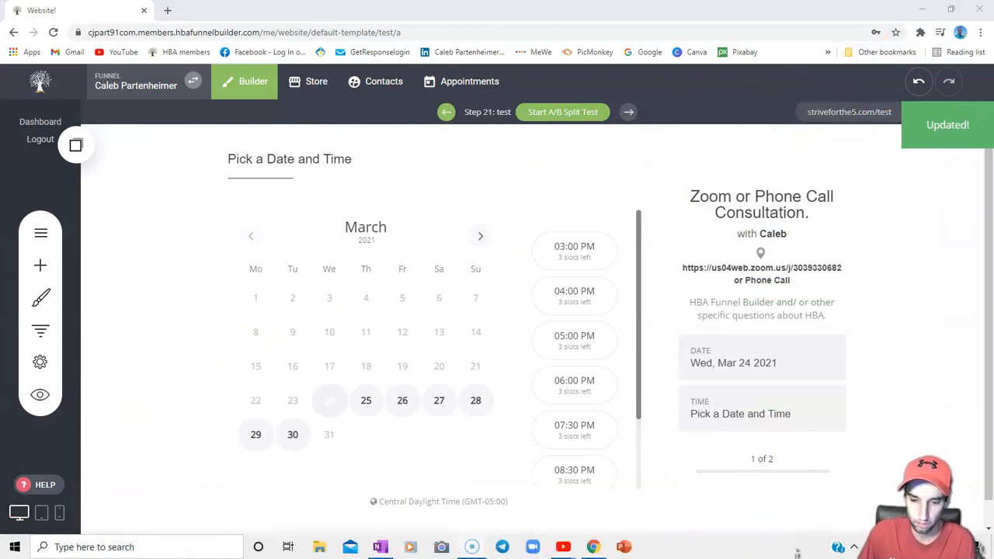
mouse_move(40, 396)
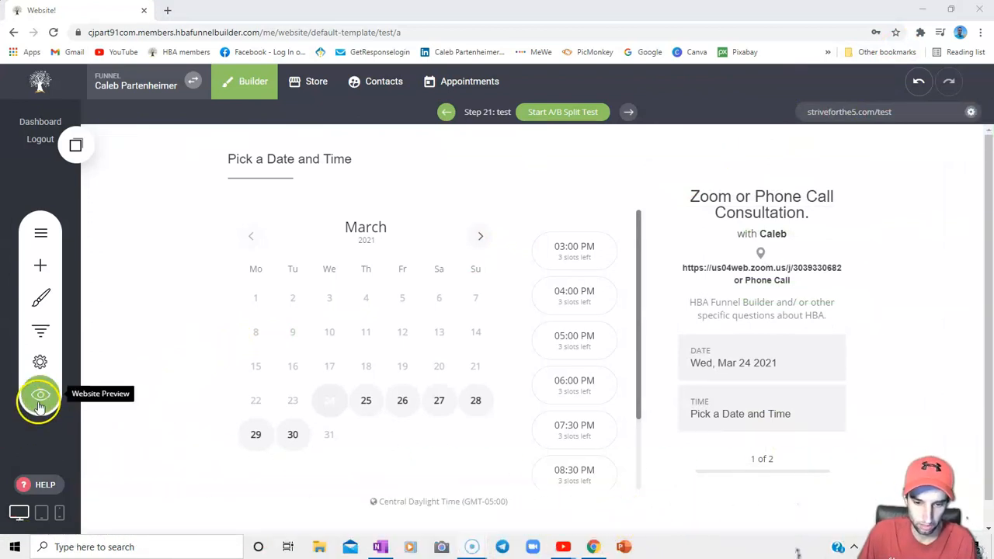
left_click(40, 396)
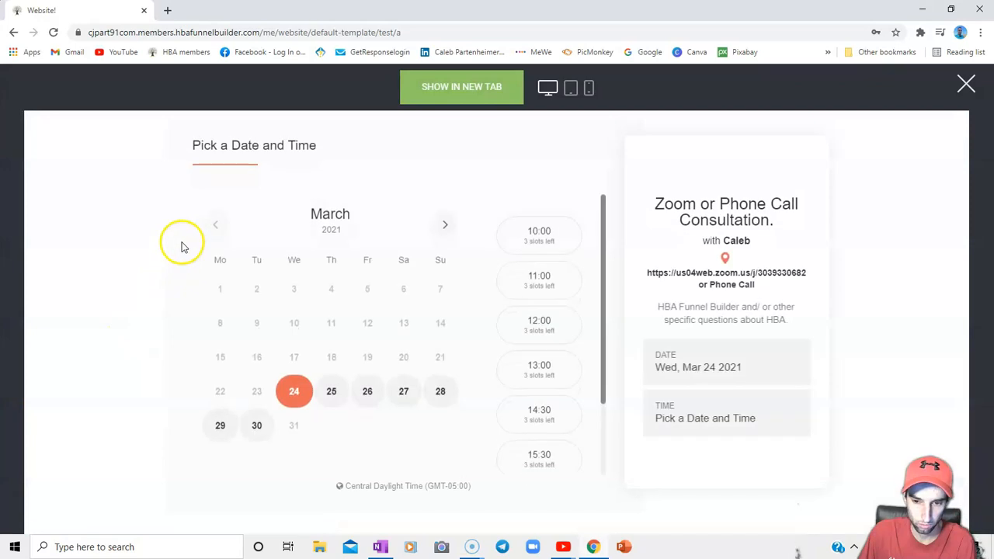
left_click(539, 326)
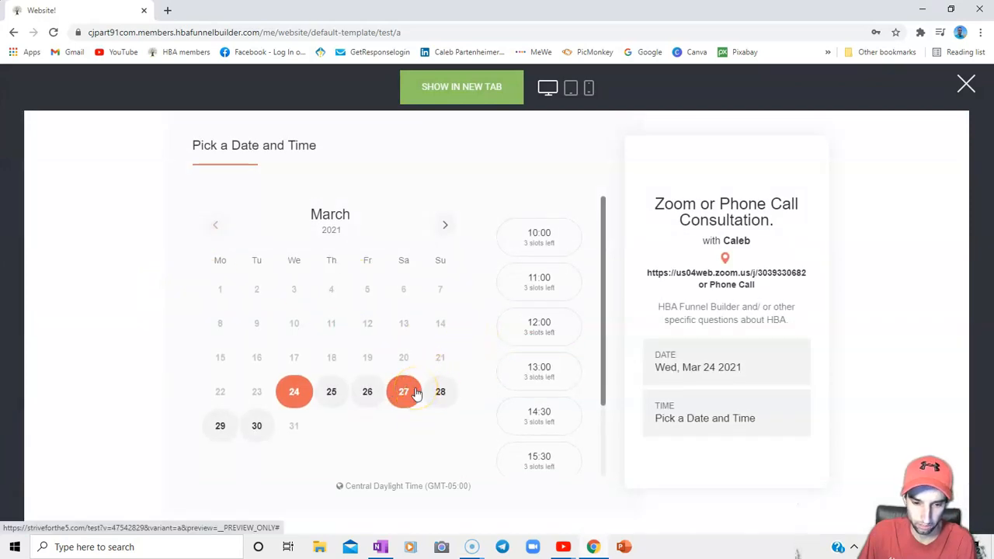
left_click(404, 391)
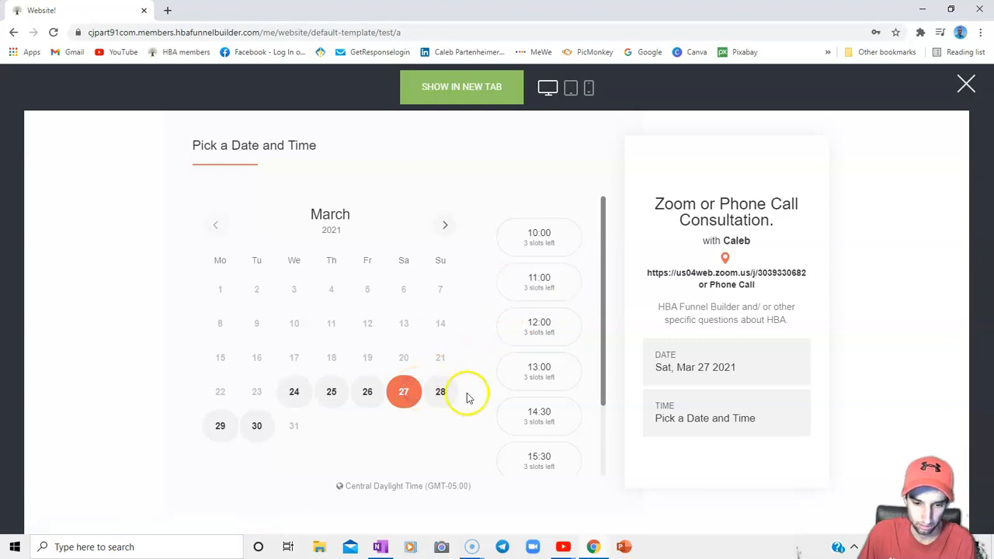
left_click(539, 276)
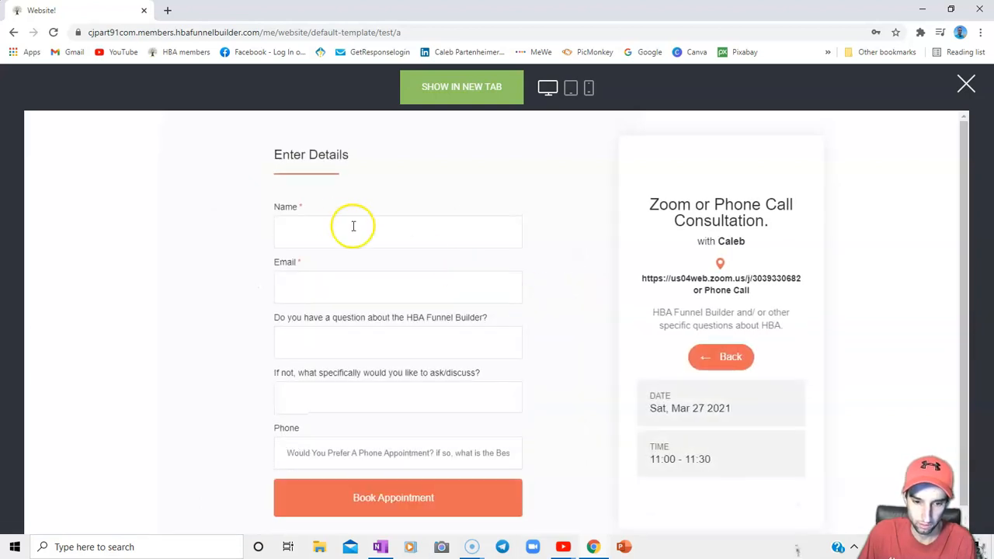
mouse_move(354, 297)
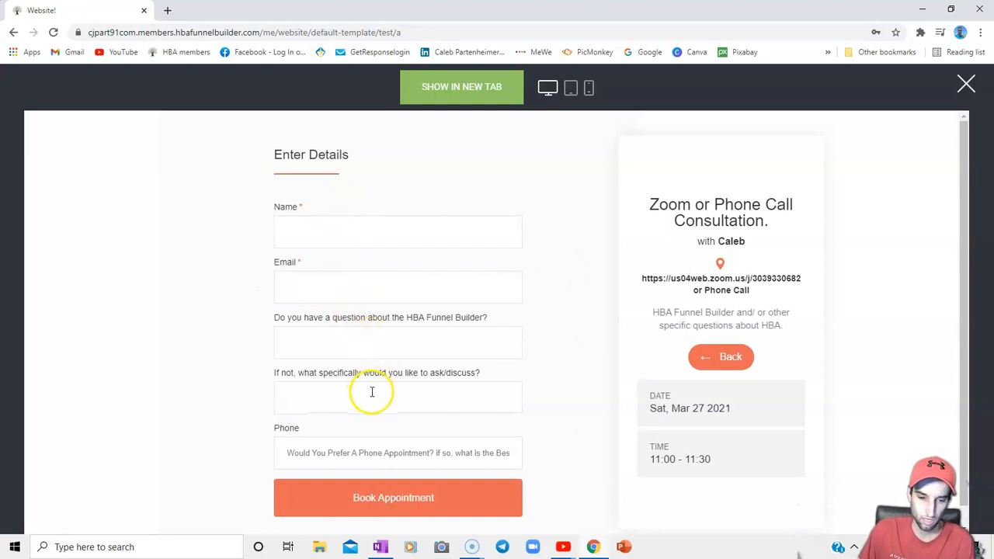
scroll("down", 3)
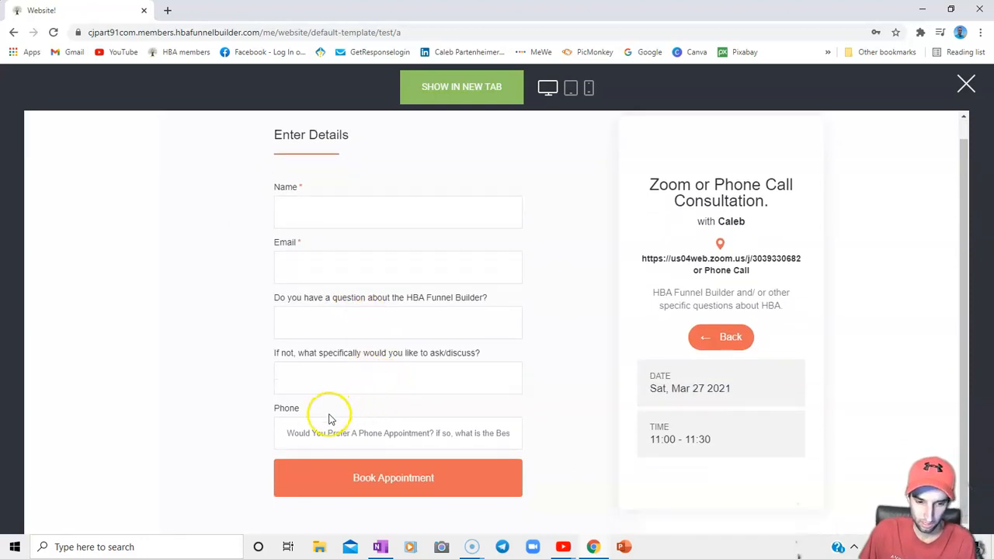
mouse_move(278, 425)
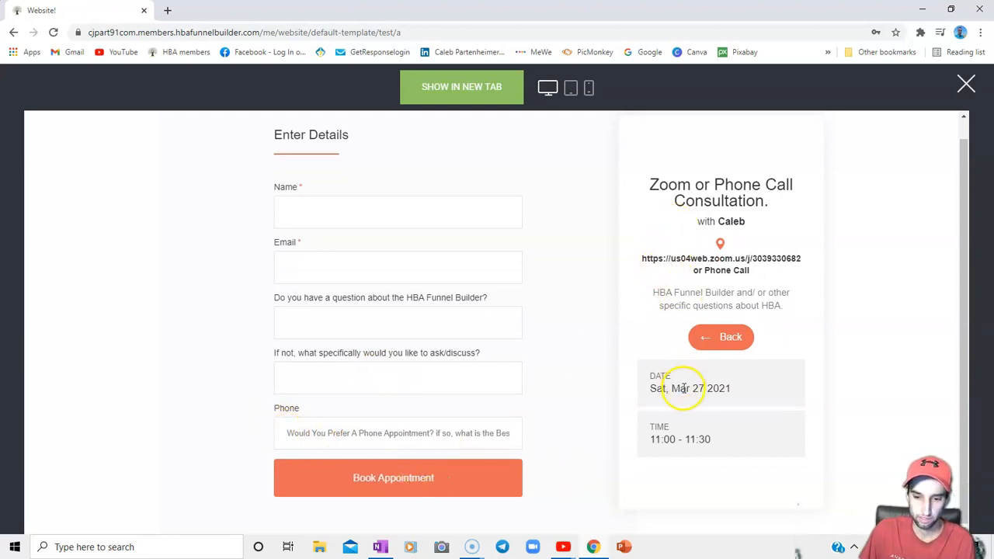
mouse_move(696, 236)
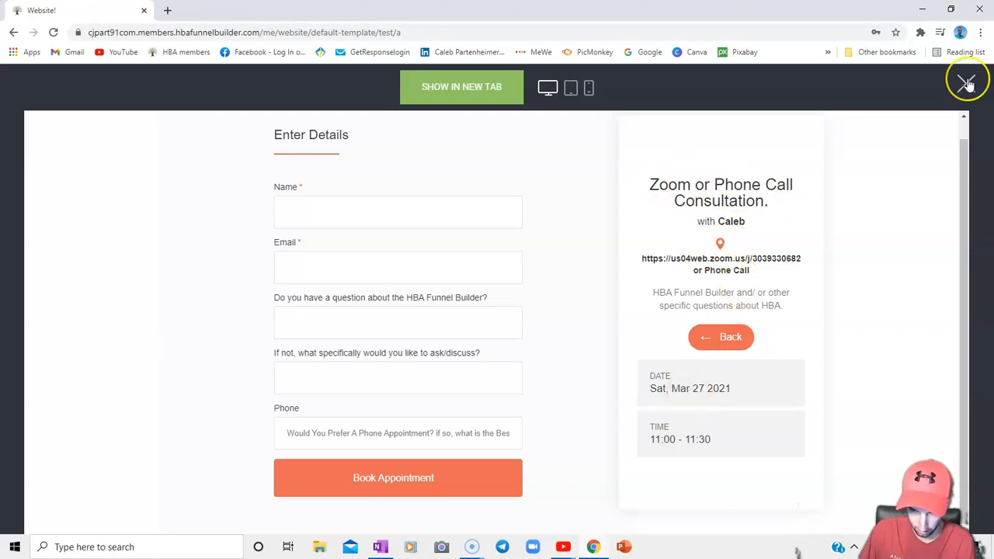
left_click(968, 81)
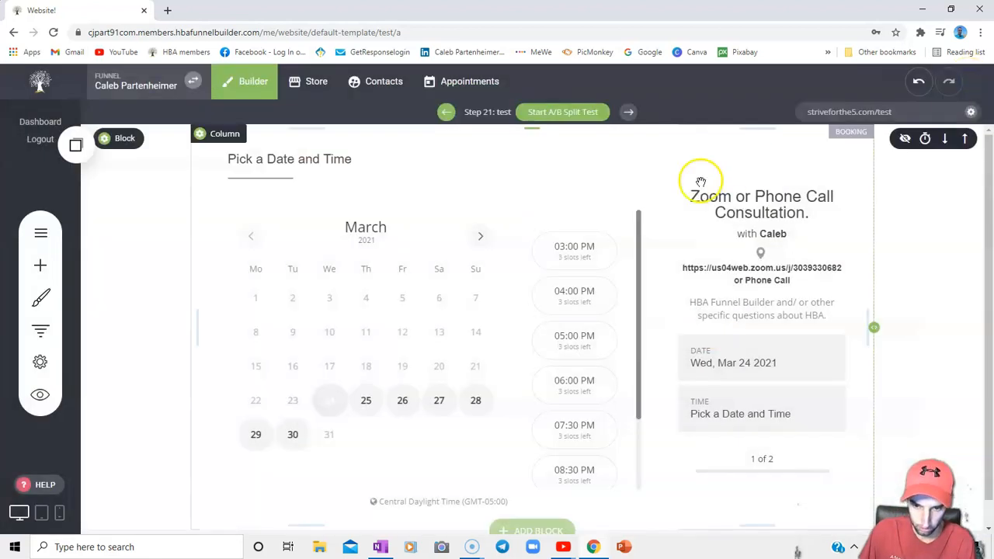
mouse_move(578, 361)
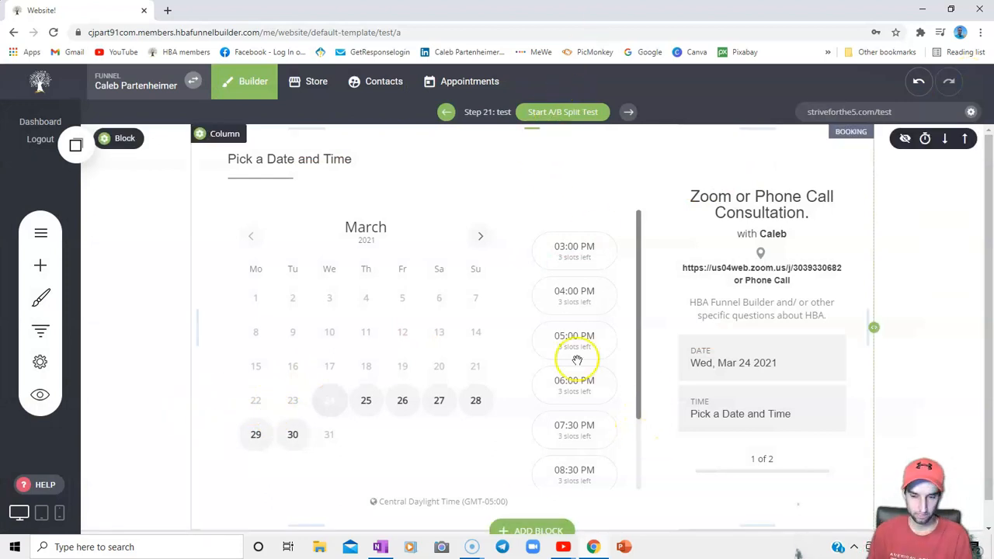